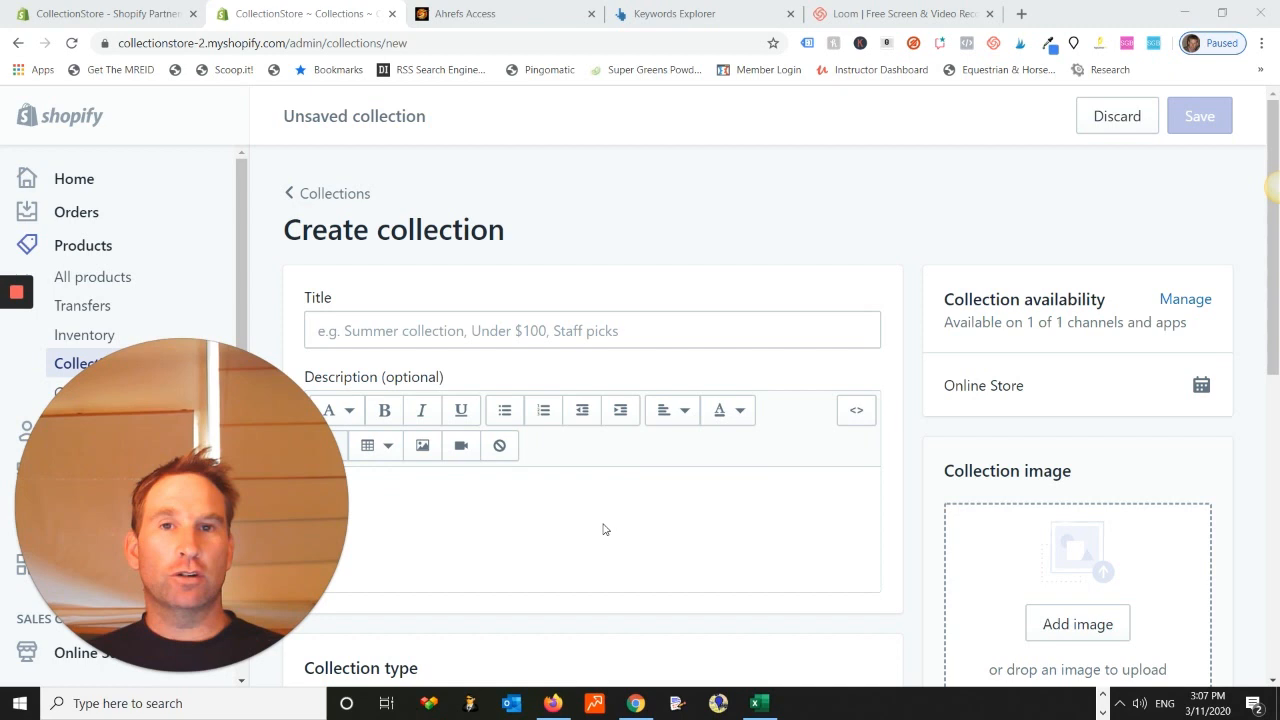
mouse_move(570, 522)
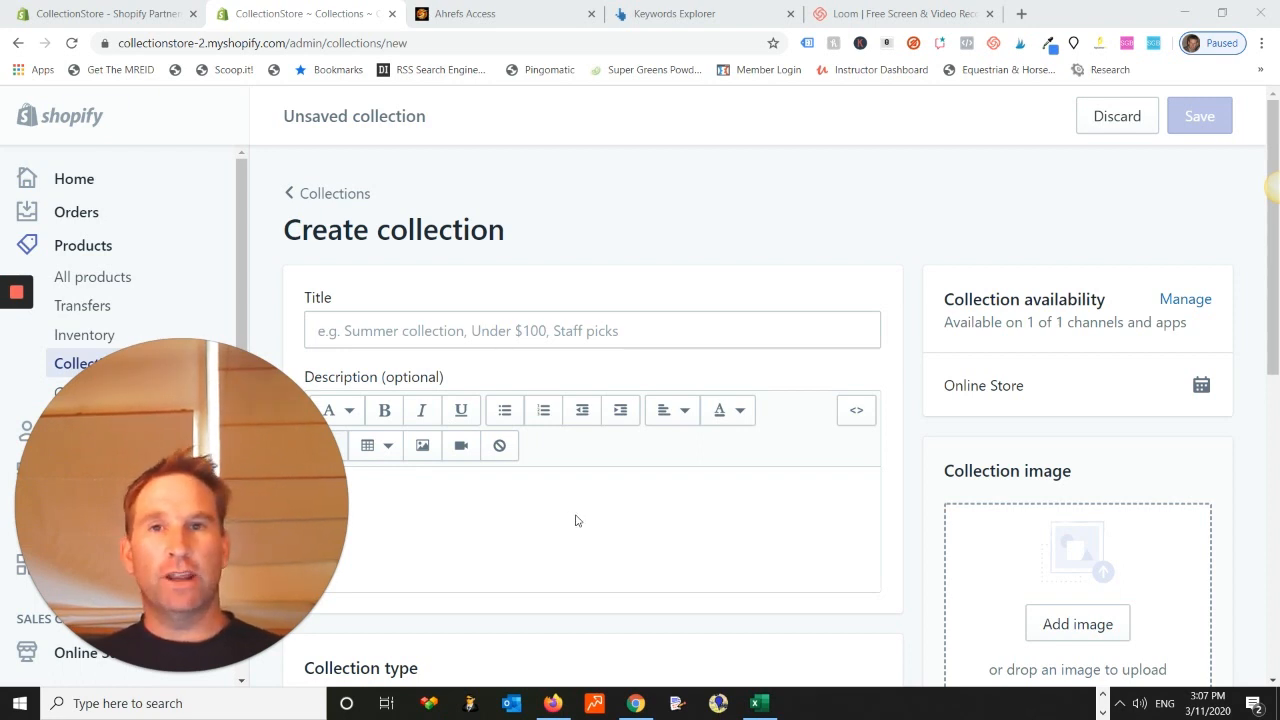
mouse_move(588, 544)
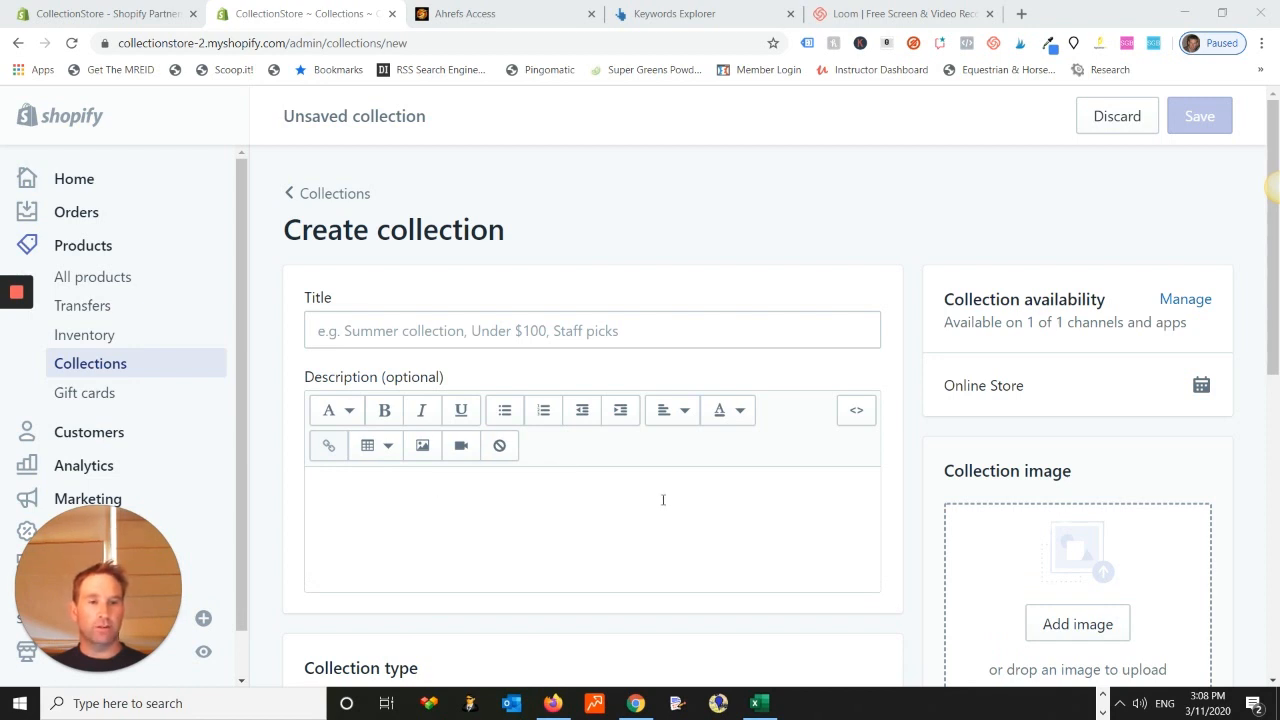
mouse_move(770, 496)
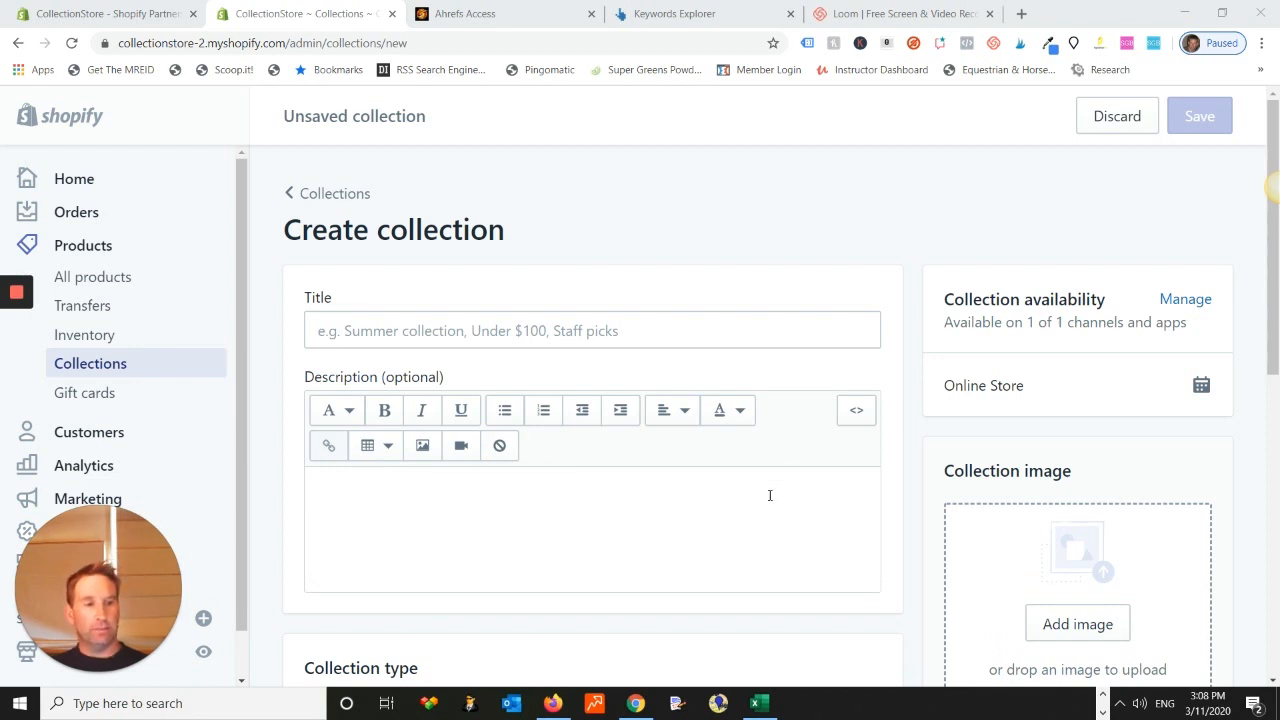
mouse_move(570, 472)
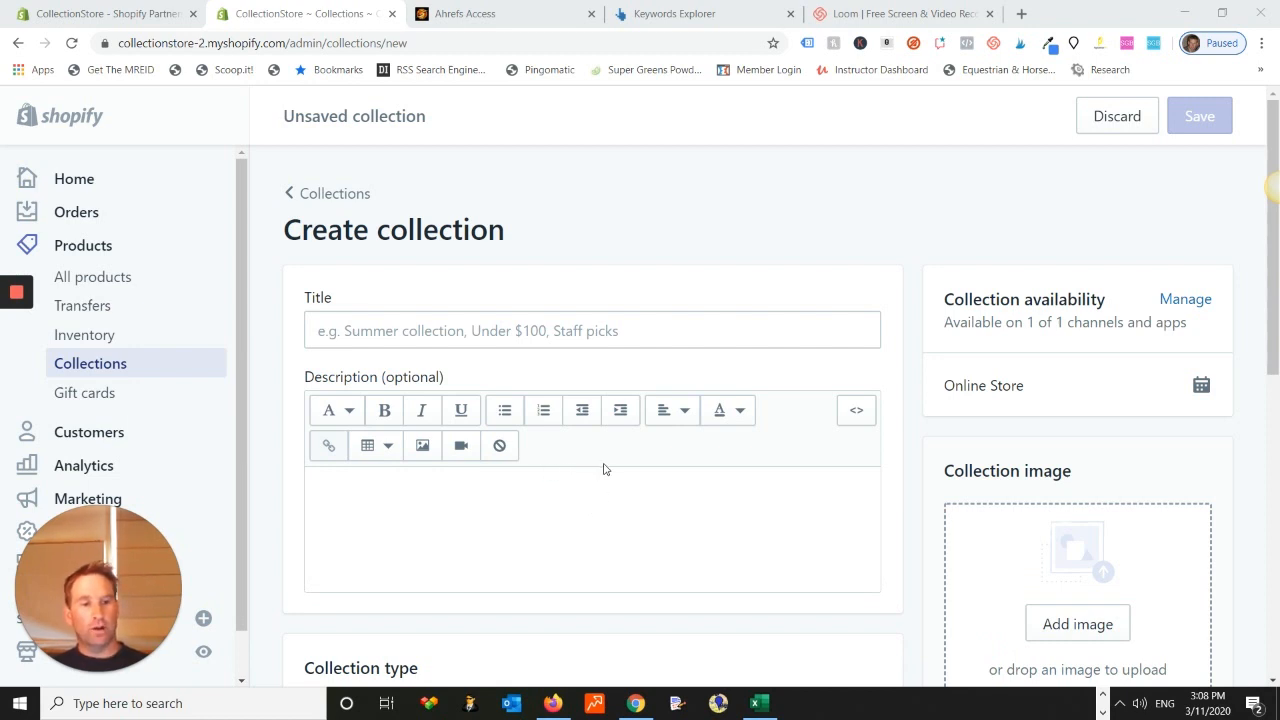
mouse_move(604, 420)
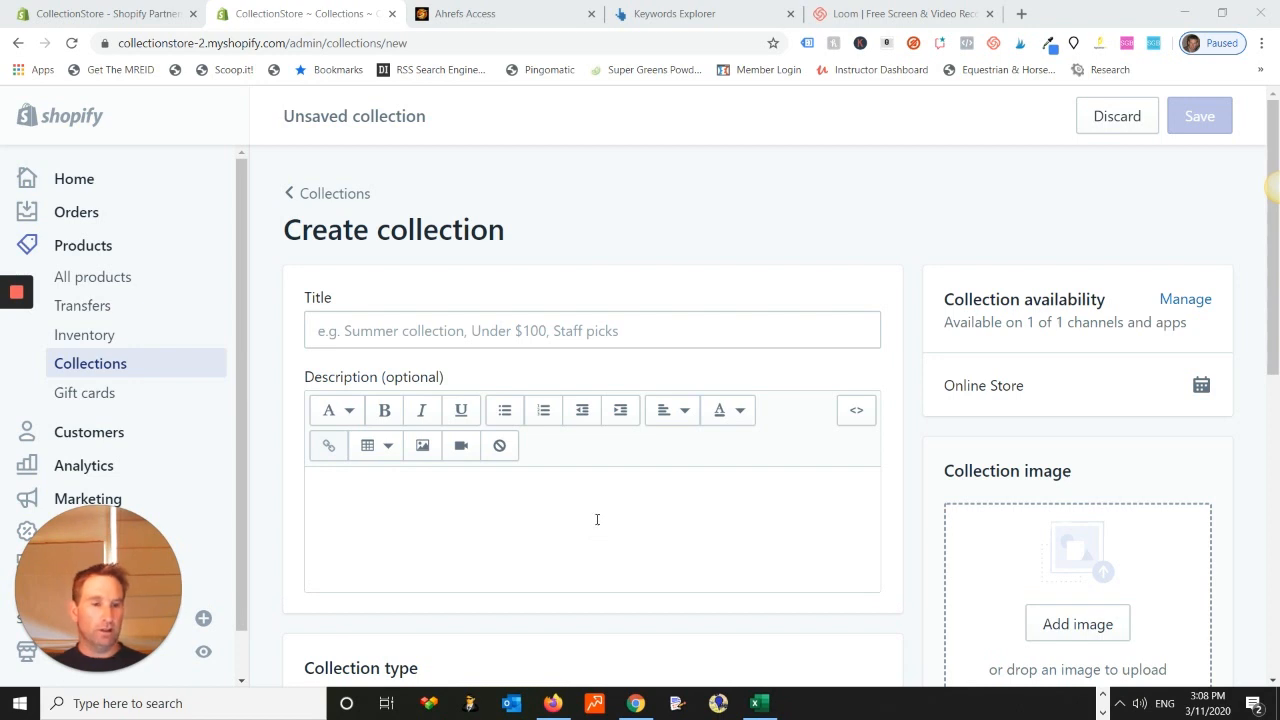
Step: Scroll down the collection form, entering the 'Supergreen Green Juice Powder - Australian Owned & Made...' text
scroll(down, 3)
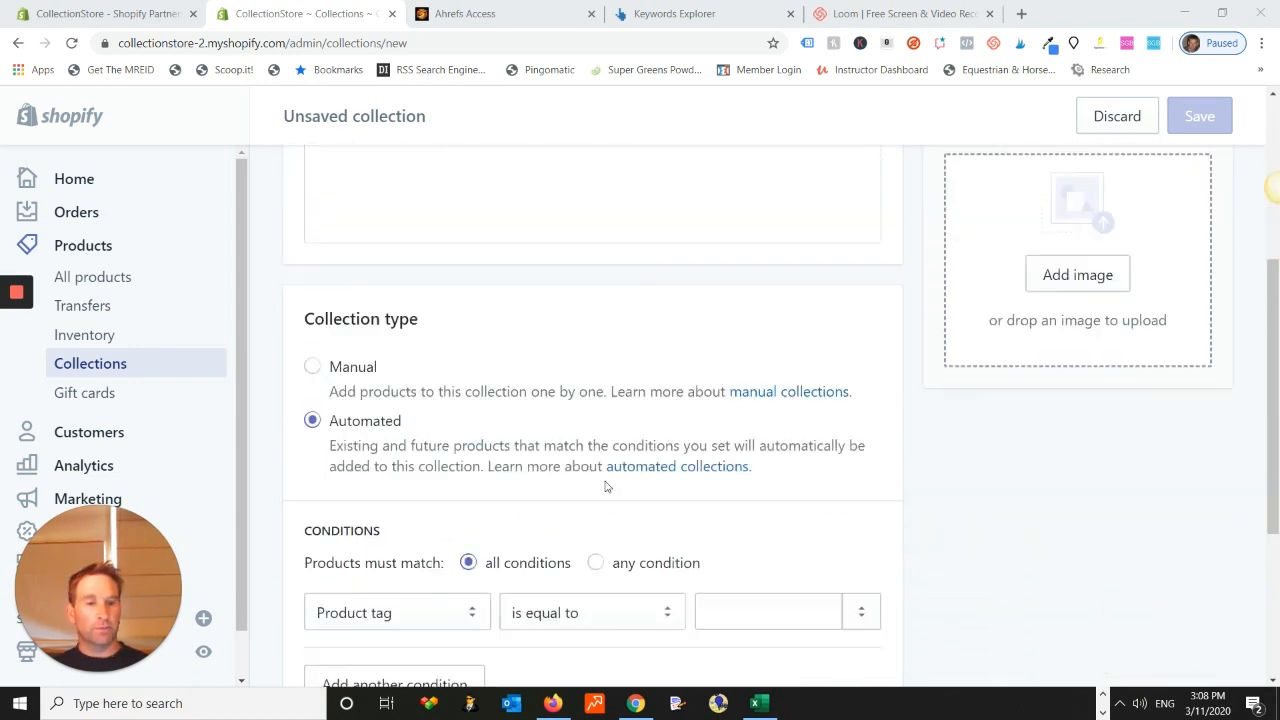
scroll(down, 3)
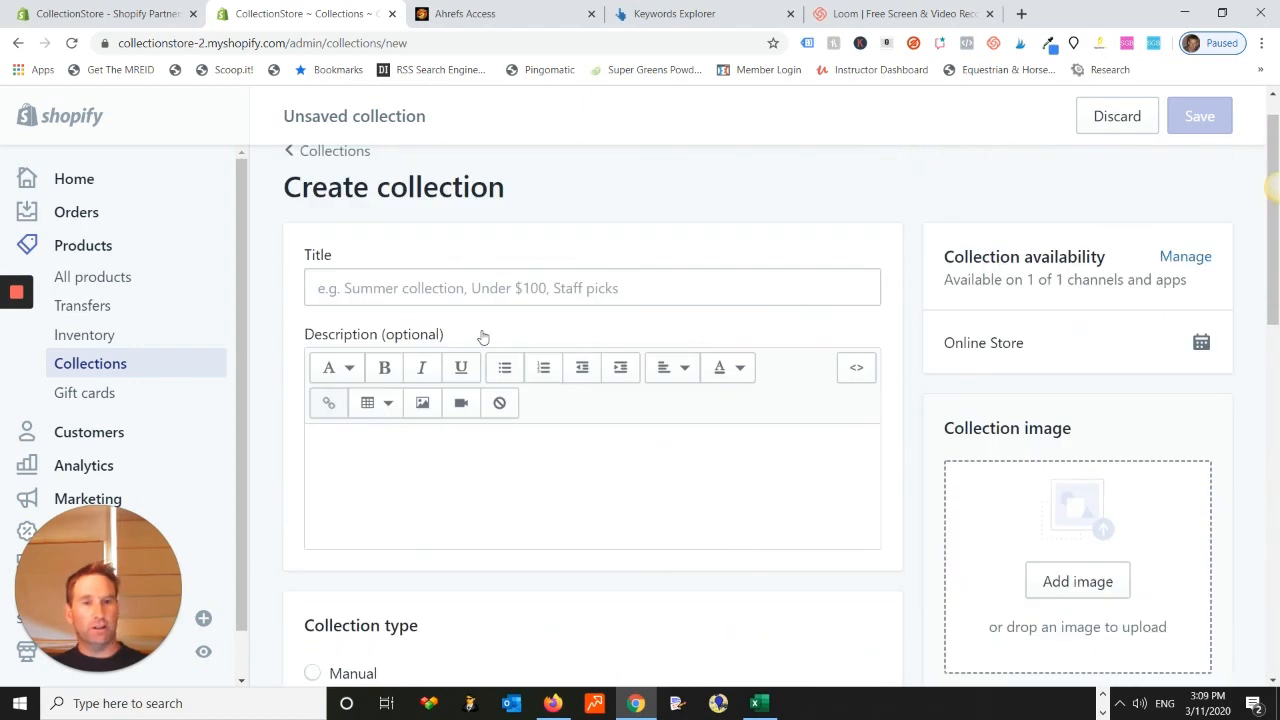
scroll(down, 3)
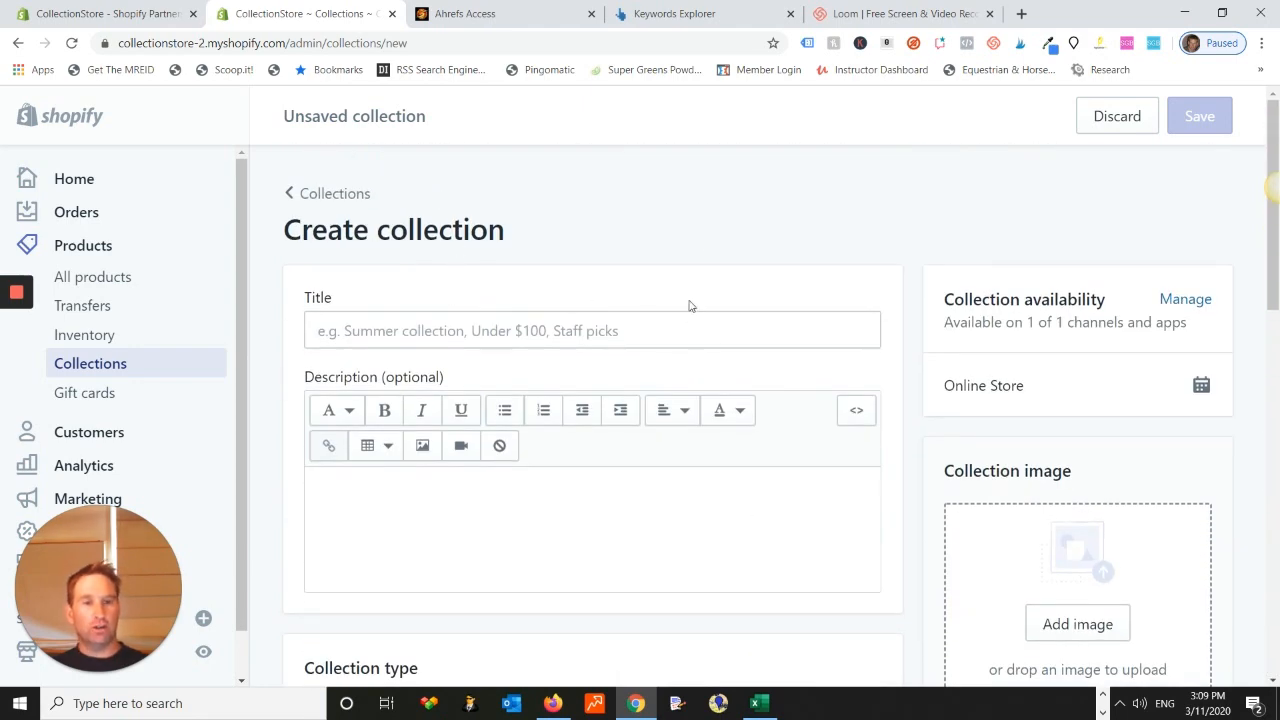
scroll(down, 3)
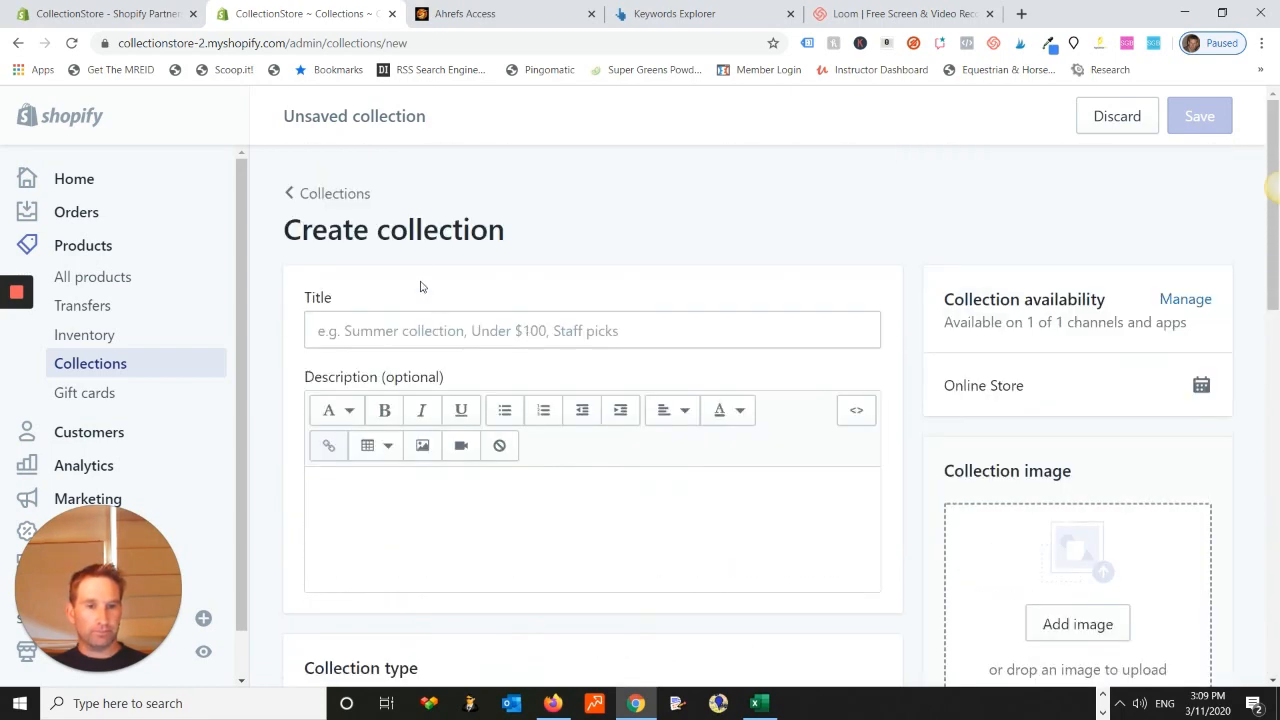
scroll(down, 3)
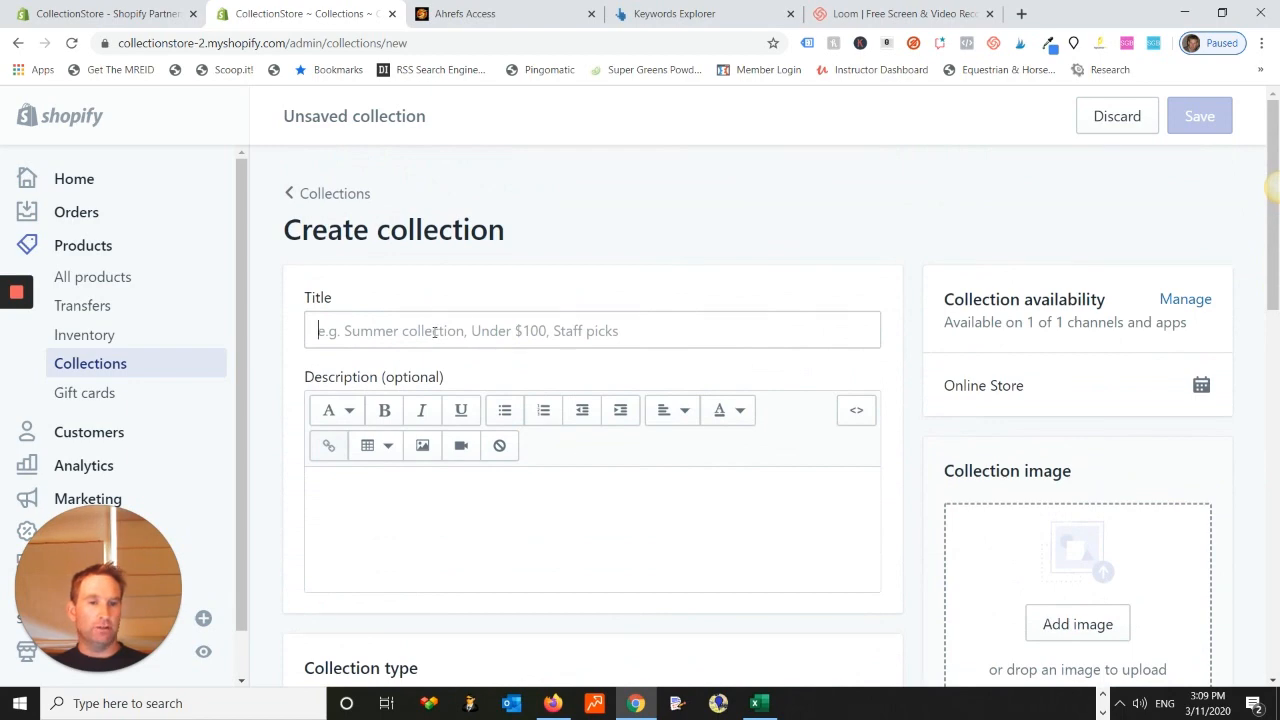
text(Supergreen Green Juice Powder - Australian Owned & Made - 12 Superfood Ingredients | Wheatgrass, Spinach)
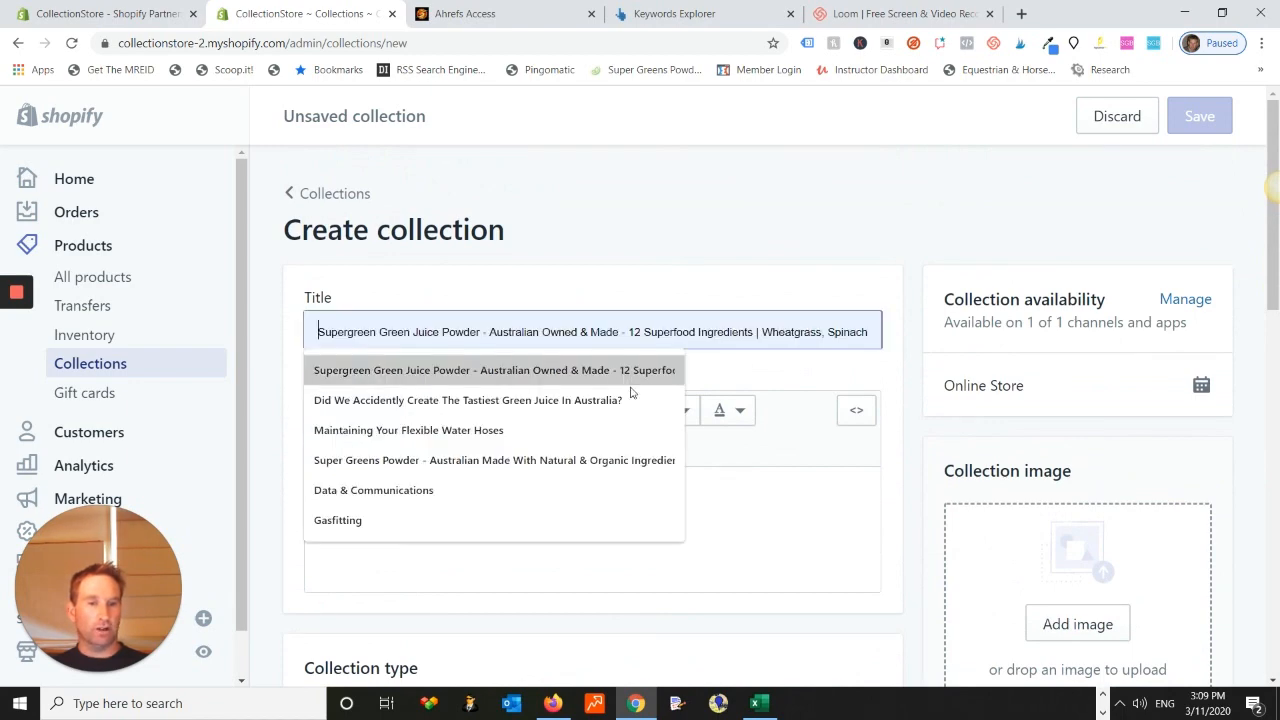
Step: Review the Ahrefs mountain bike gears overview for Australia: search volume 60, keyword difficulty 12
scroll(down, 3)
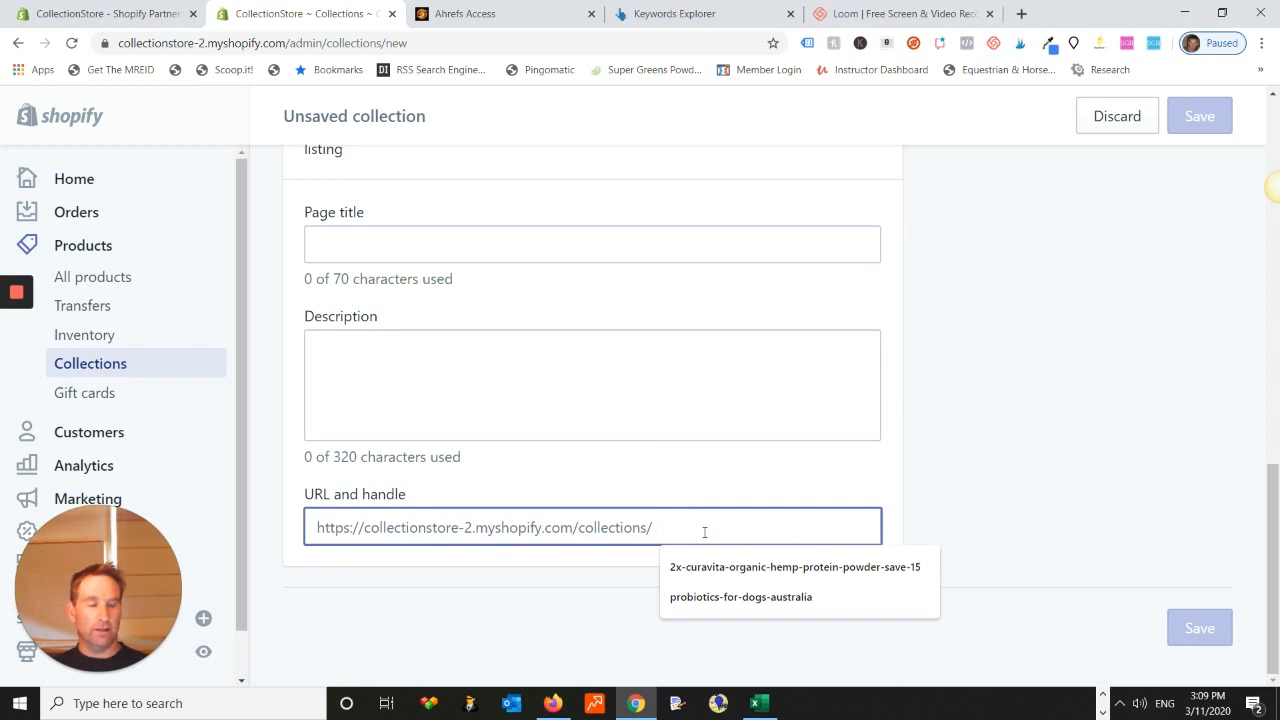
mouse_move(692, 522)
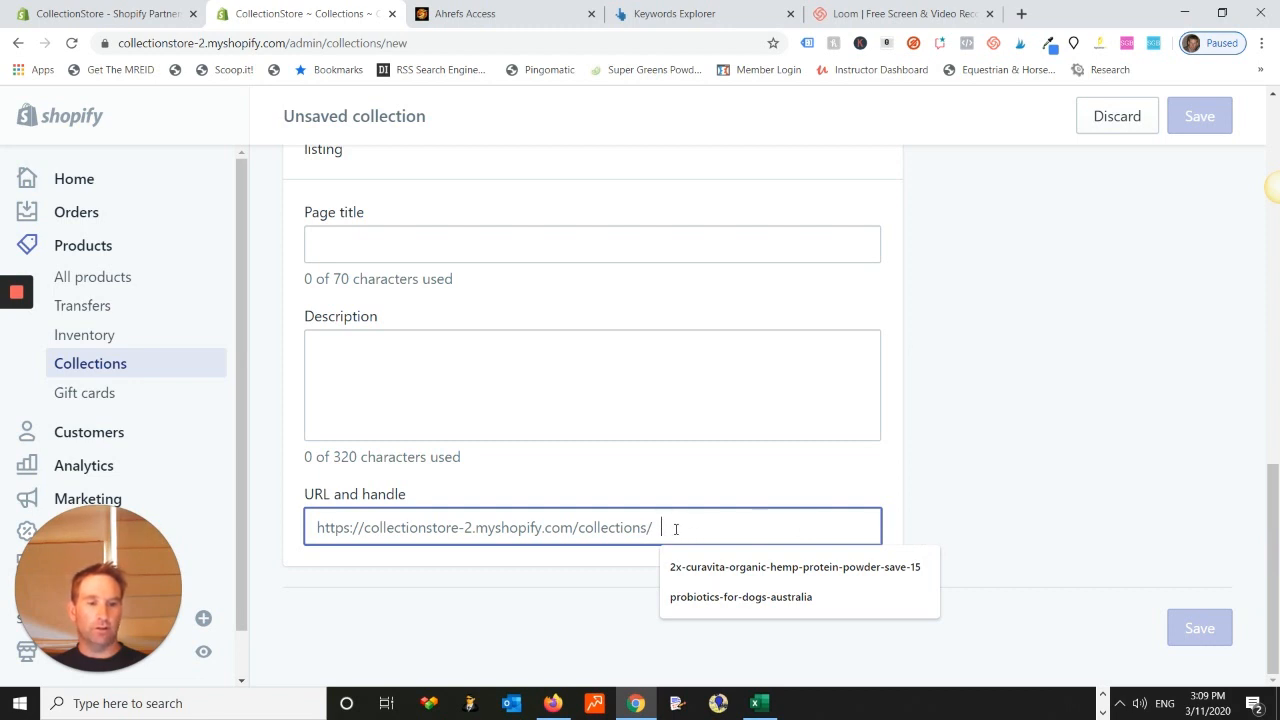
mouse_move(678, 528)
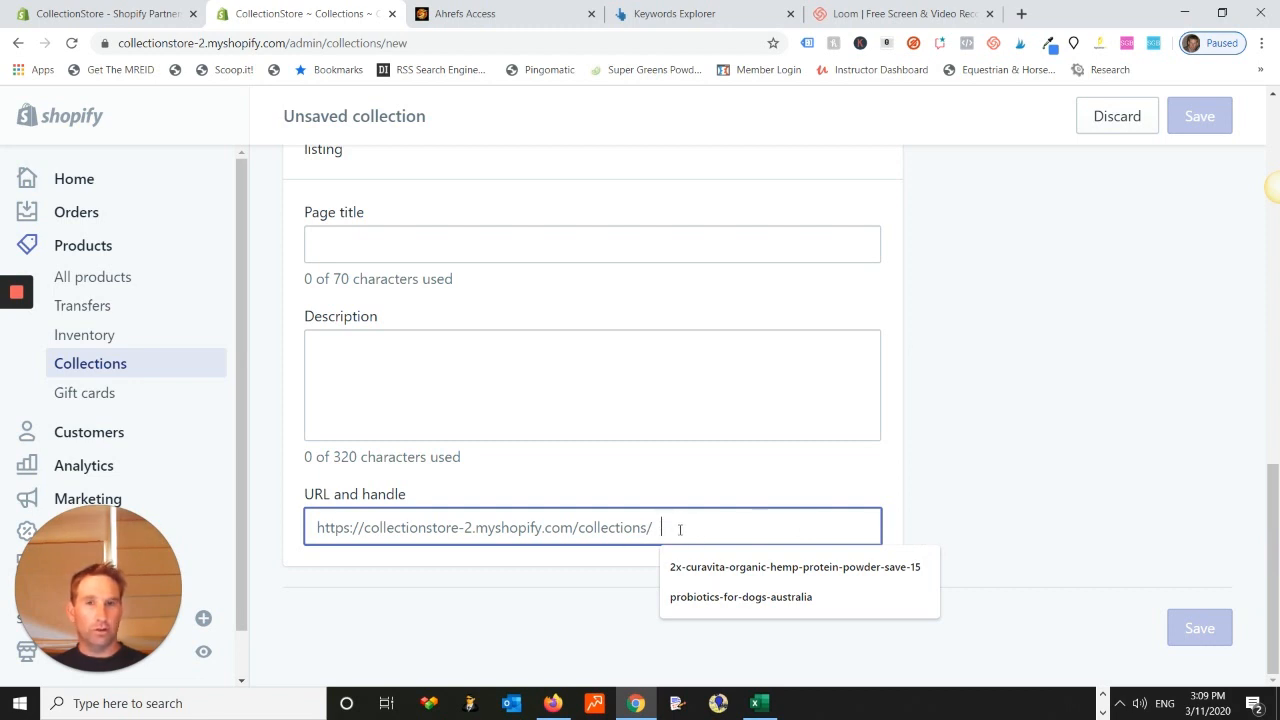
mouse_move(808, 528)
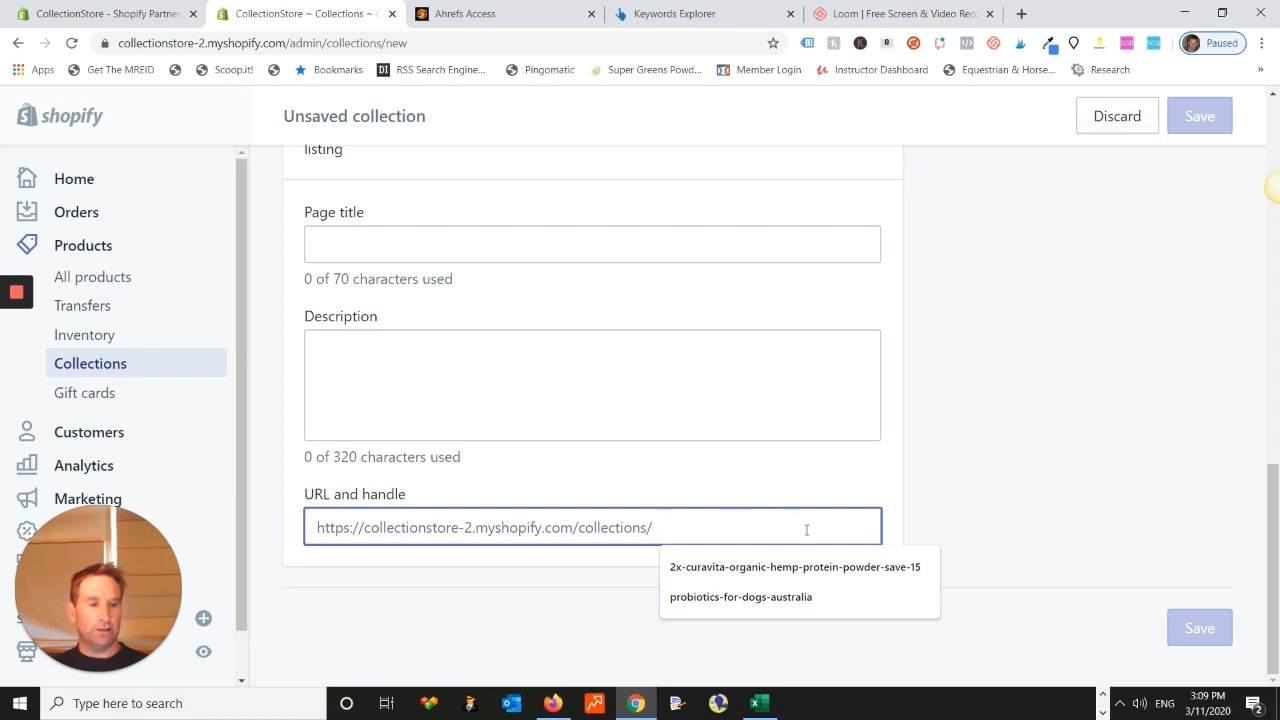
mouse_move(778, 528)
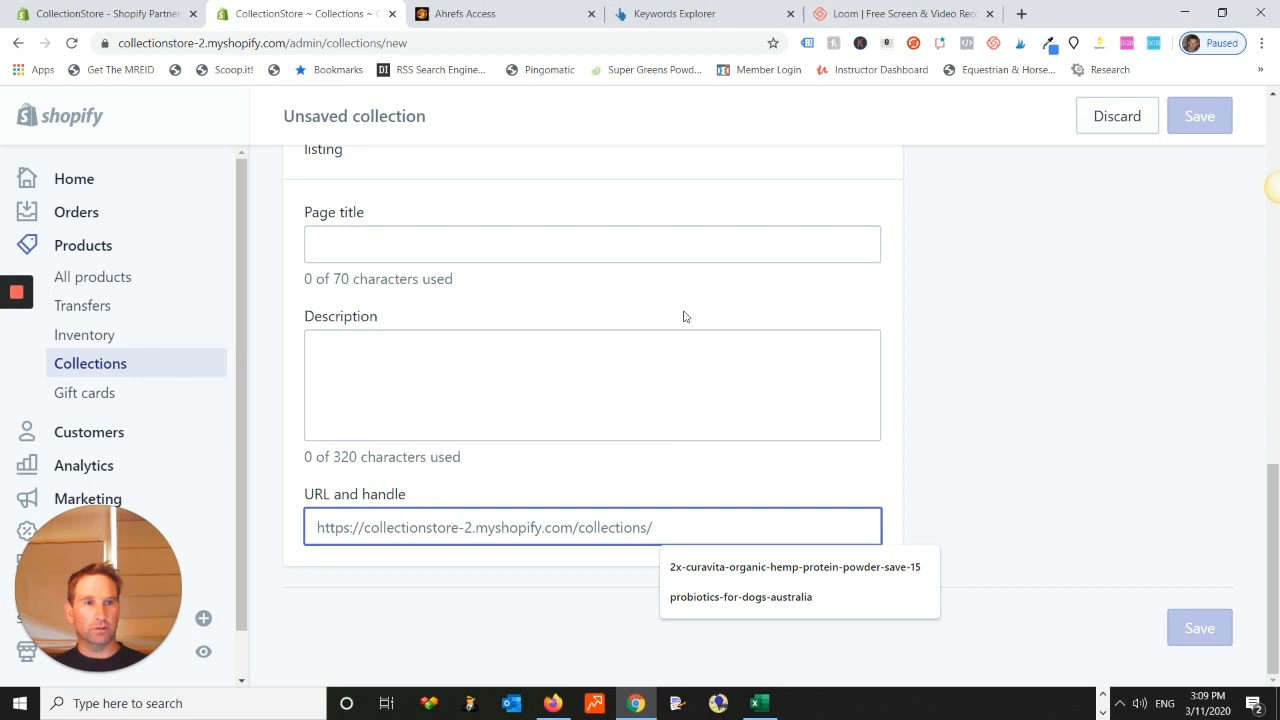
mouse_move(756, 504)
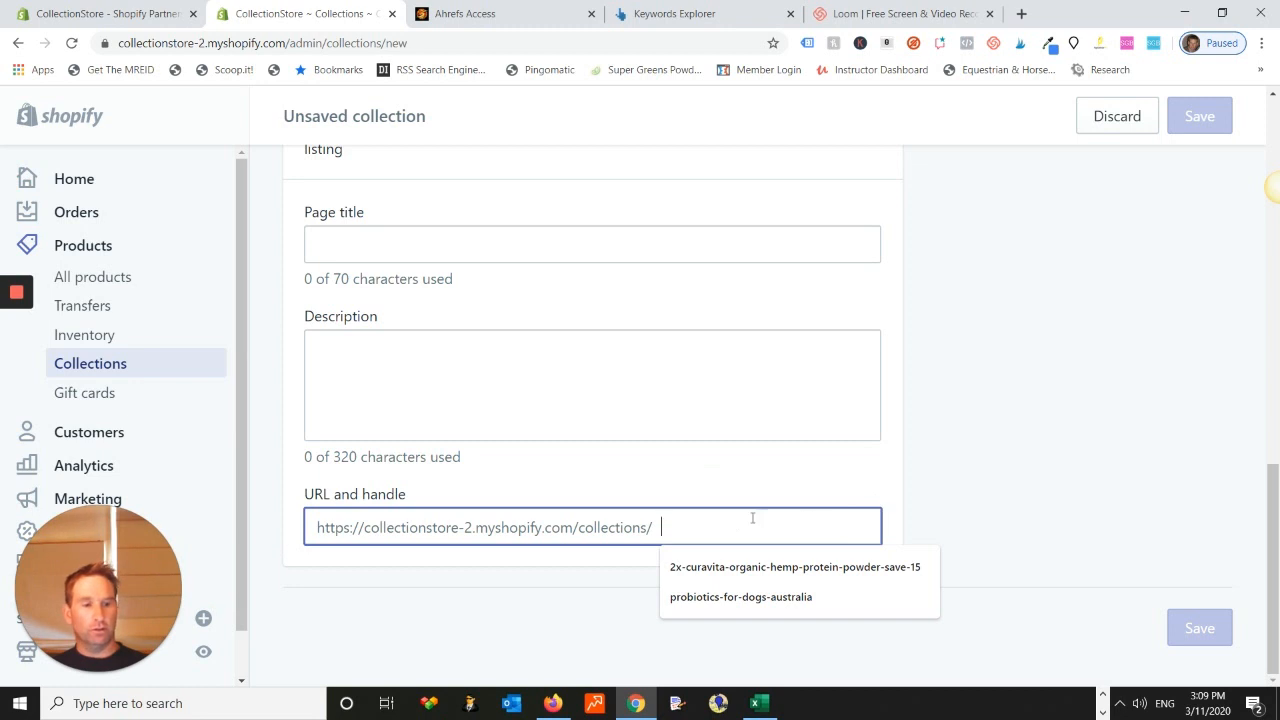
mouse_move(746, 500)
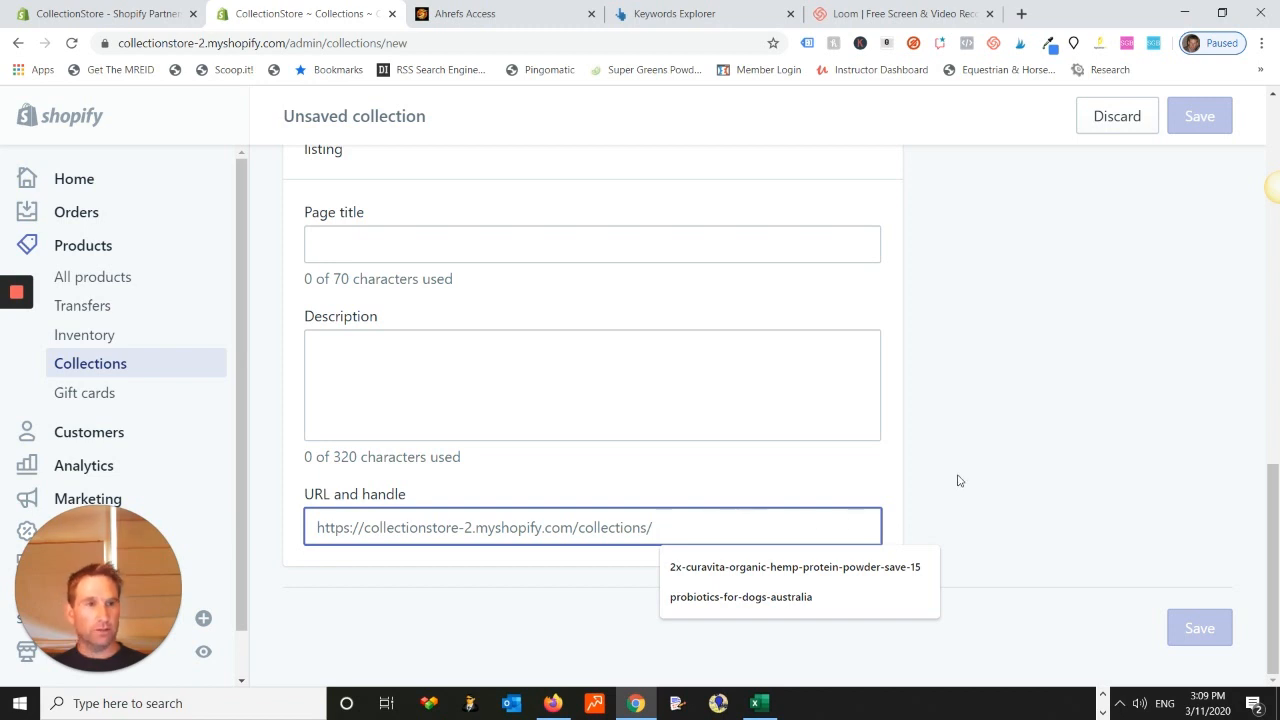
click(704, 12)
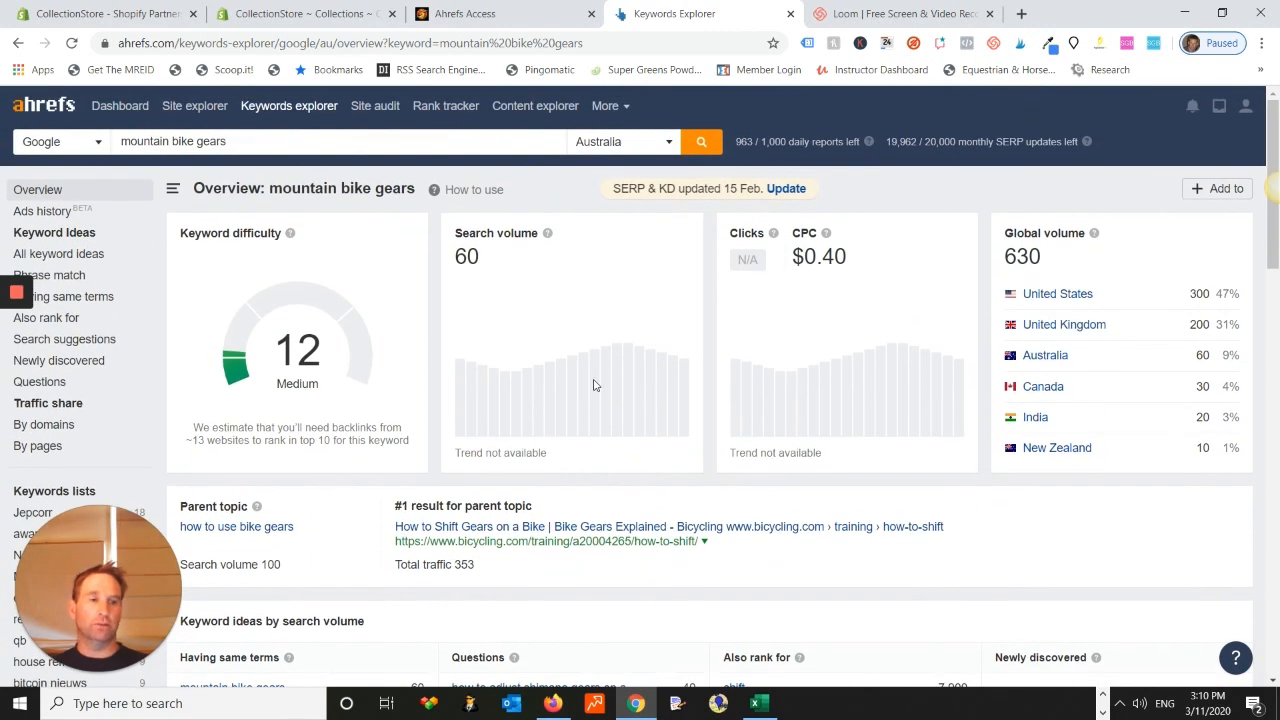
mouse_move(992, 552)
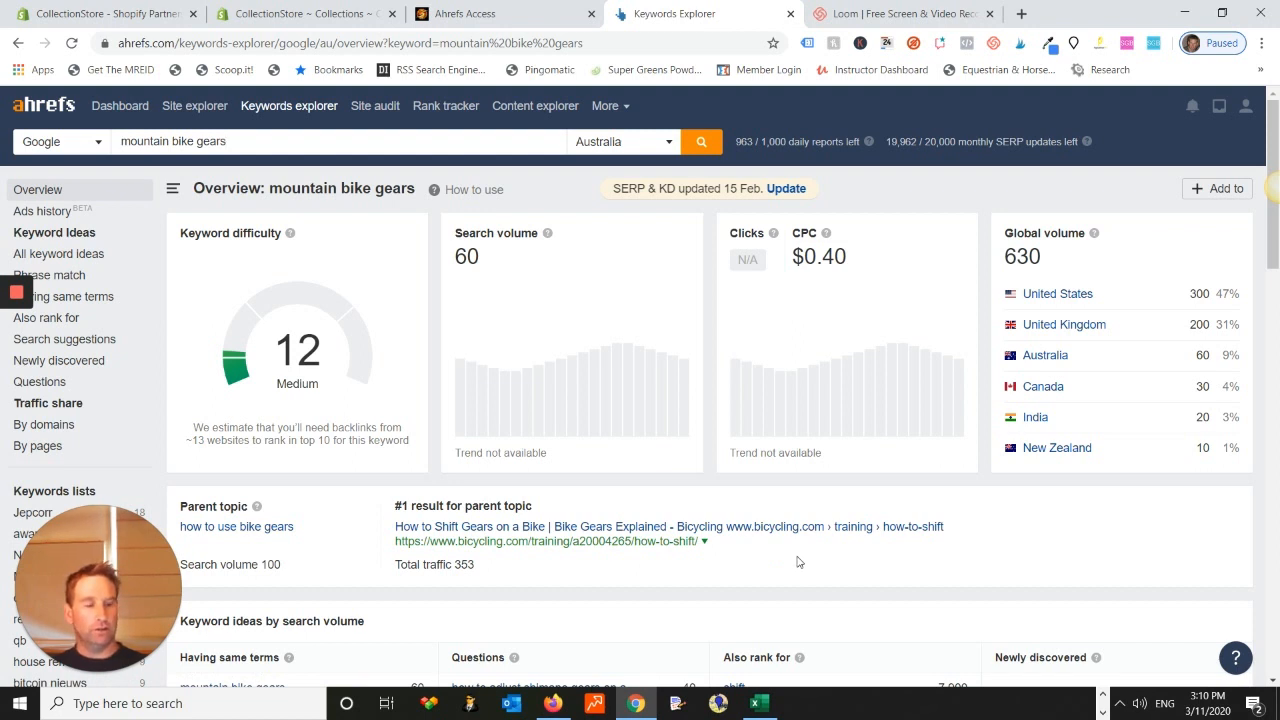
mouse_move(802, 596)
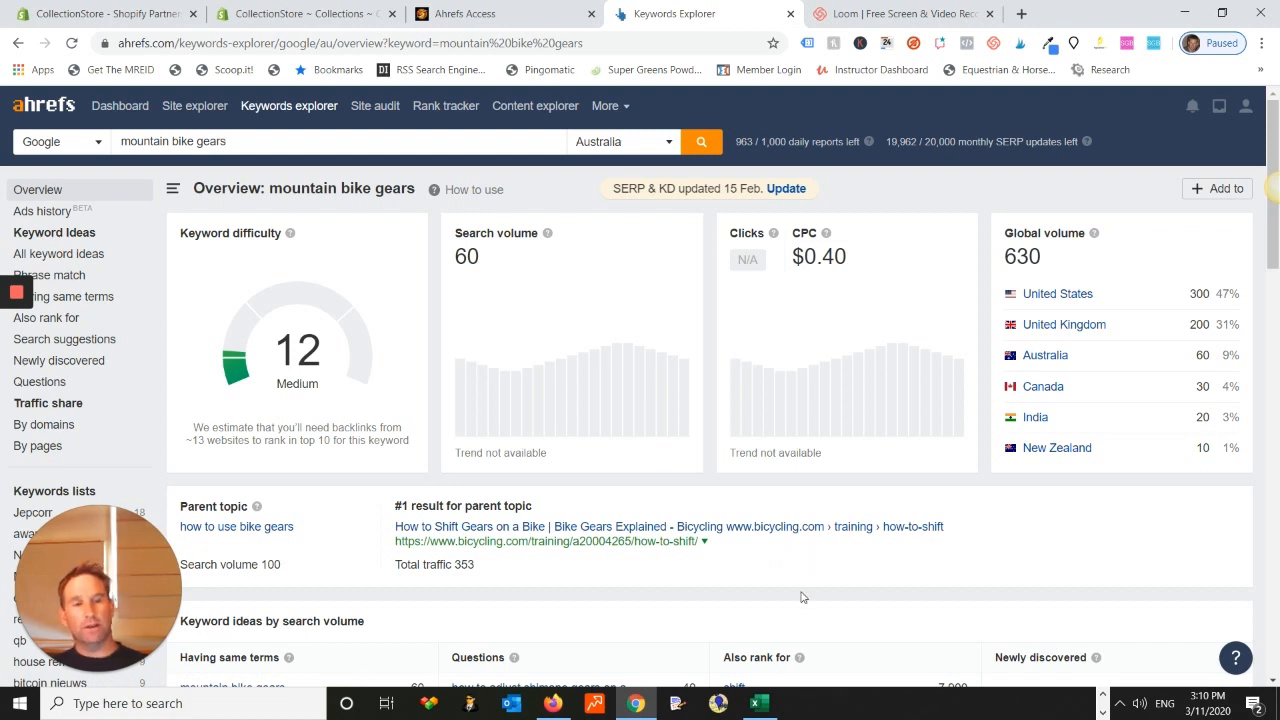
mouse_move(500, 486)
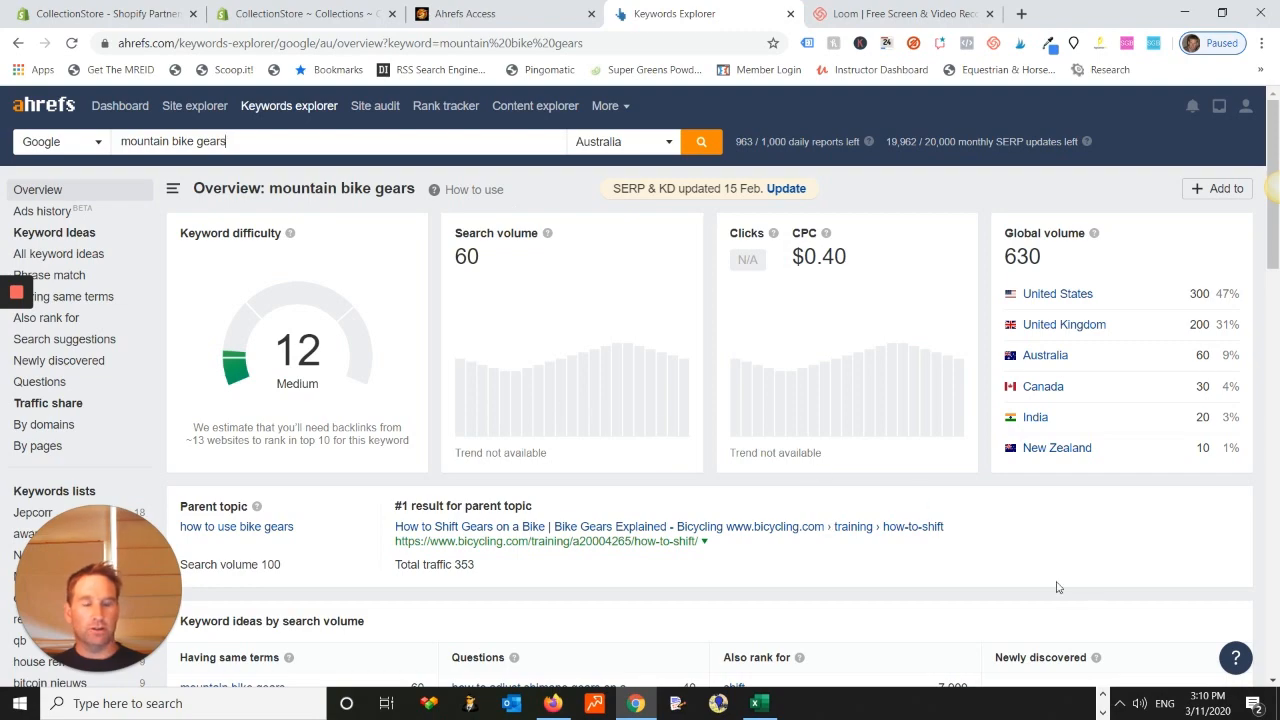
scroll(down, 3)
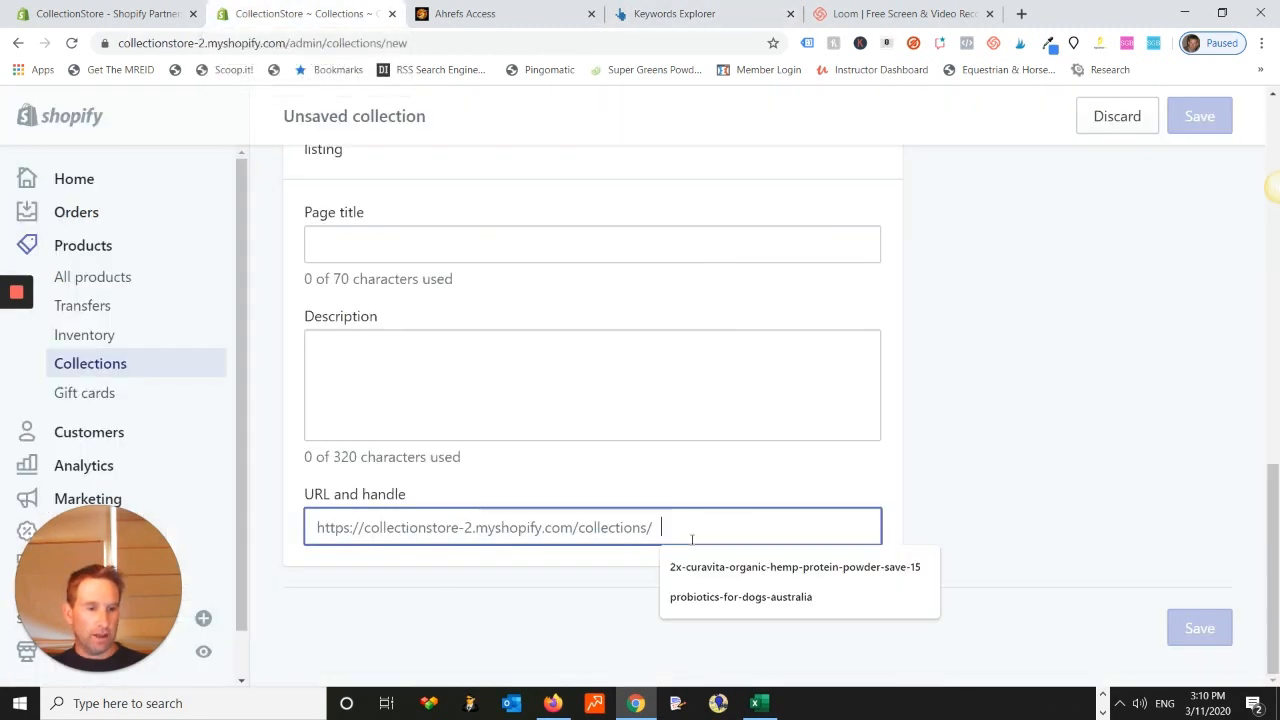
click(870, 488)
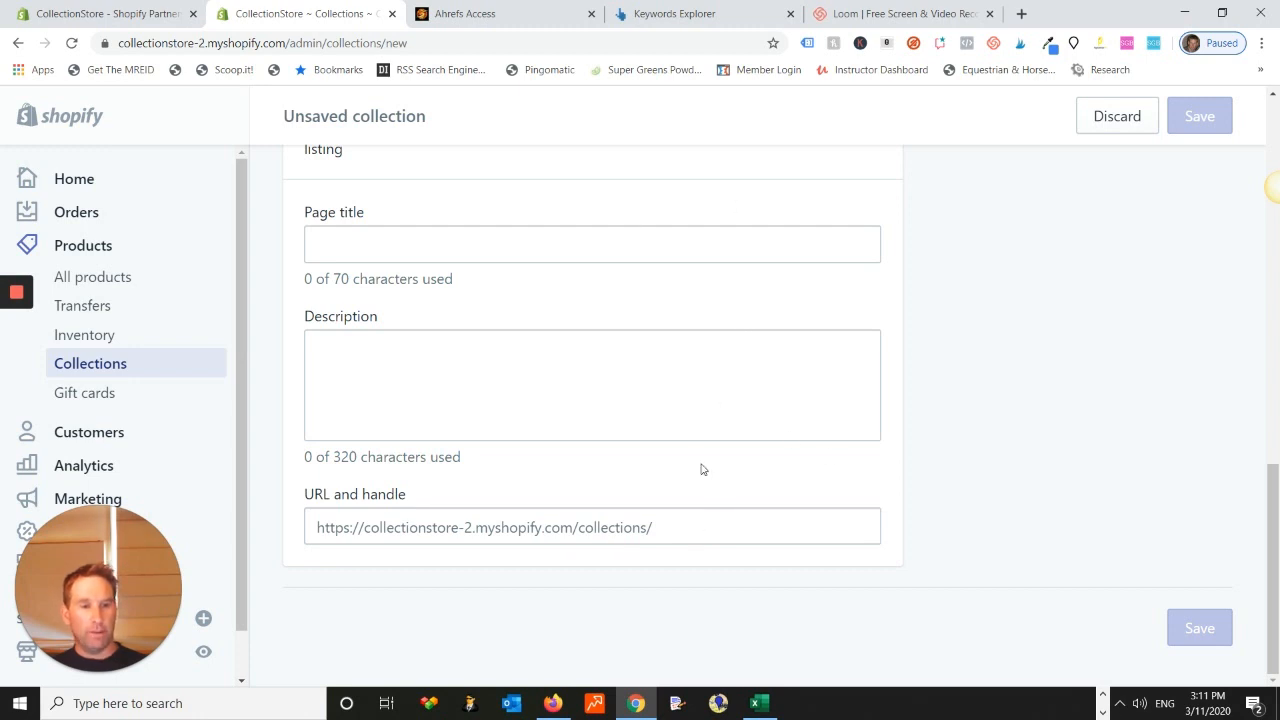
click(700, 12)
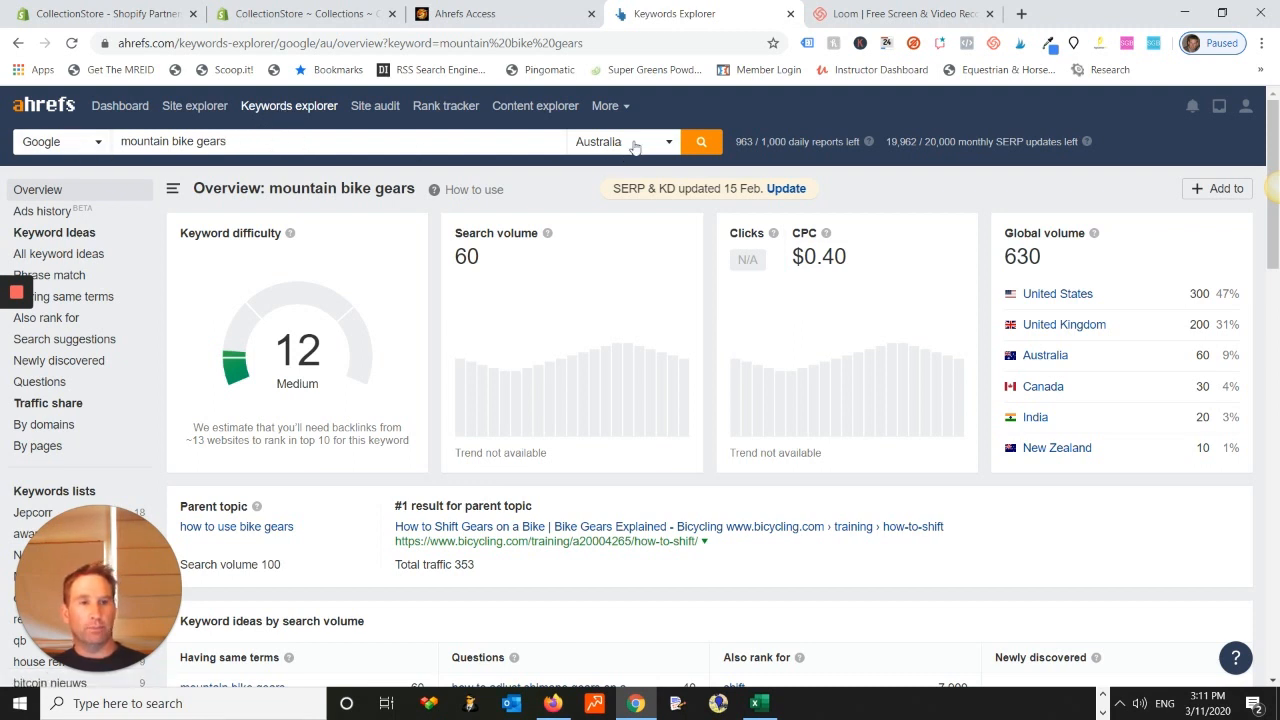
Step: Switch the report country to United States: volume 300, 174 clicks, CPC $0.70
click(624, 140)
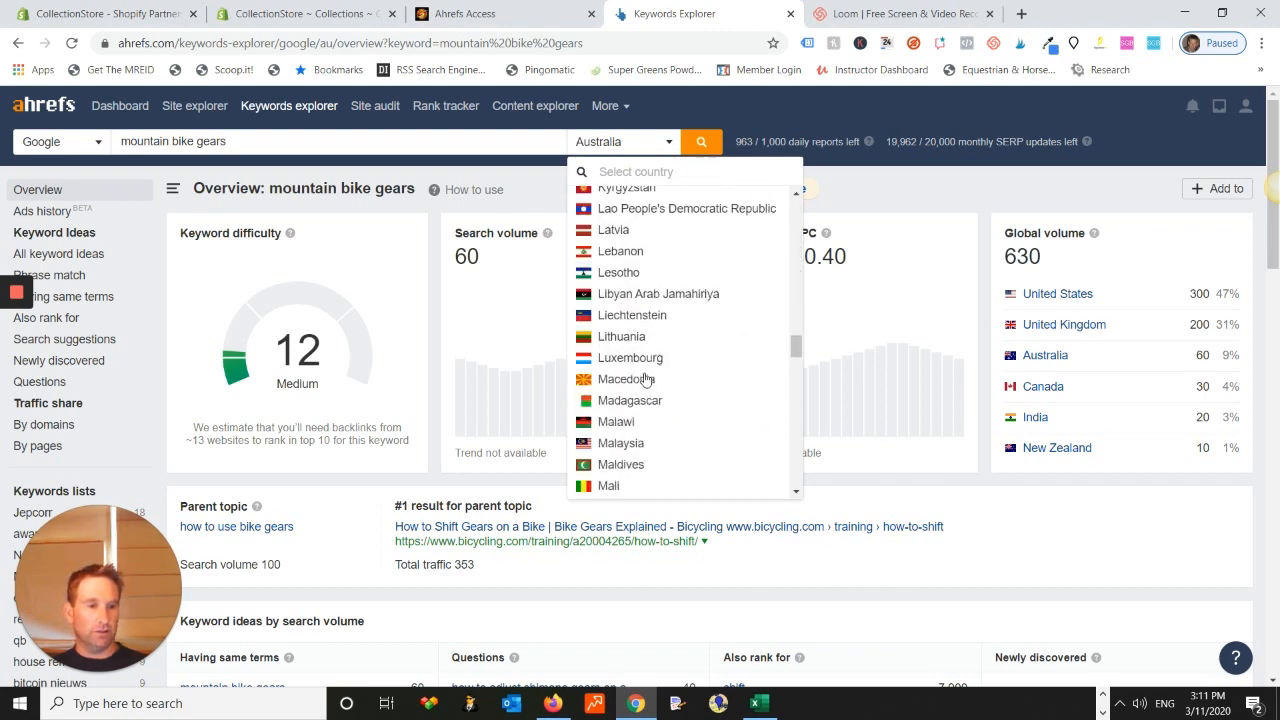
scroll(down, 3)
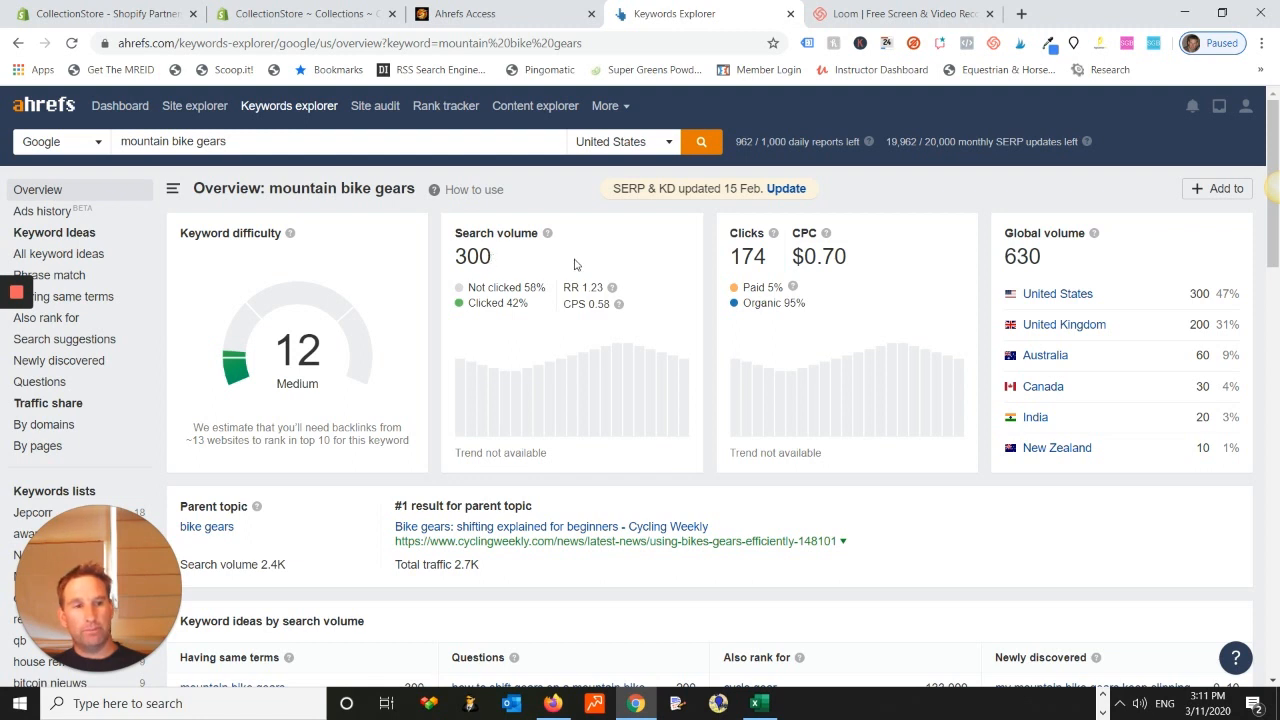
mouse_move(724, 260)
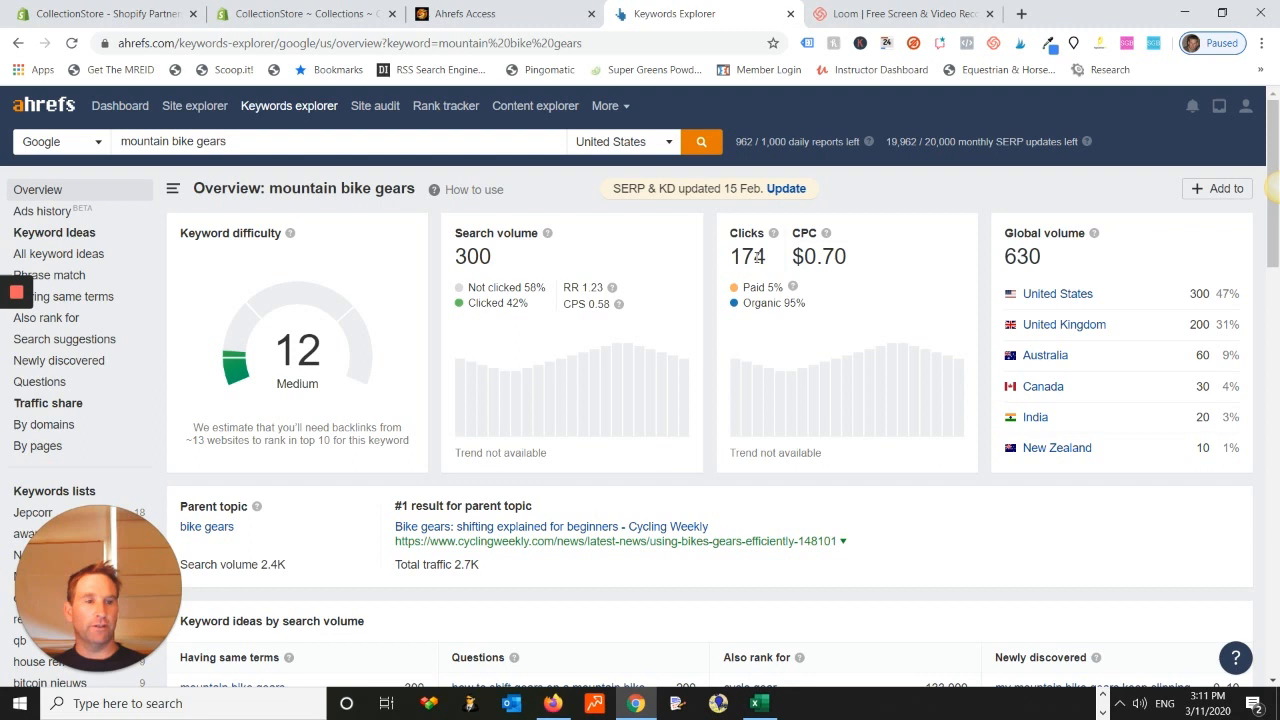
double_click(748, 256)
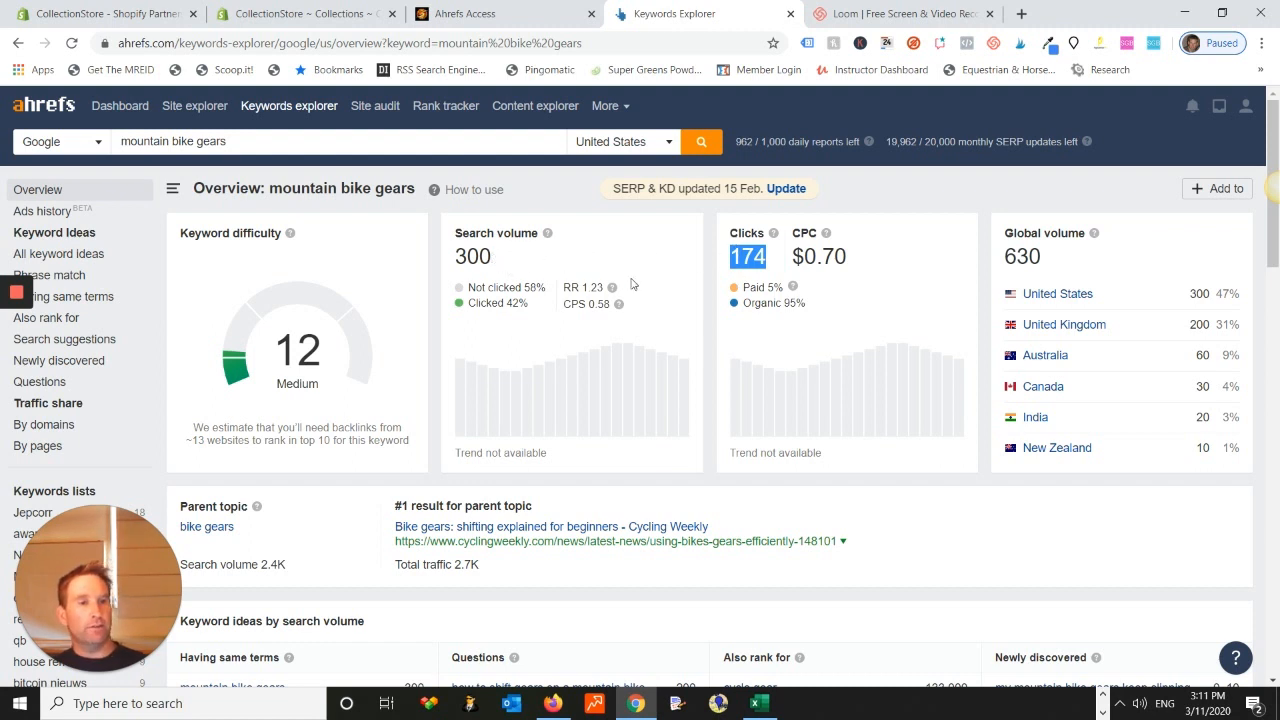
mouse_move(546, 292)
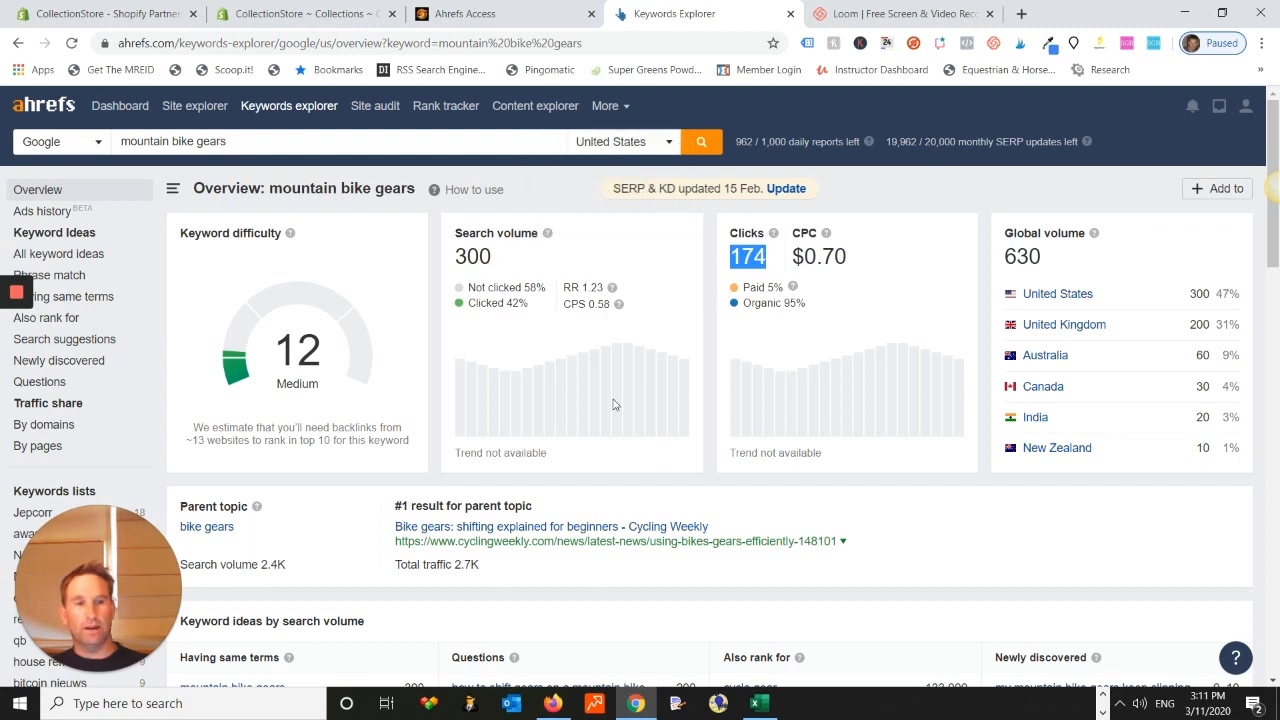
mouse_move(704, 340)
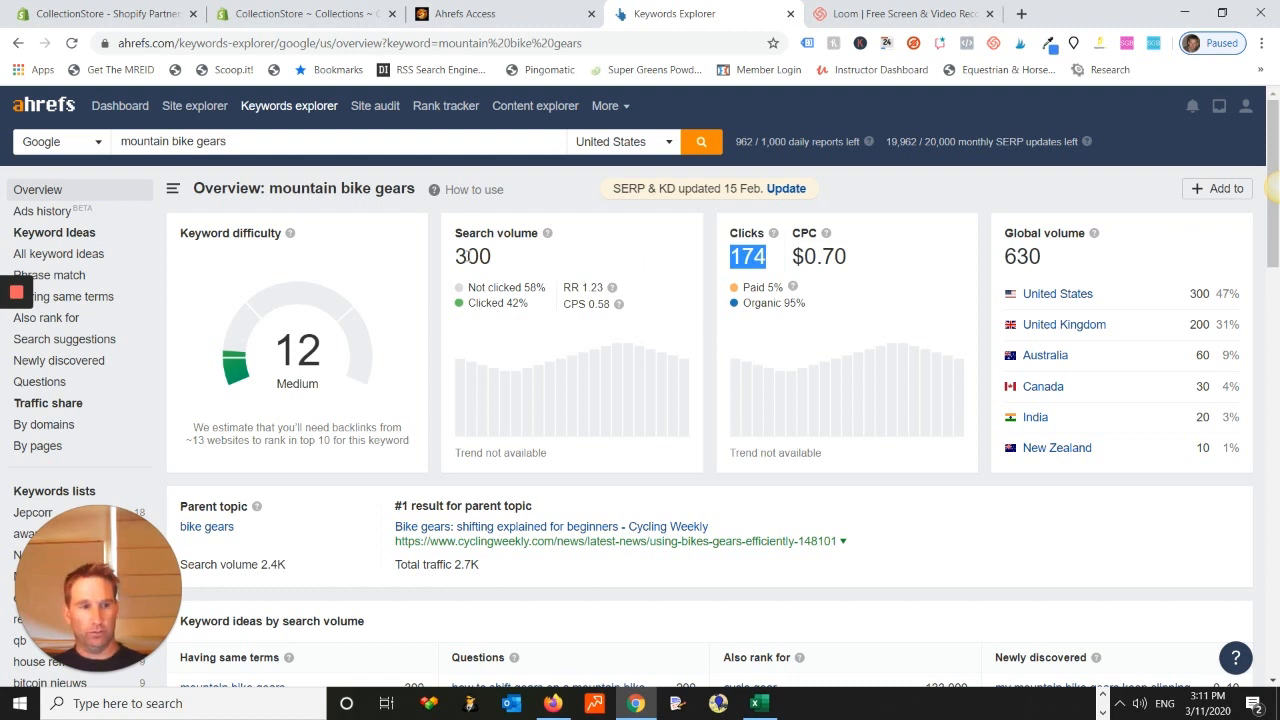
mouse_move(608, 272)
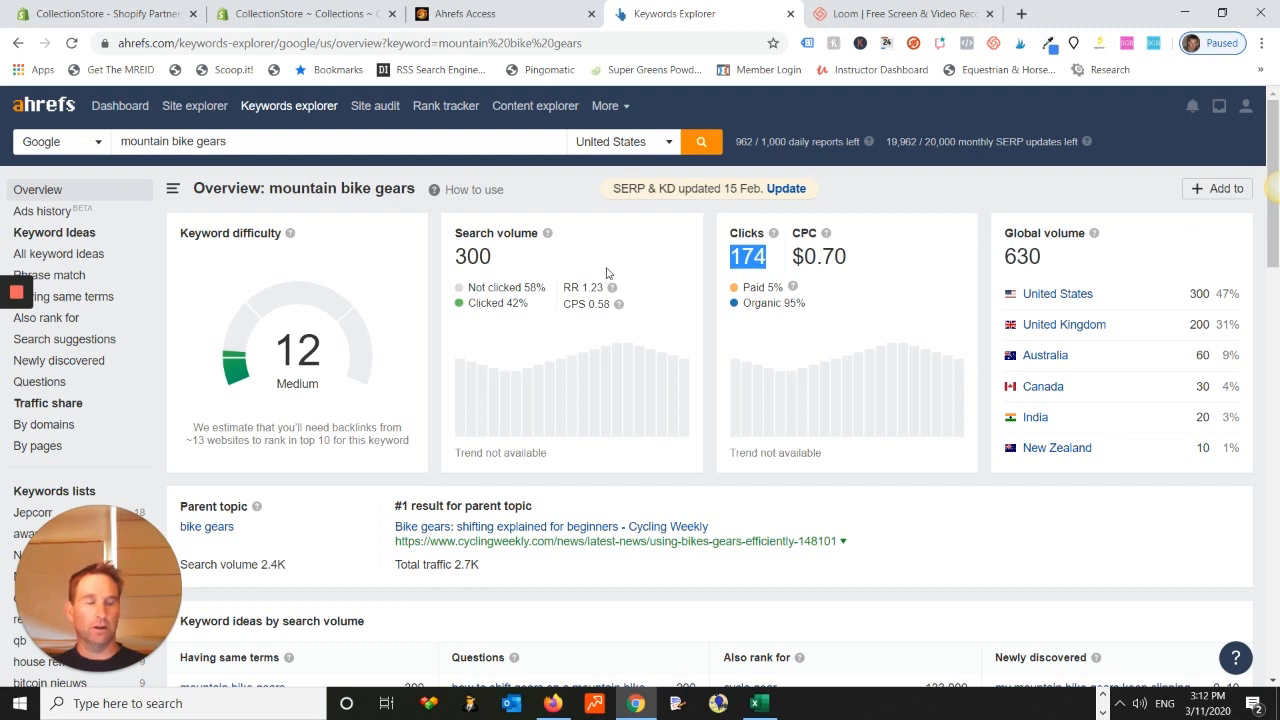
mouse_move(630, 252)
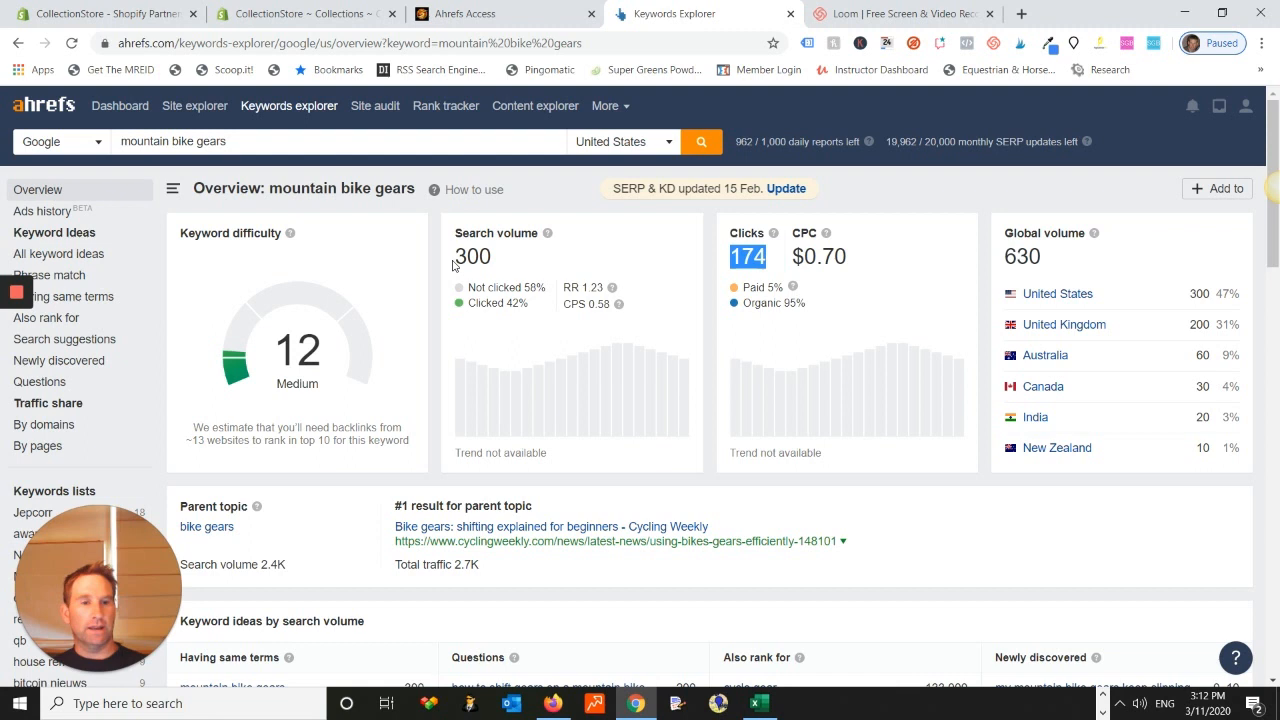
mouse_move(718, 268)
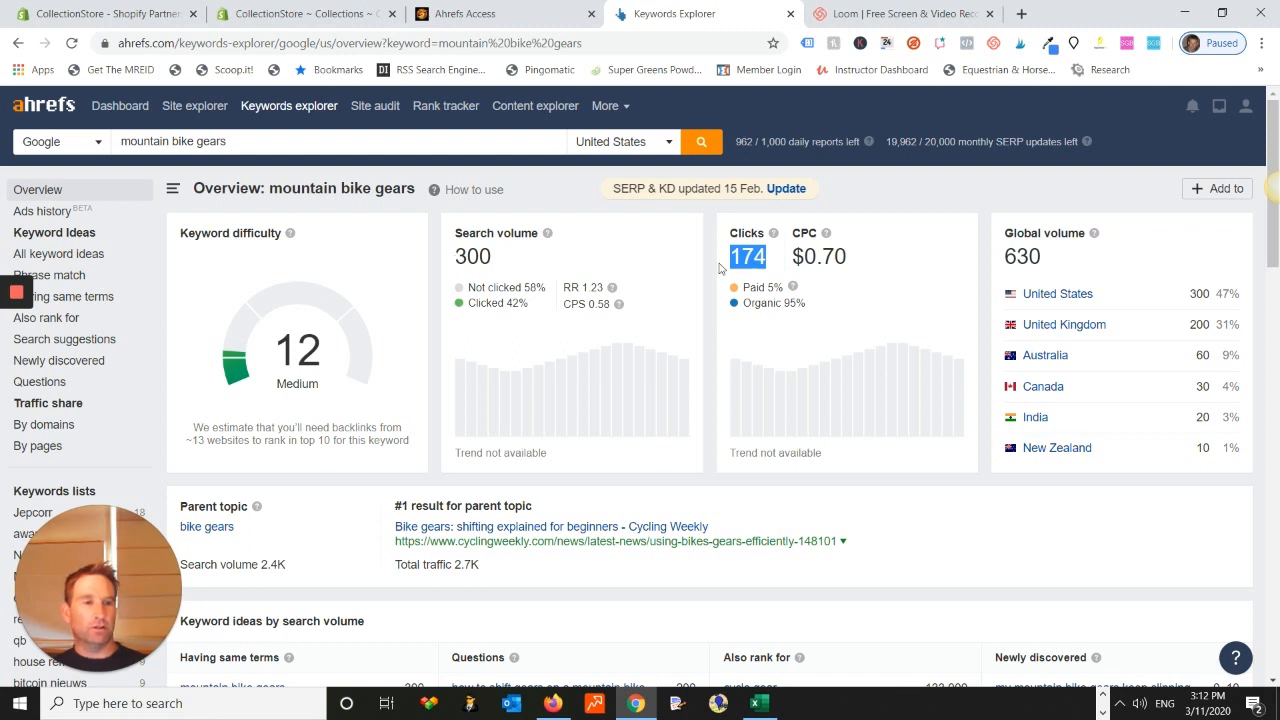
mouse_move(516, 258)
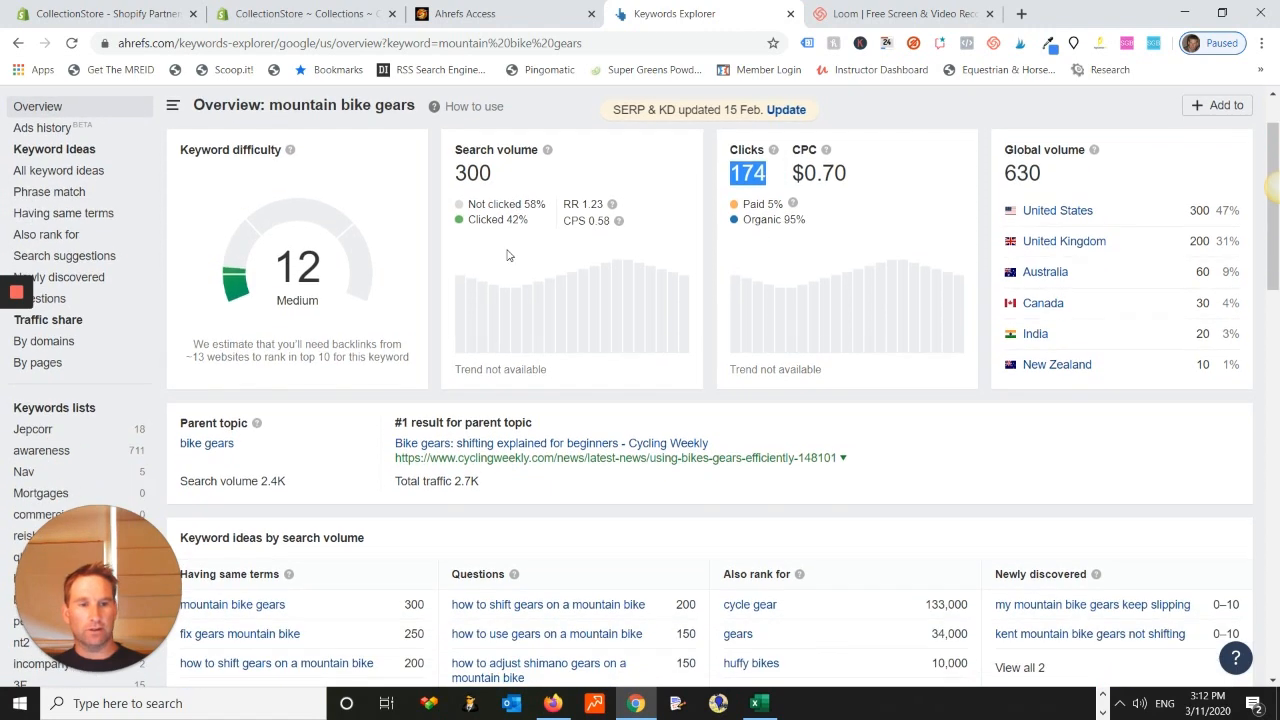
mouse_move(318, 220)
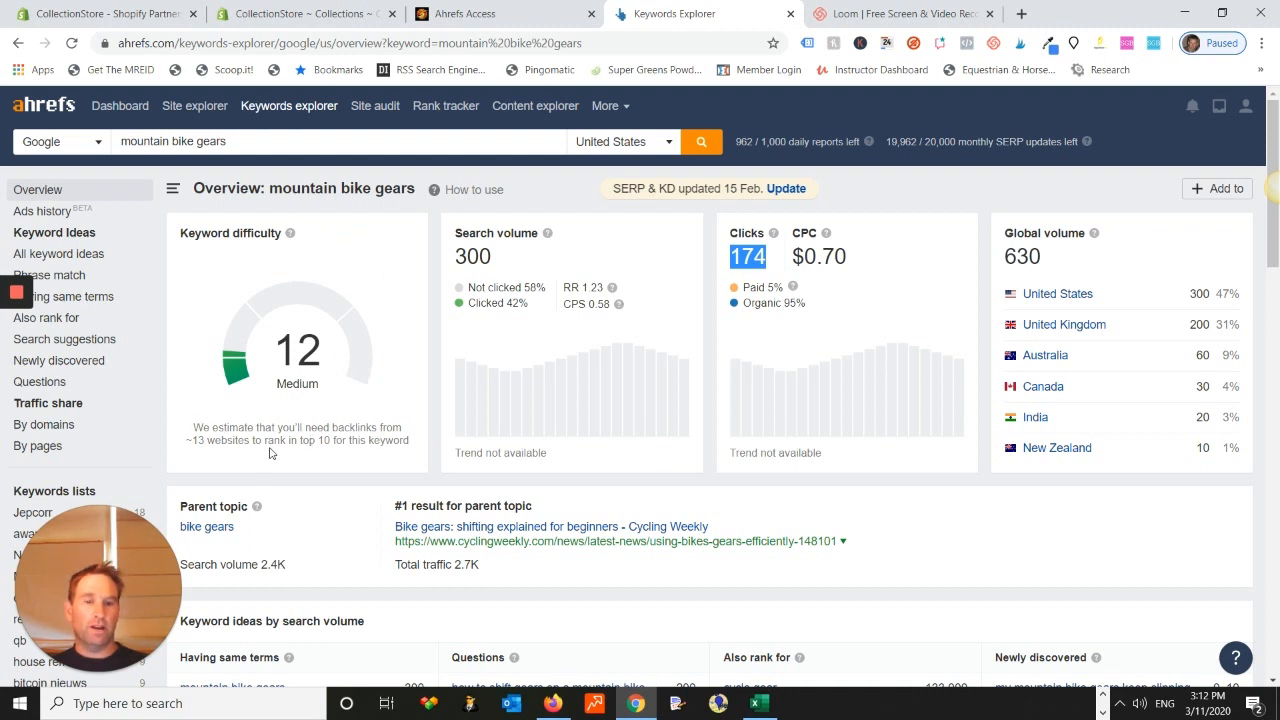
mouse_move(396, 456)
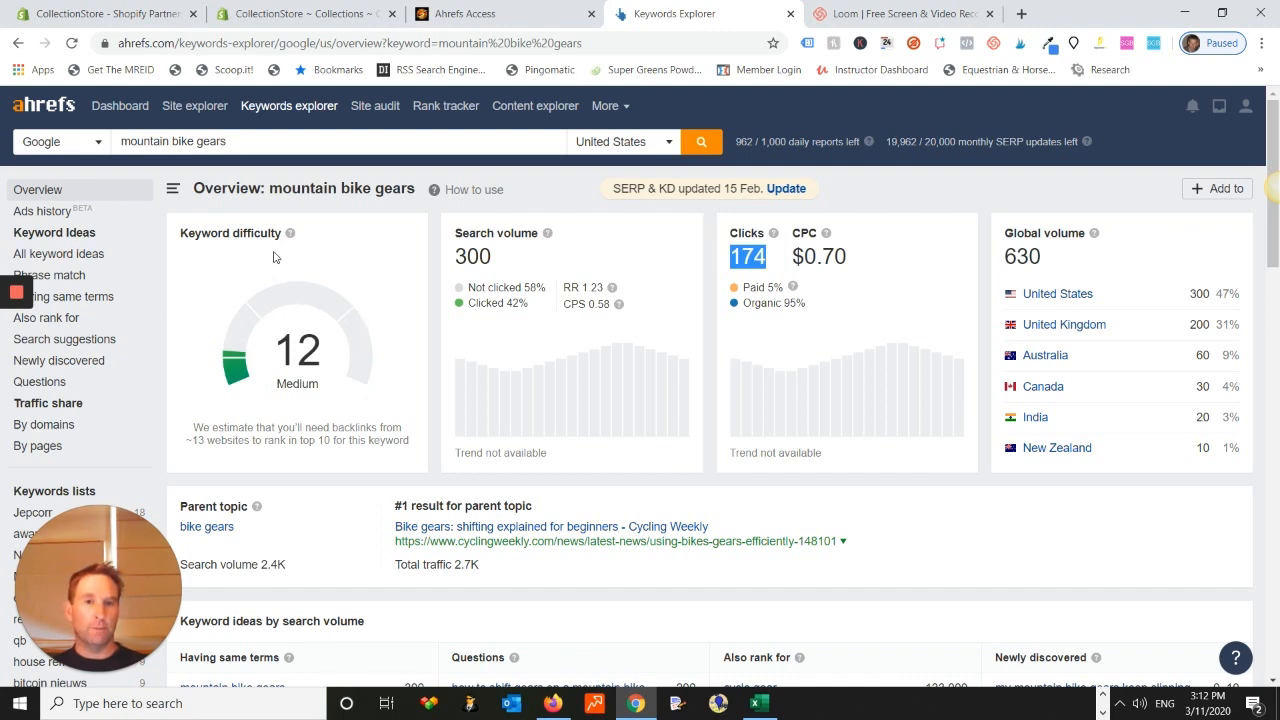
mouse_move(316, 342)
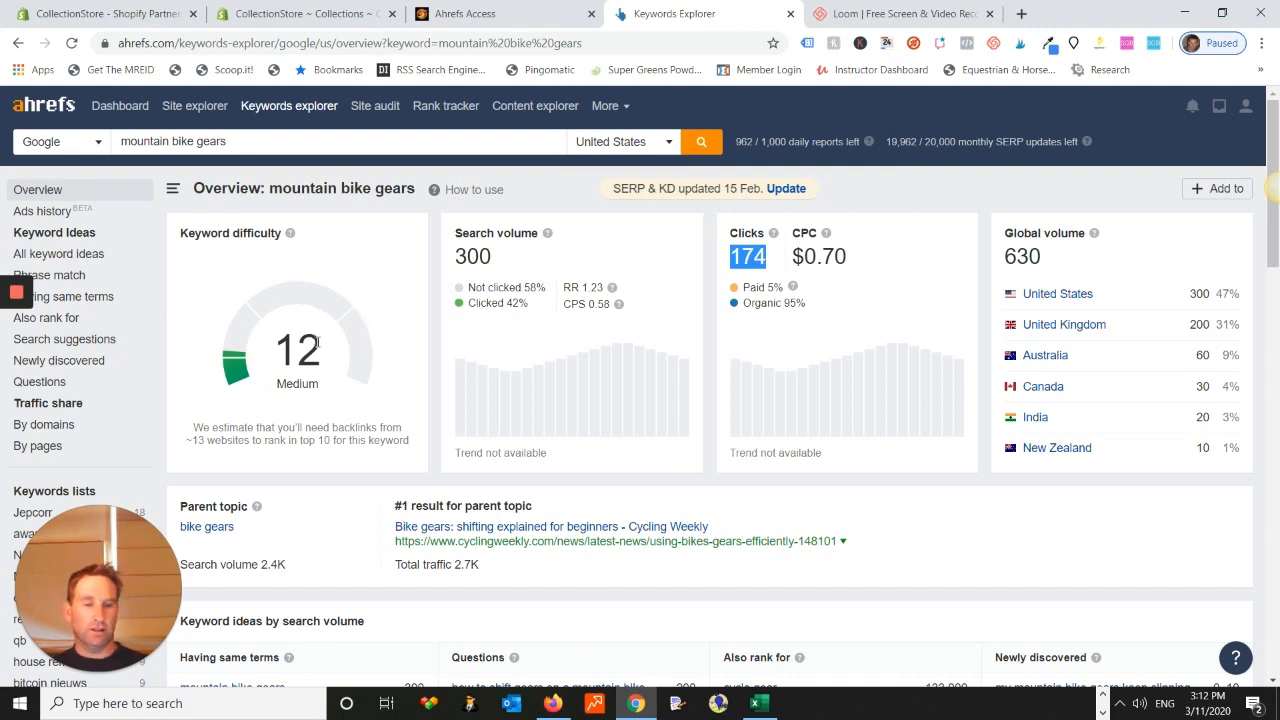
scroll(down, 3)
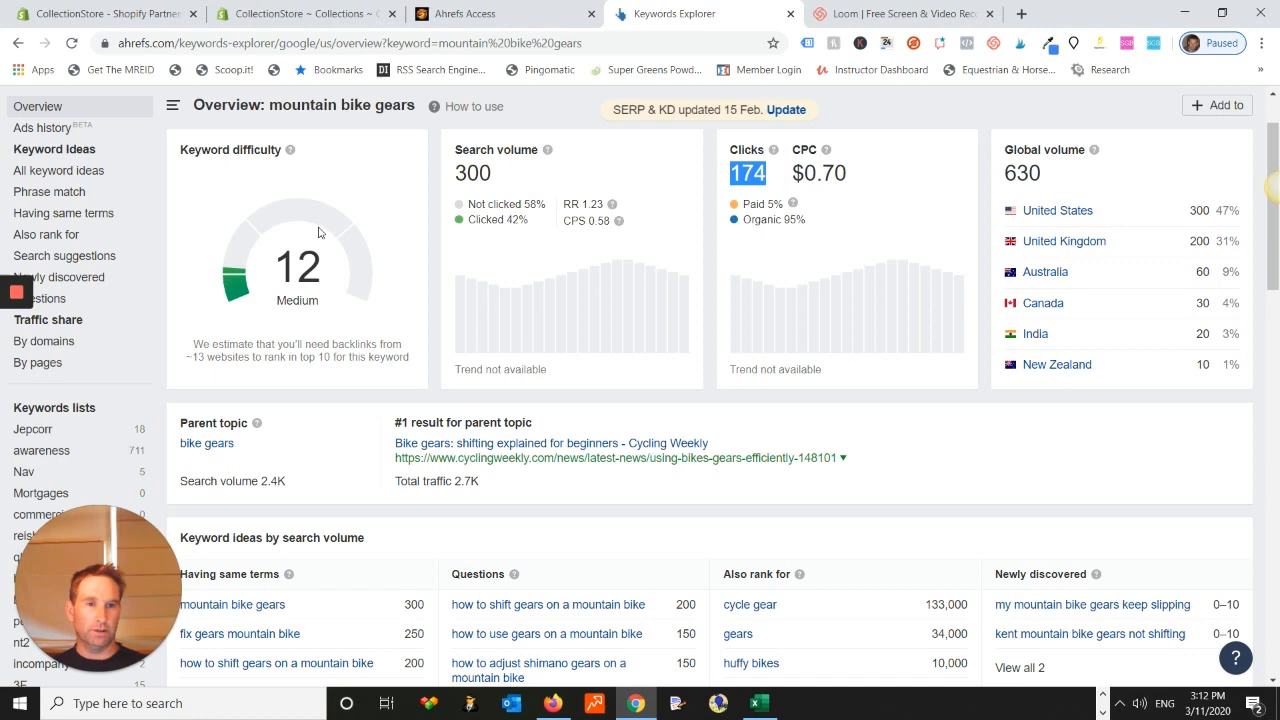
scroll(down, 3)
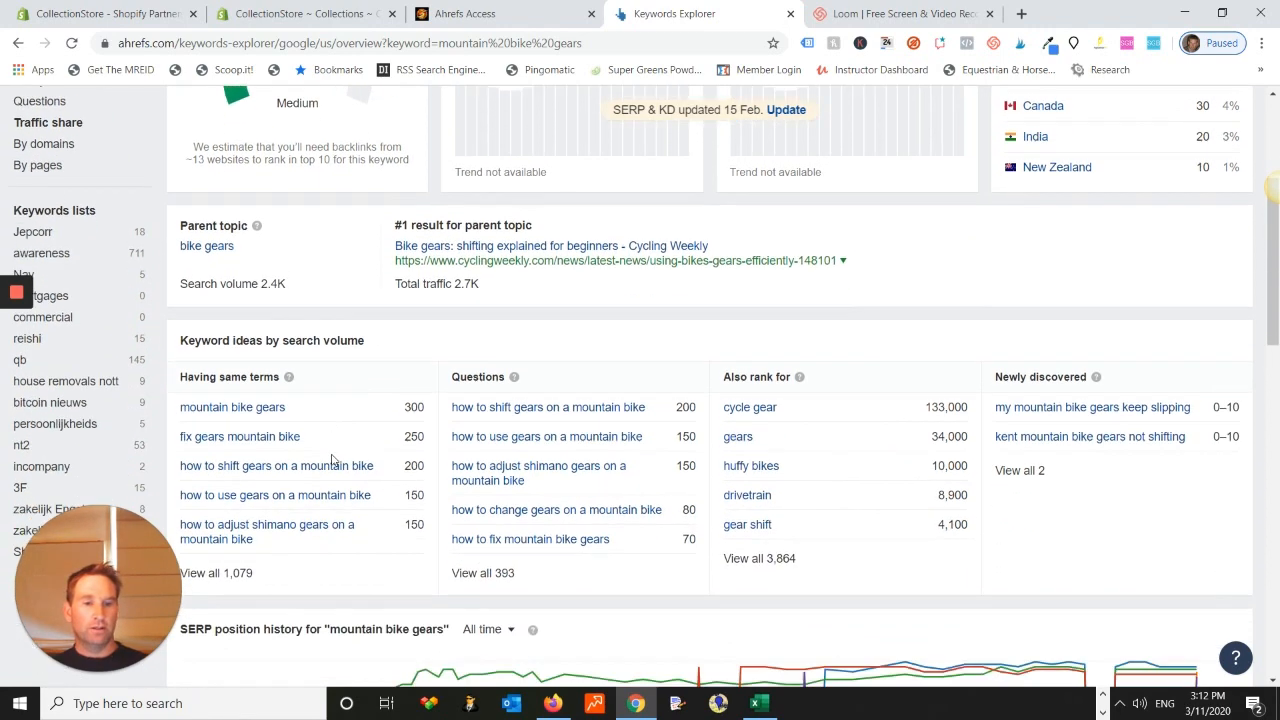
Step: Scroll the mountain bike gears keyword ideas table and return to the search bar for a wheels query
scroll(down, 3)
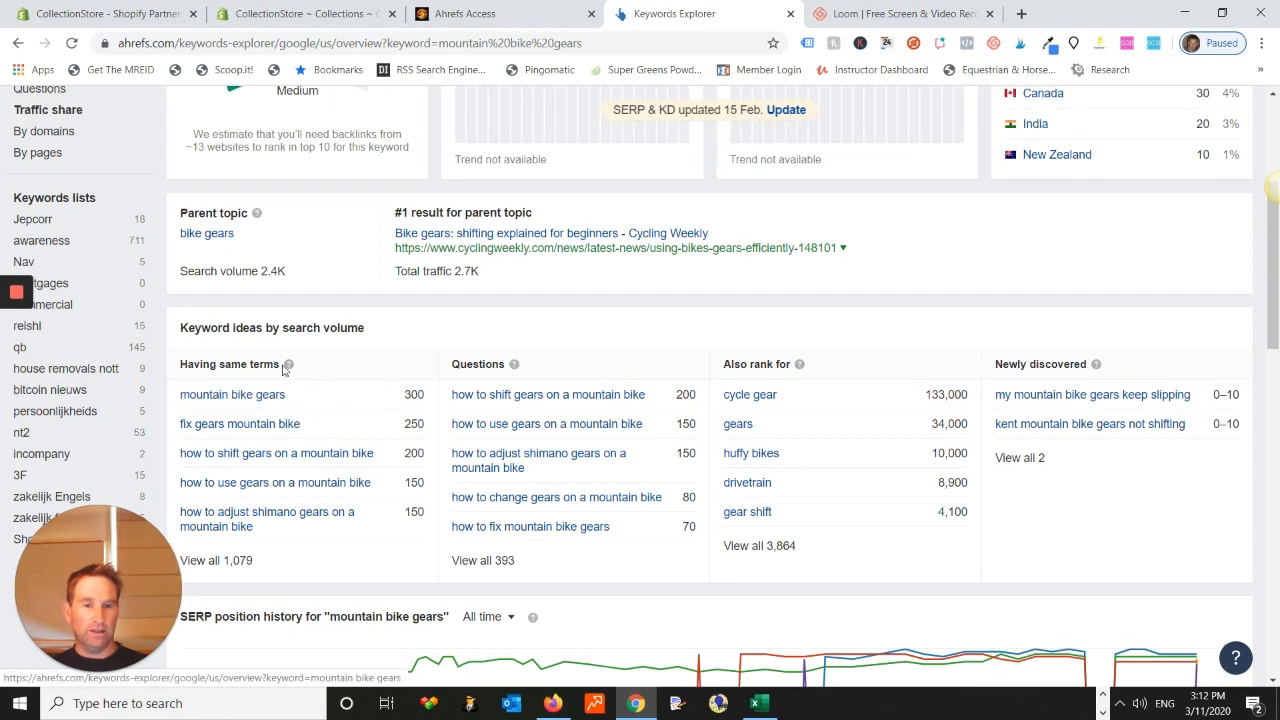
scroll(up, 3)
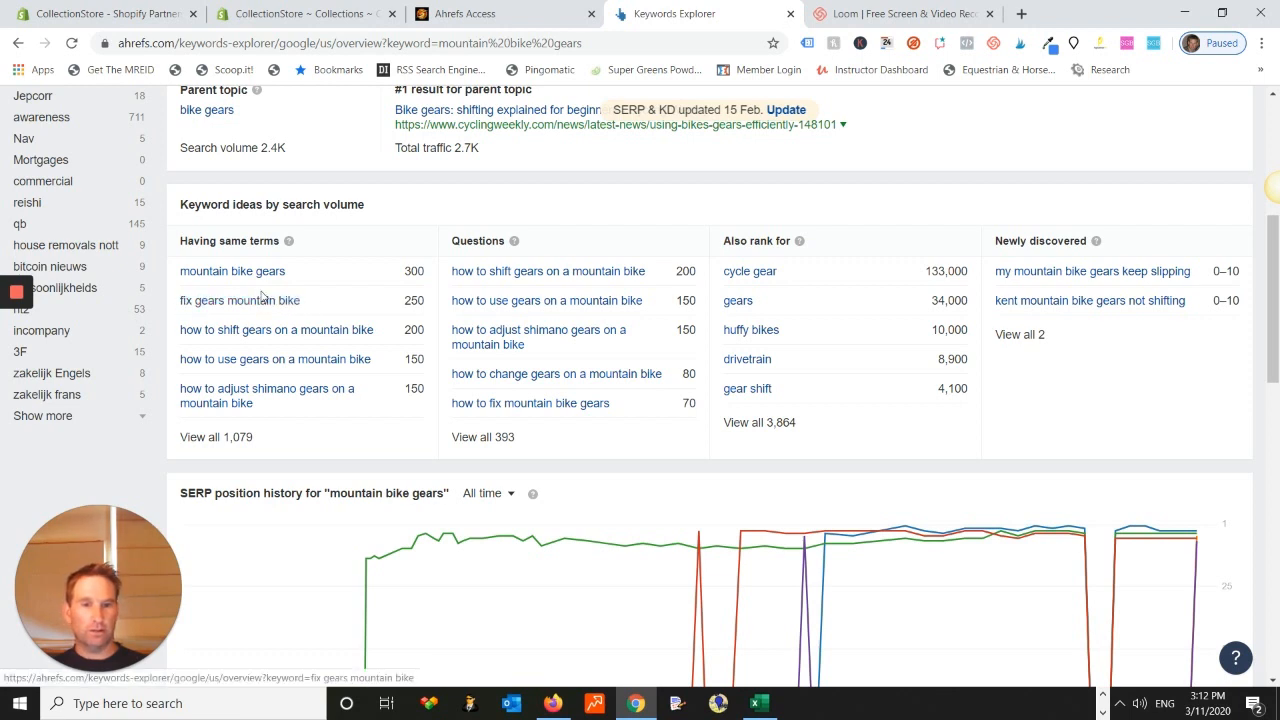
scroll(down, 3)
text(mountain bike wheel)
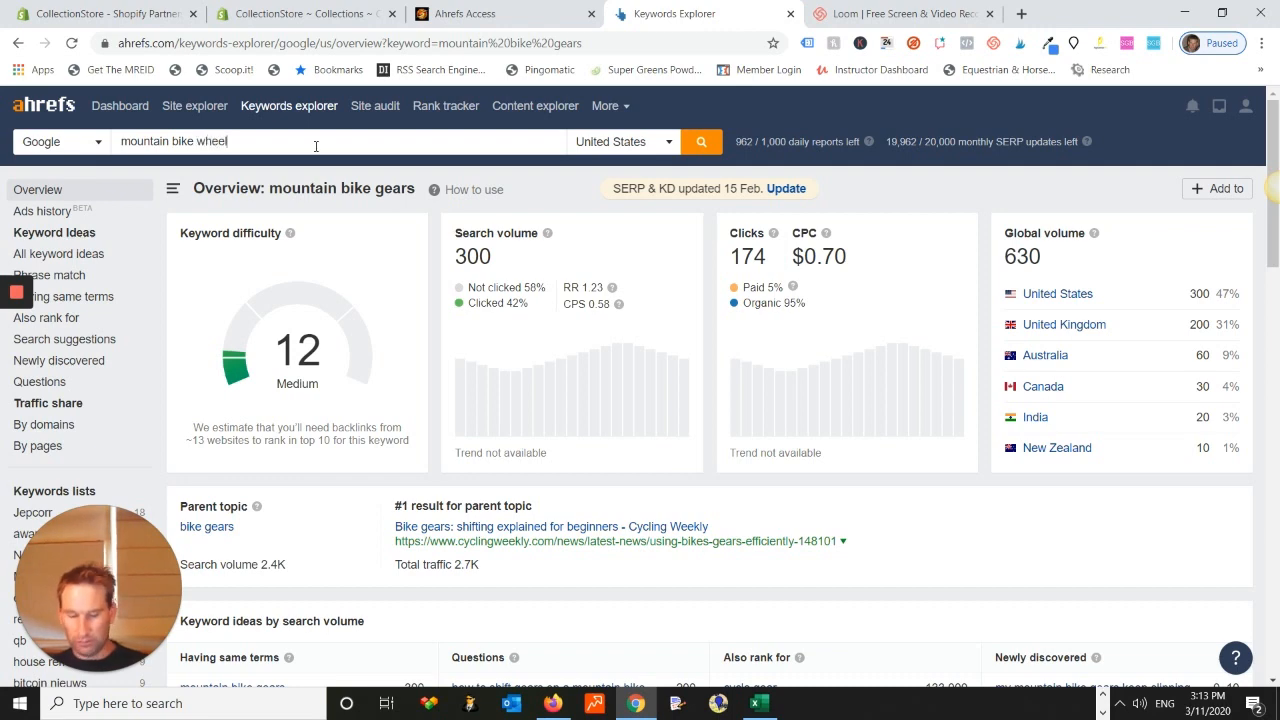
Step: Check mountain bike wheels, then view the mountain bike tires overview: US volume 3.1K, difficulty 12, CPC $1.10
click(700, 122)
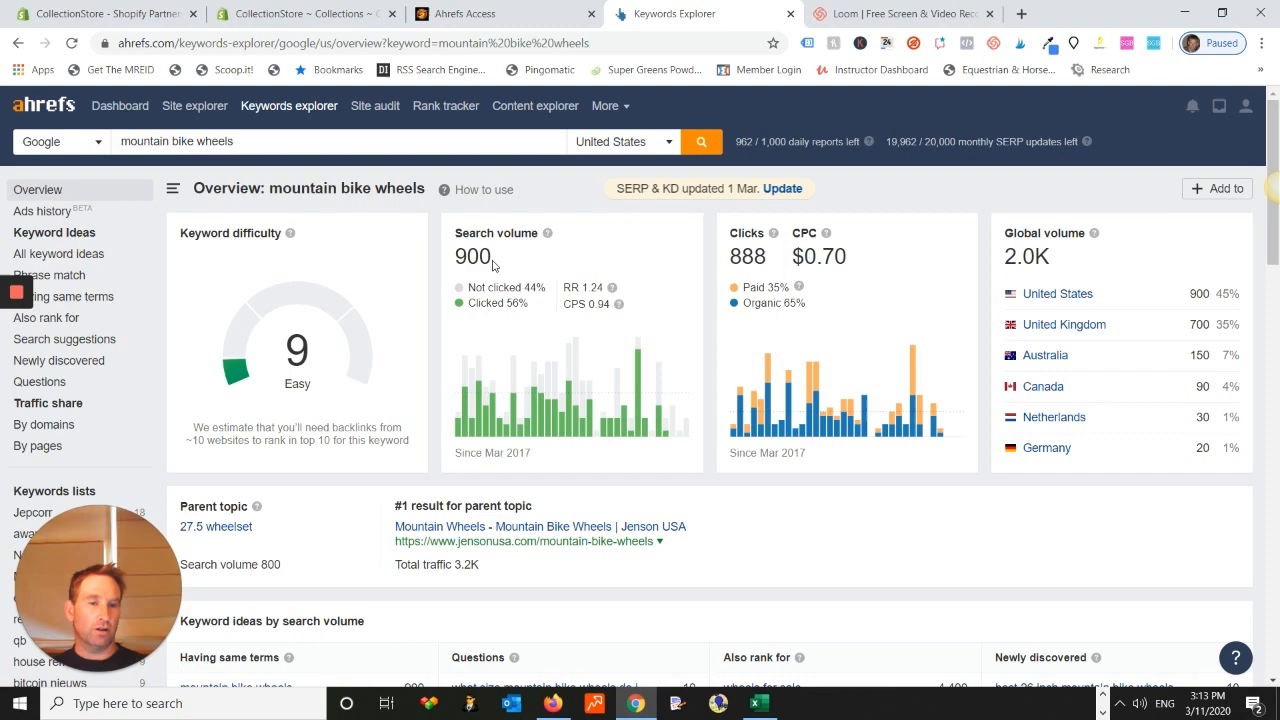
scroll(down, 3)
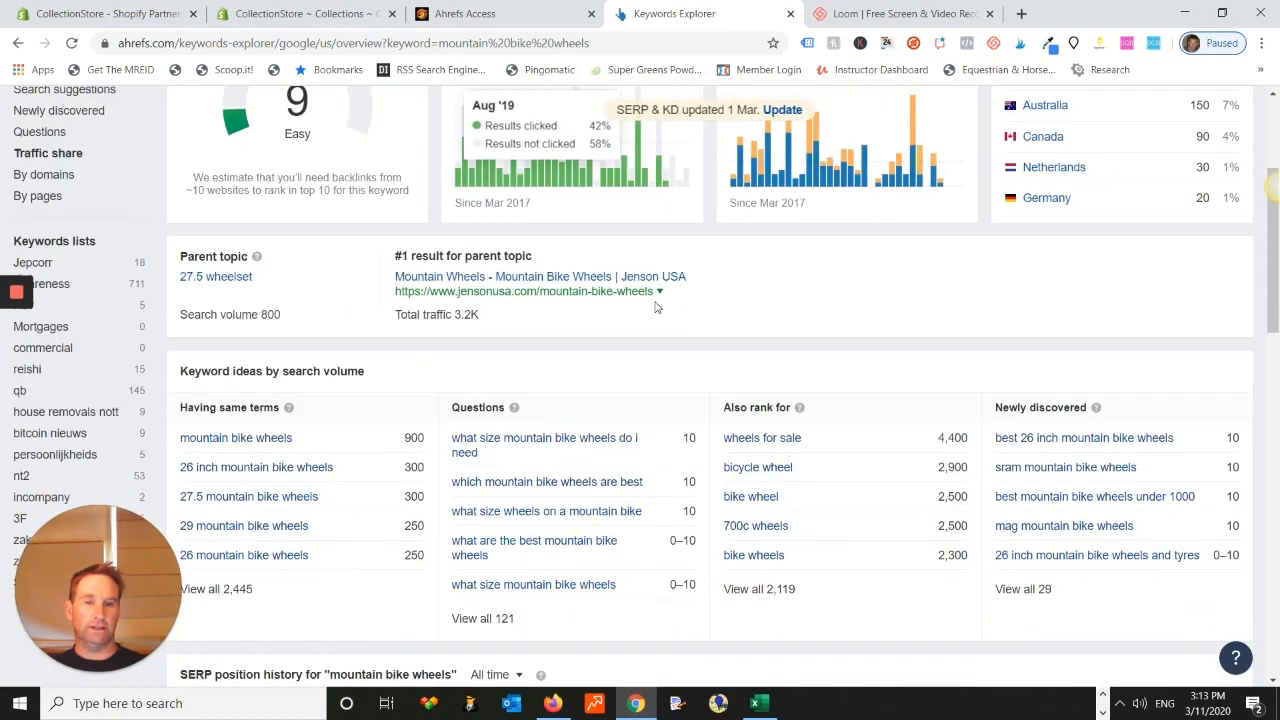
scroll(down, 3)
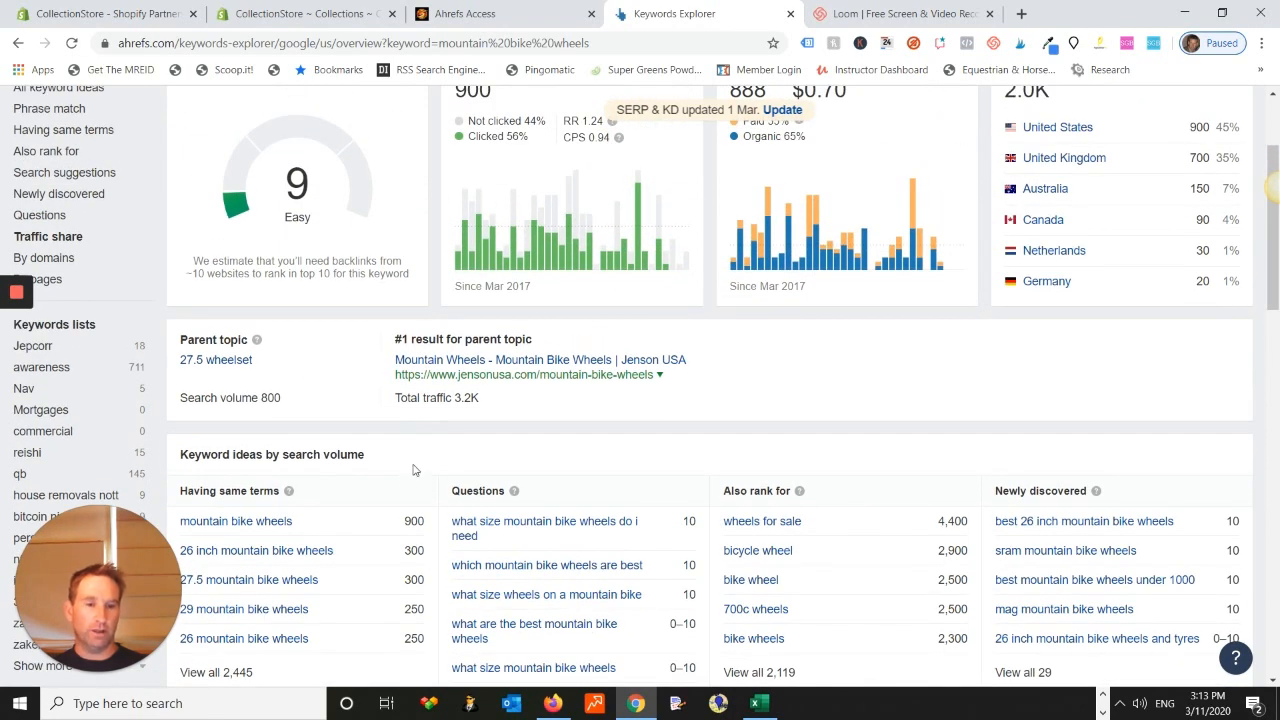
scroll(down, 3)
text(mountain bike tires)
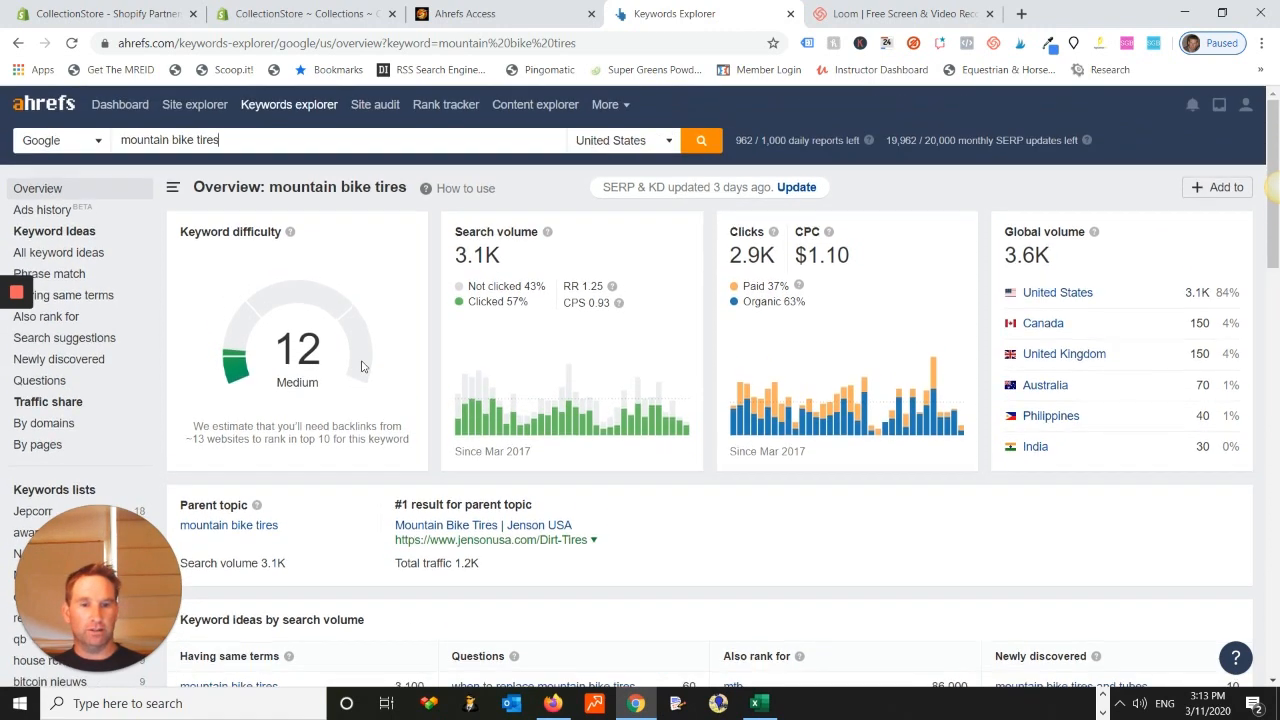
scroll(down, 3)
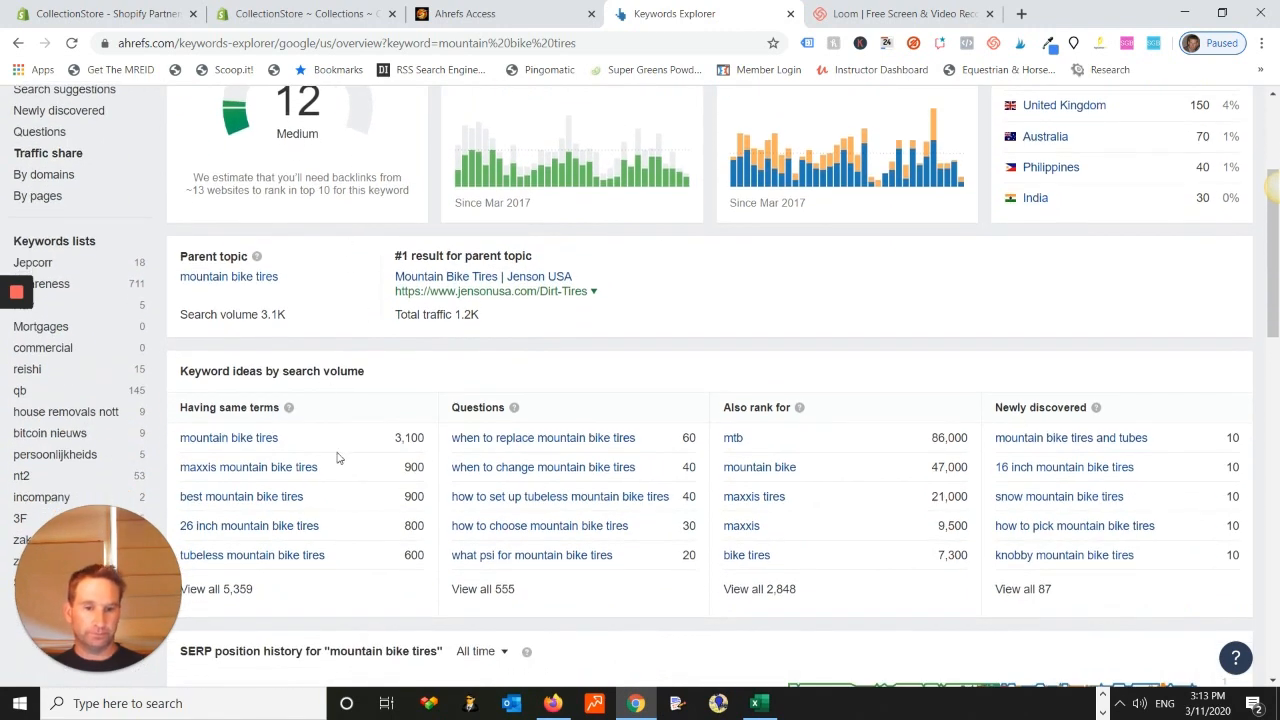
scroll(down, 3)
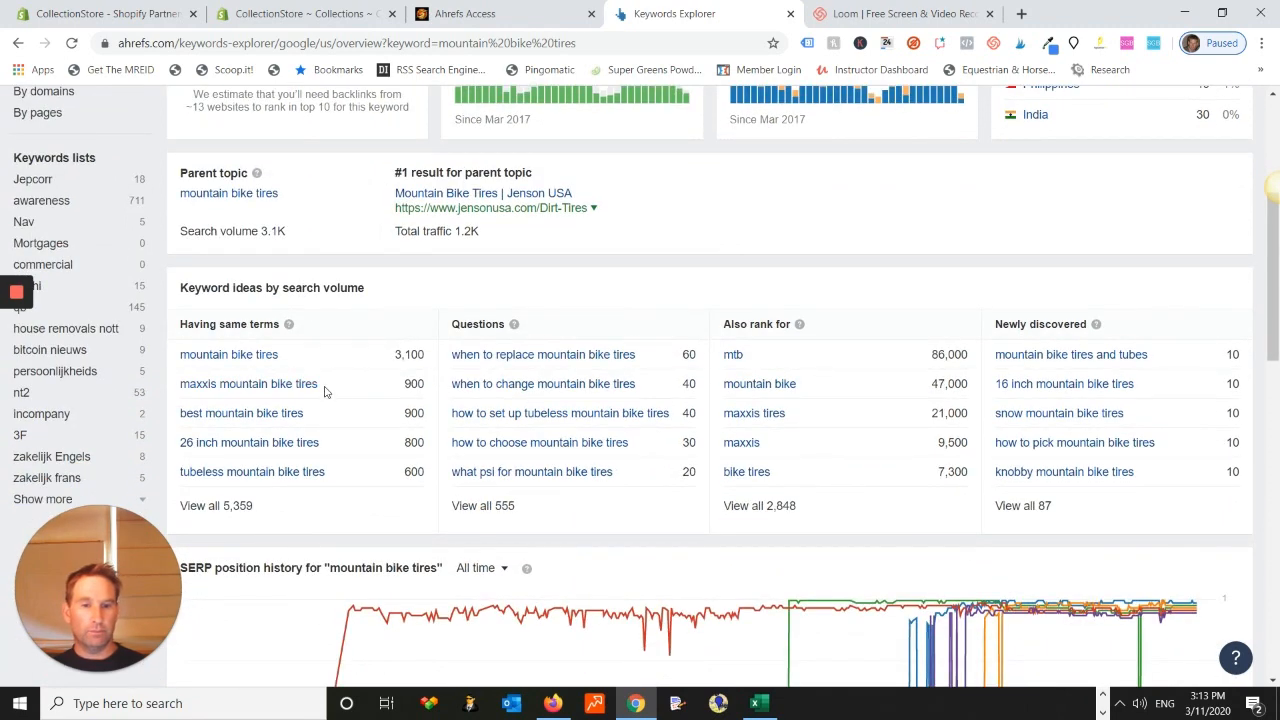
scroll(up, 3)
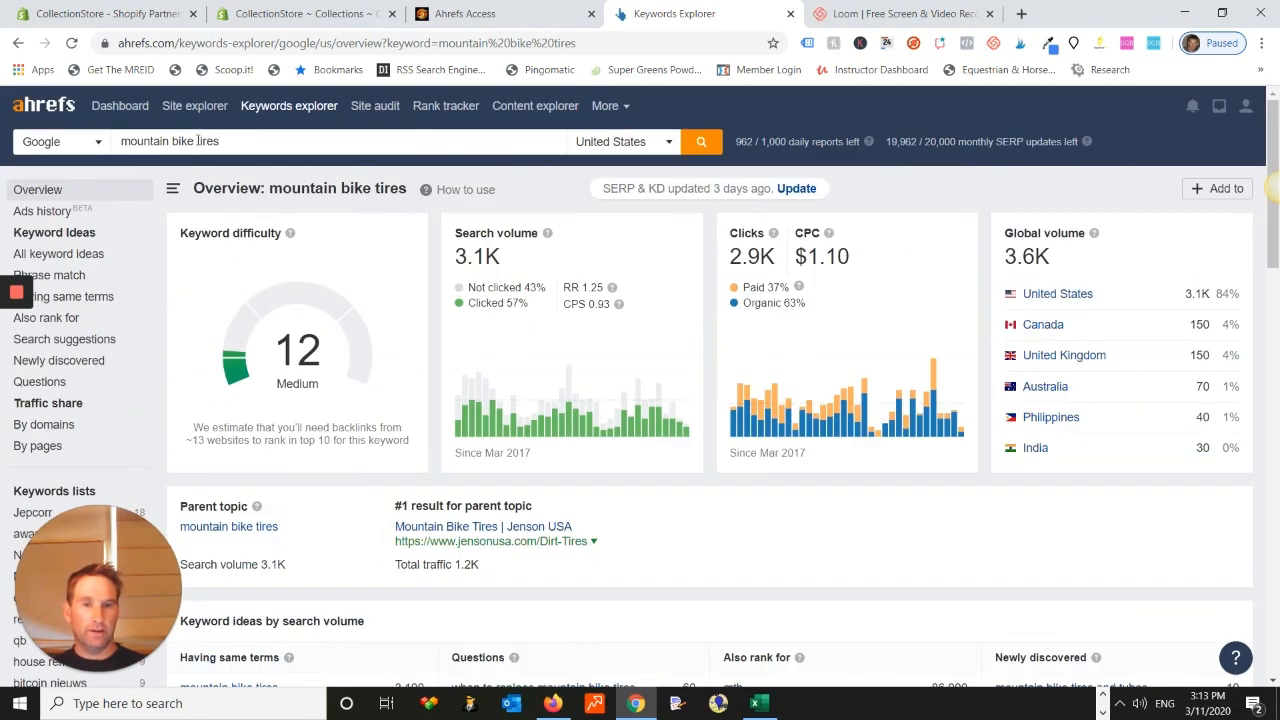
Step: Search mountain bike seats, then mountain bike handle bars: volume 200, difficulty 3, with keyword ideas below
double_click(208, 140)
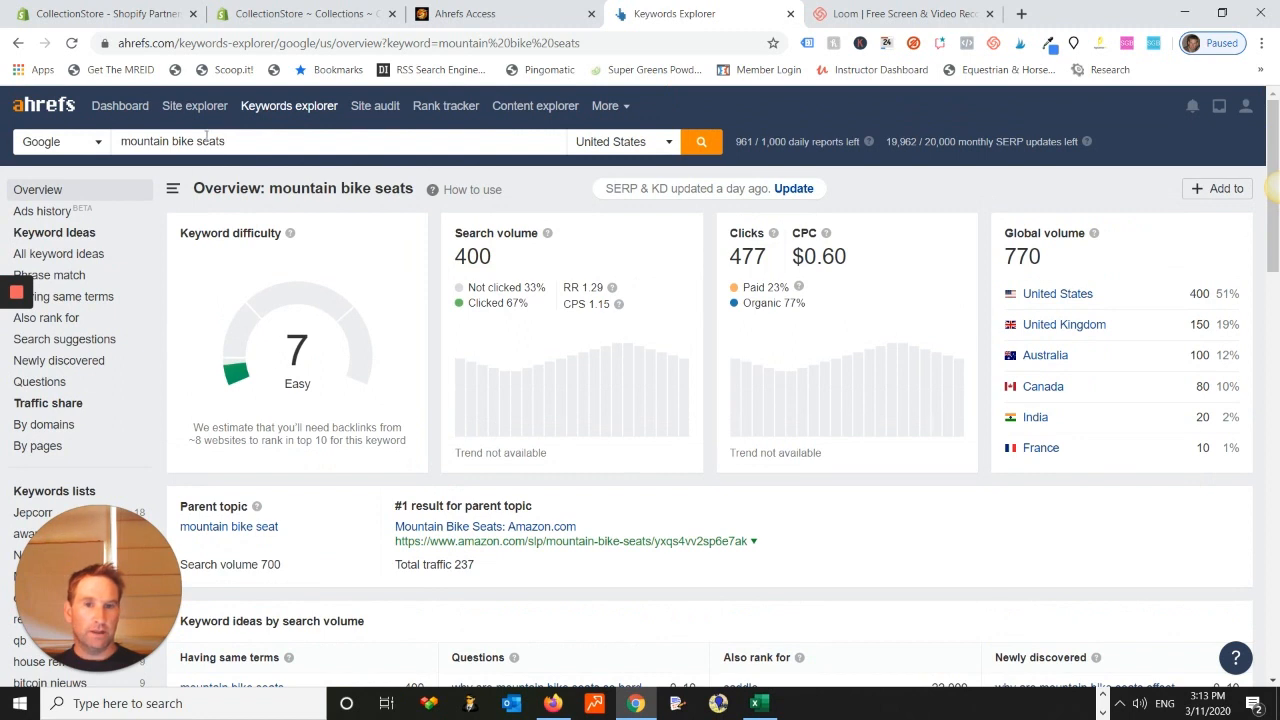
text(mountain bike har)
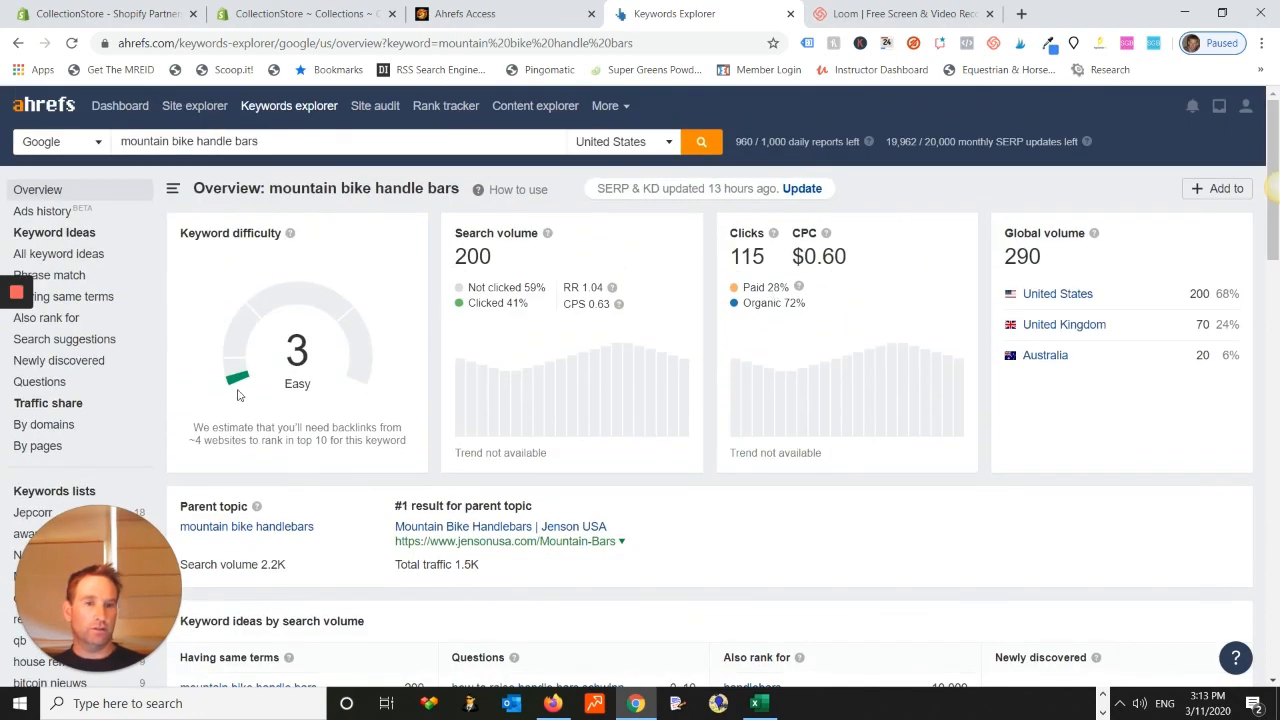
scroll(down, 3)
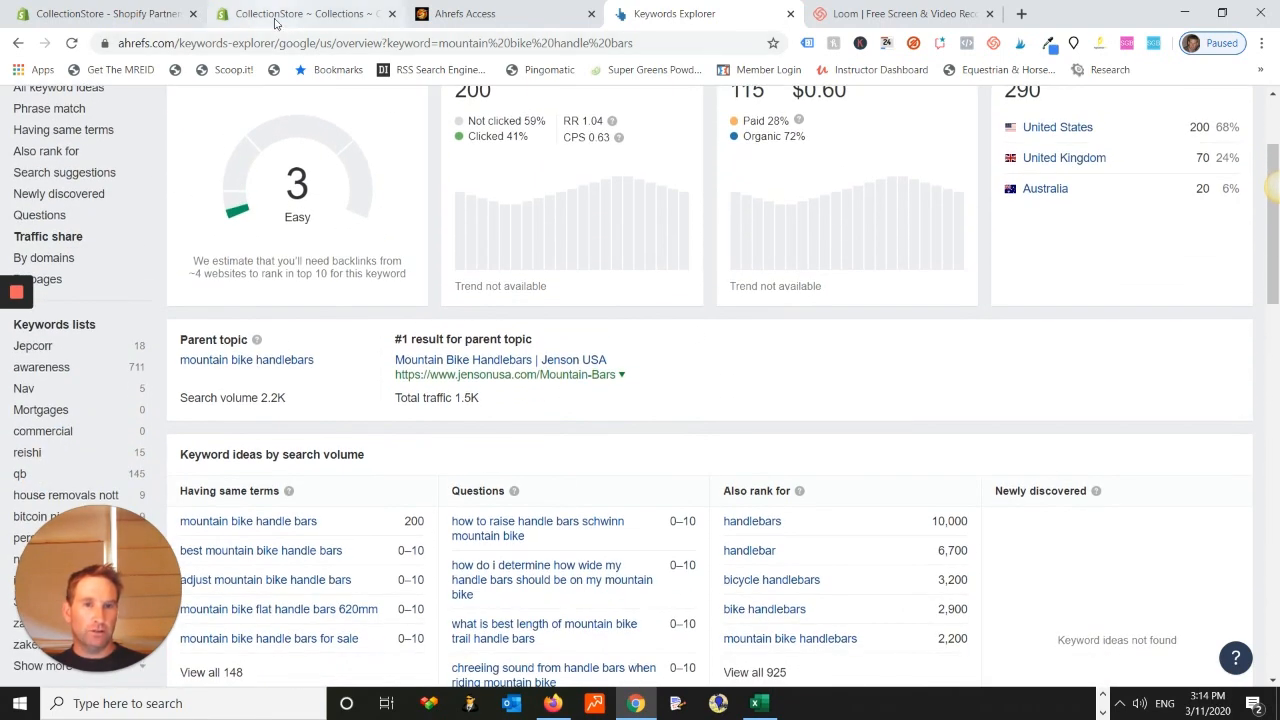
Step: Select 'mountain bike handle bars' from the Ahrefs keyword ideas and return to the Shopify collection form
click(300, 12)
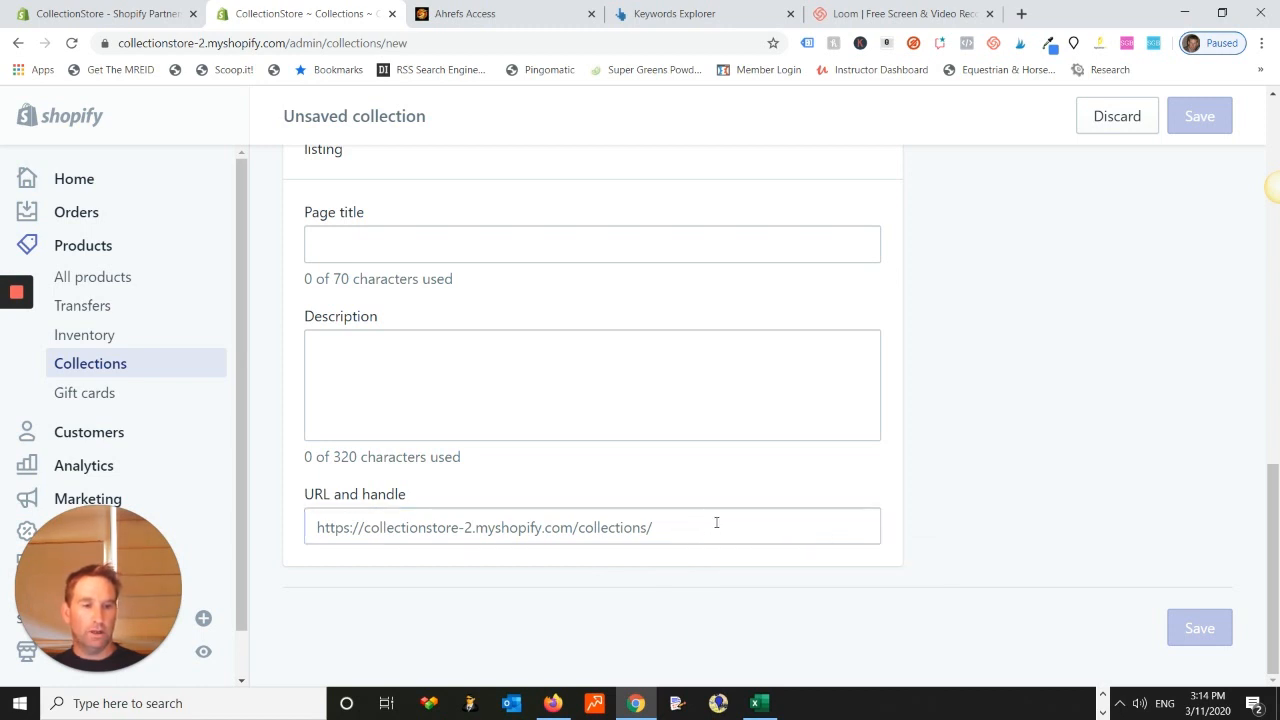
mouse_move(856, 492)
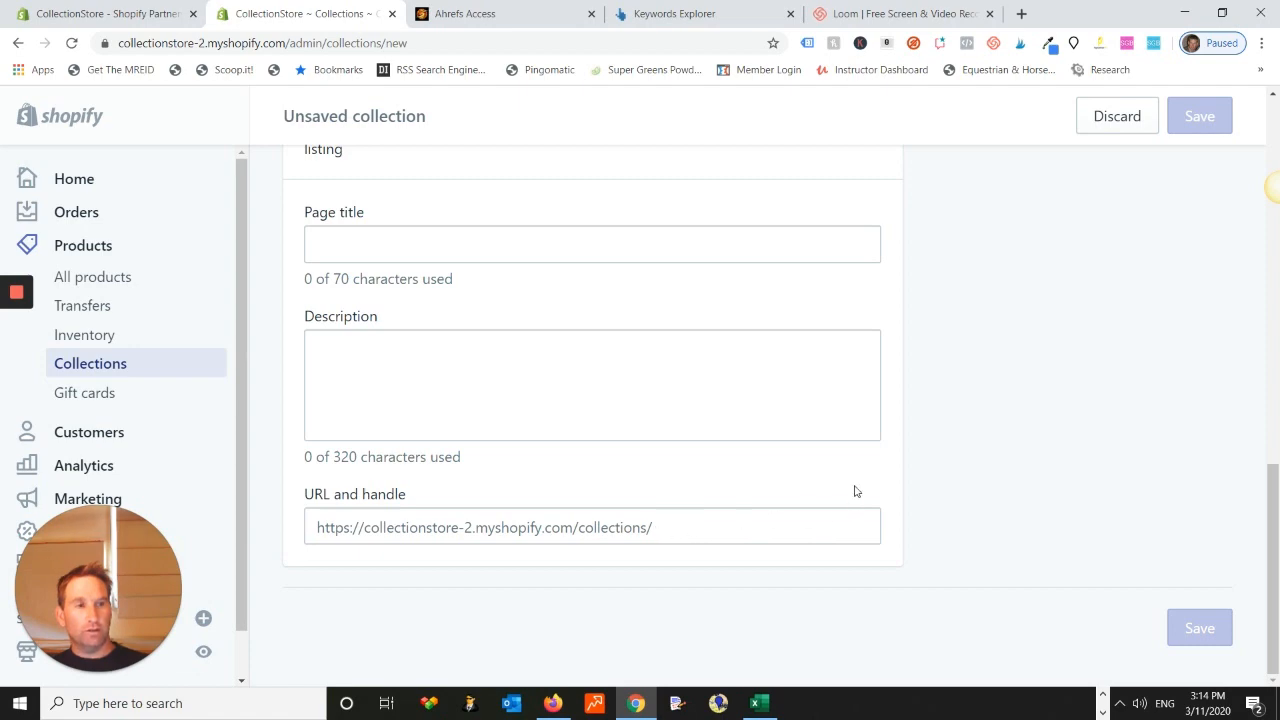
click(700, 12)
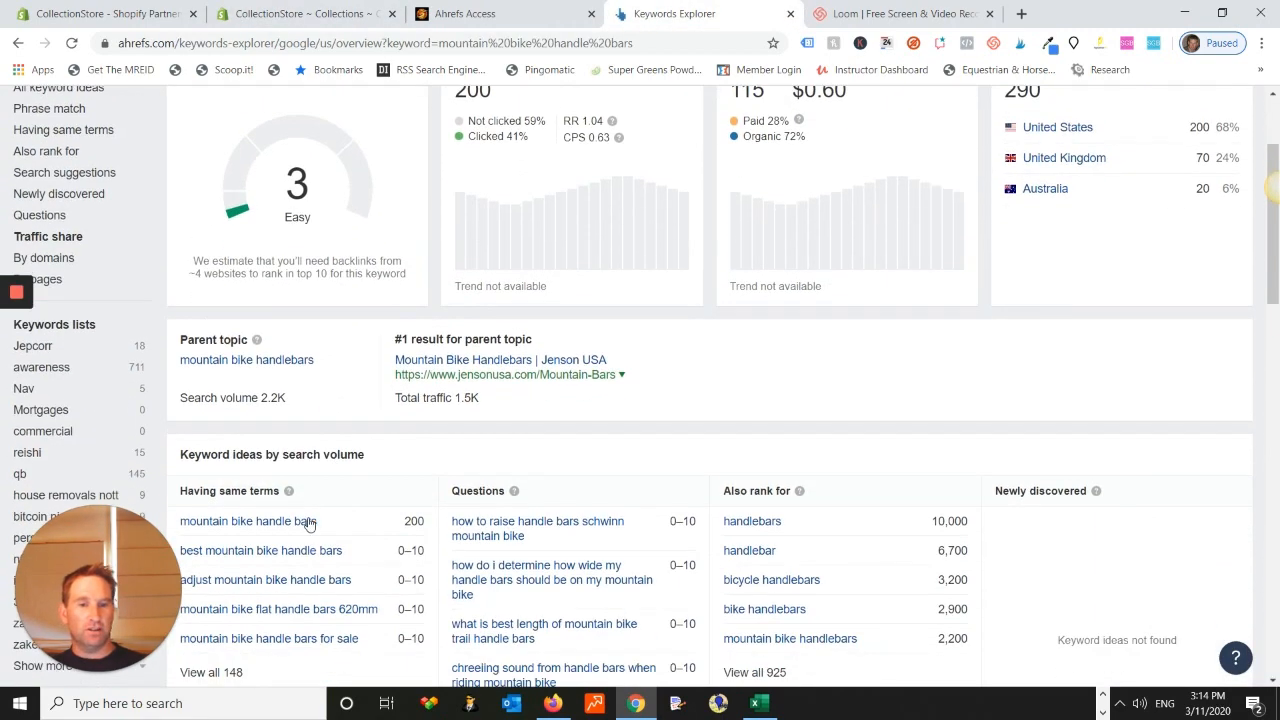
double_click(248, 520)
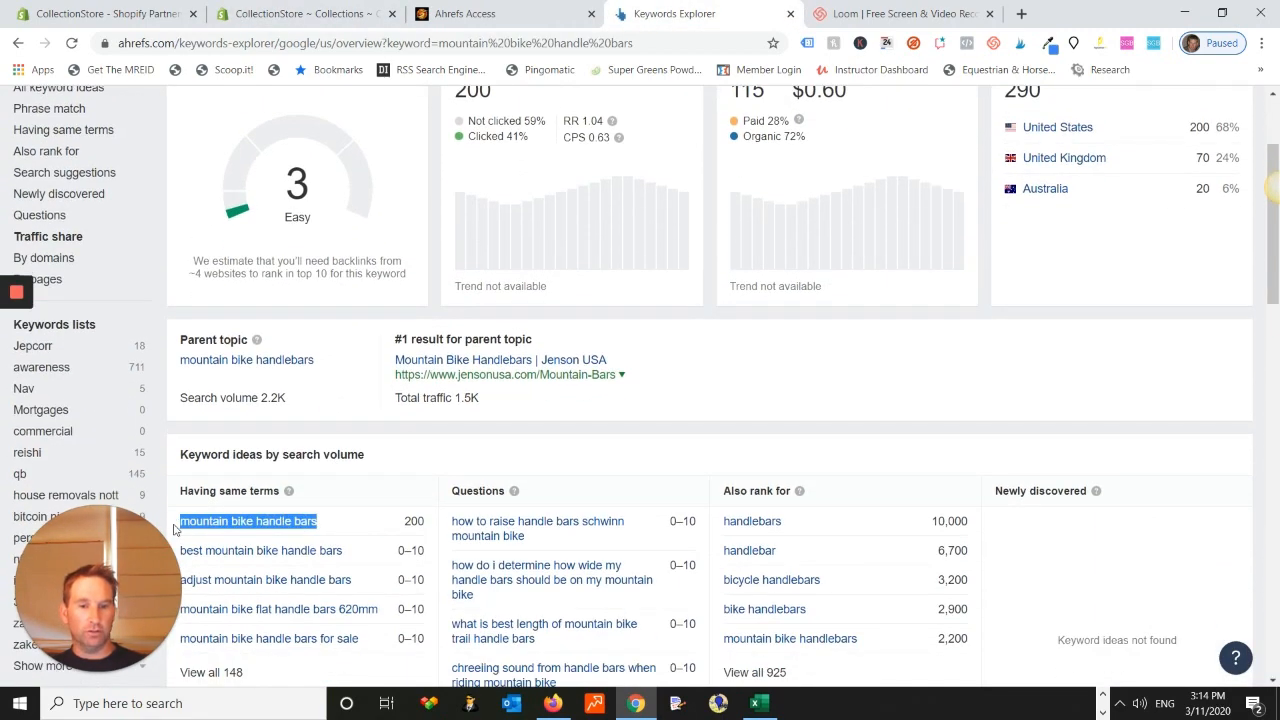
right_click(248, 520)
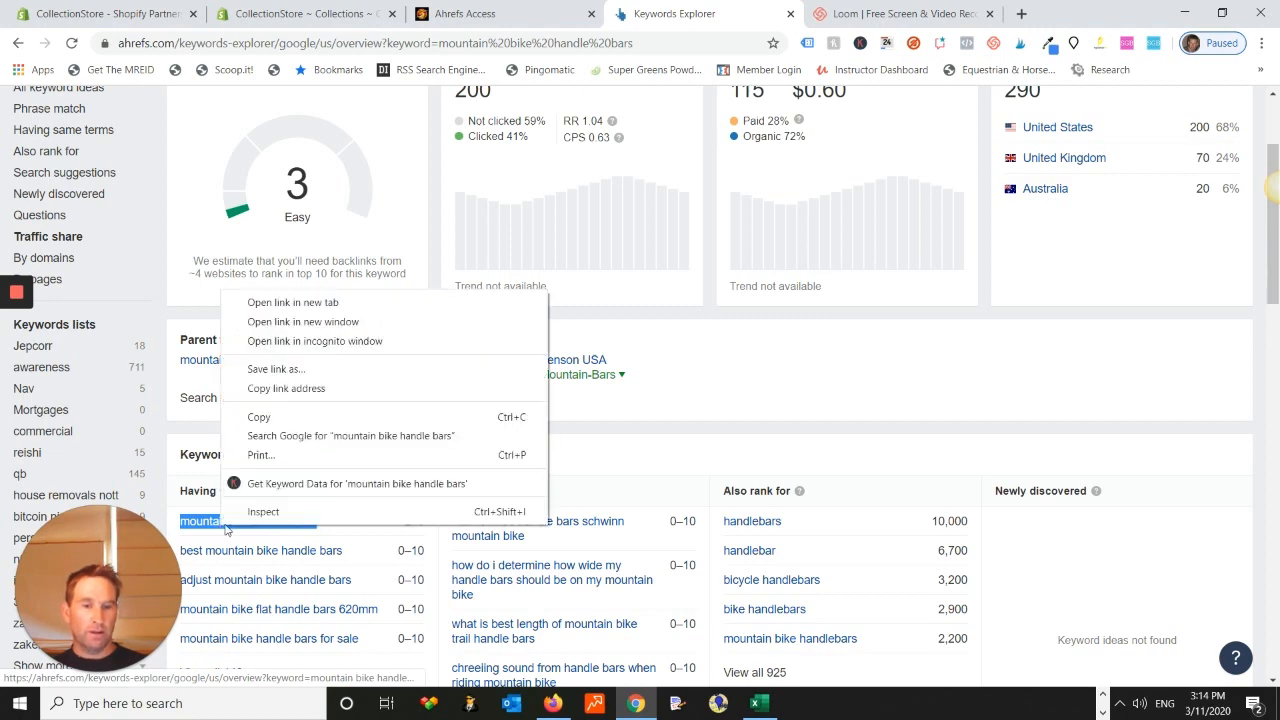
click(304, 12)
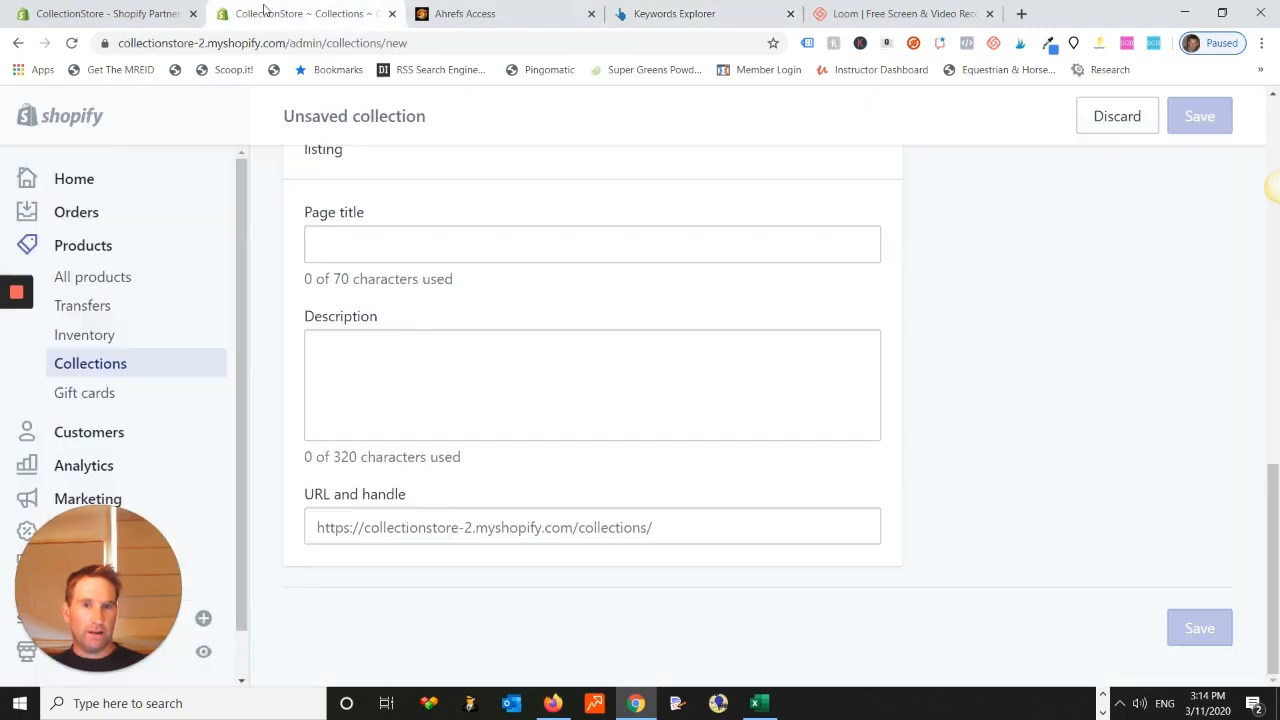
Step: Enter 'mountain bike handle bars' as the collection's URL handle, then recheck the Ahrefs results
text(mountain bike handle bars)
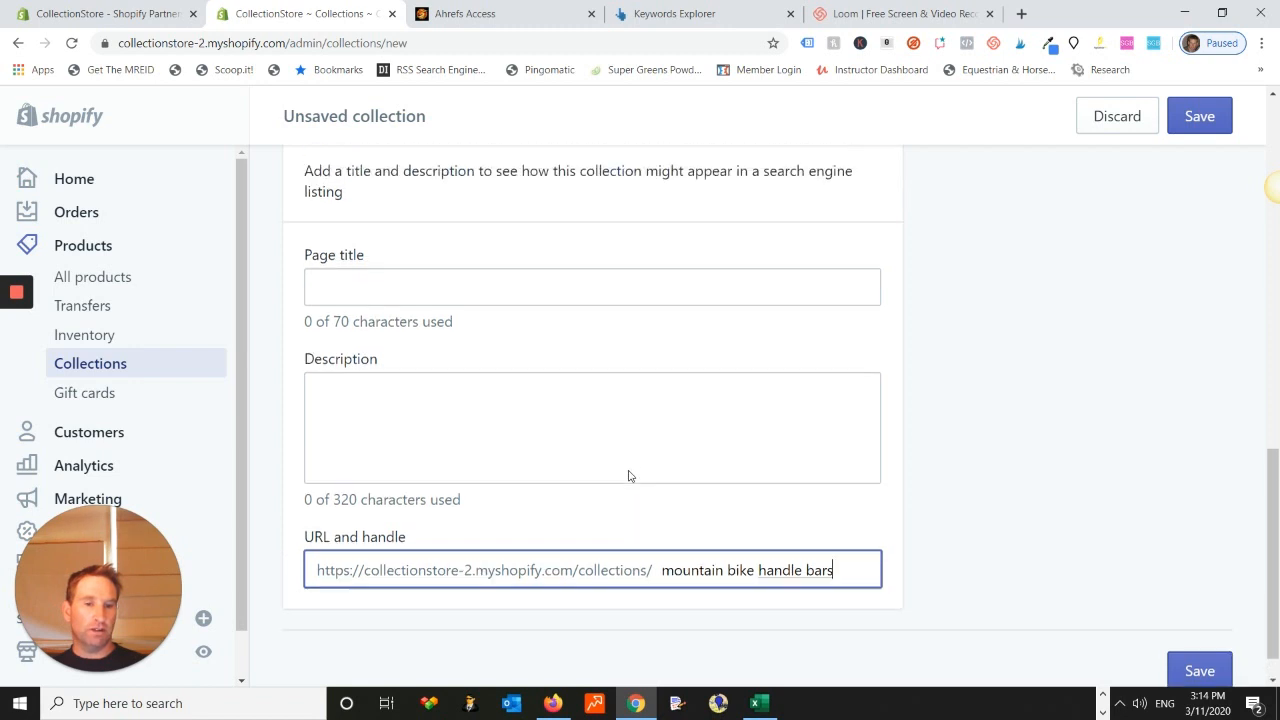
scroll(down, 3)
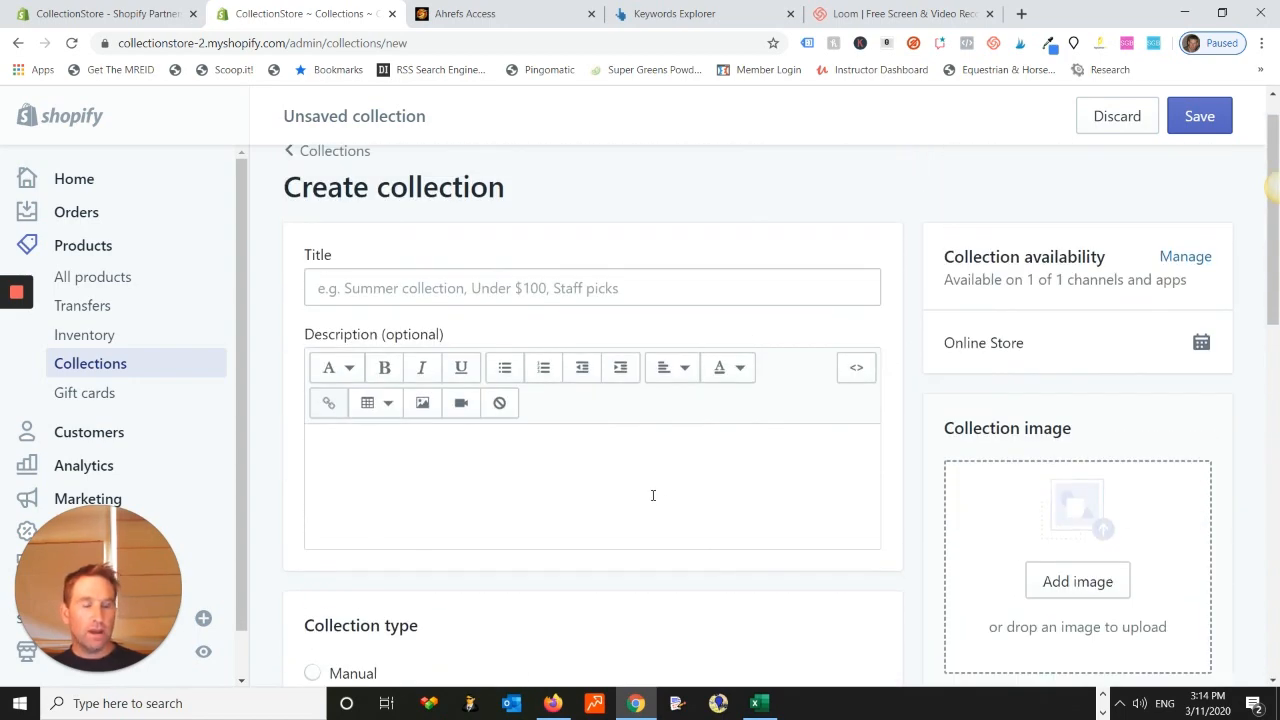
scroll(down, 3)
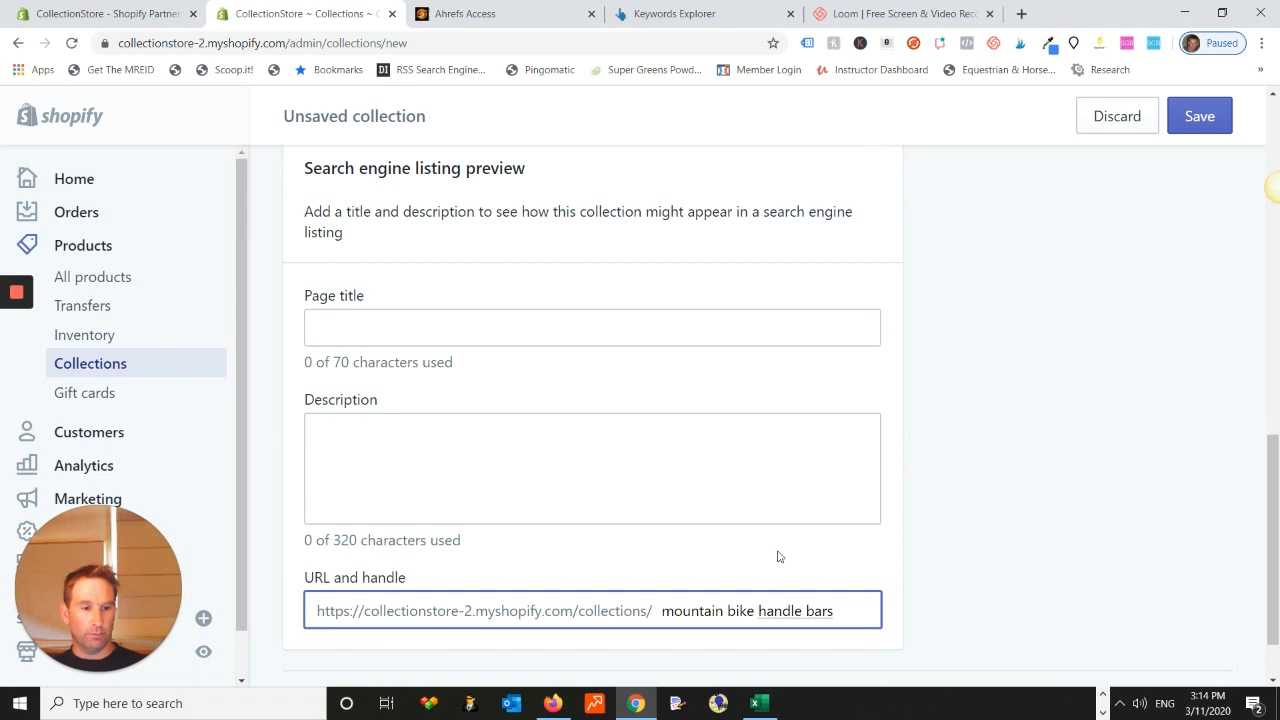
scroll(down, 3)
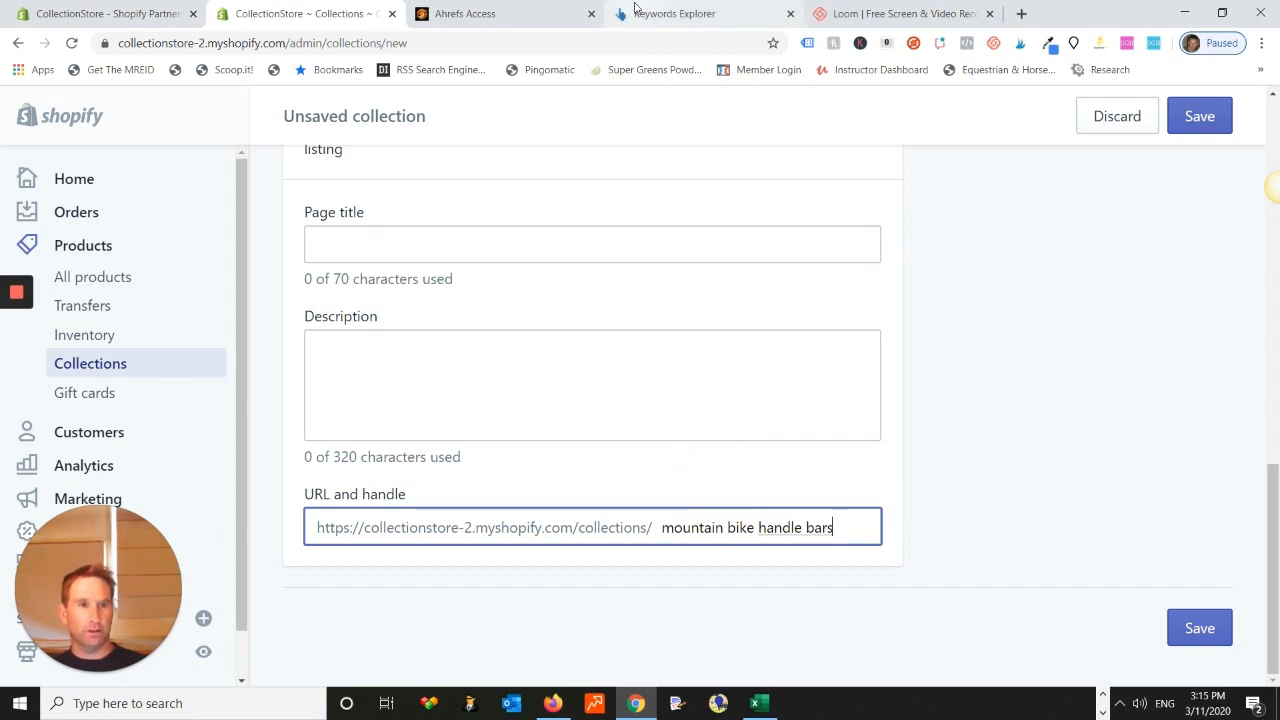
click(704, 12)
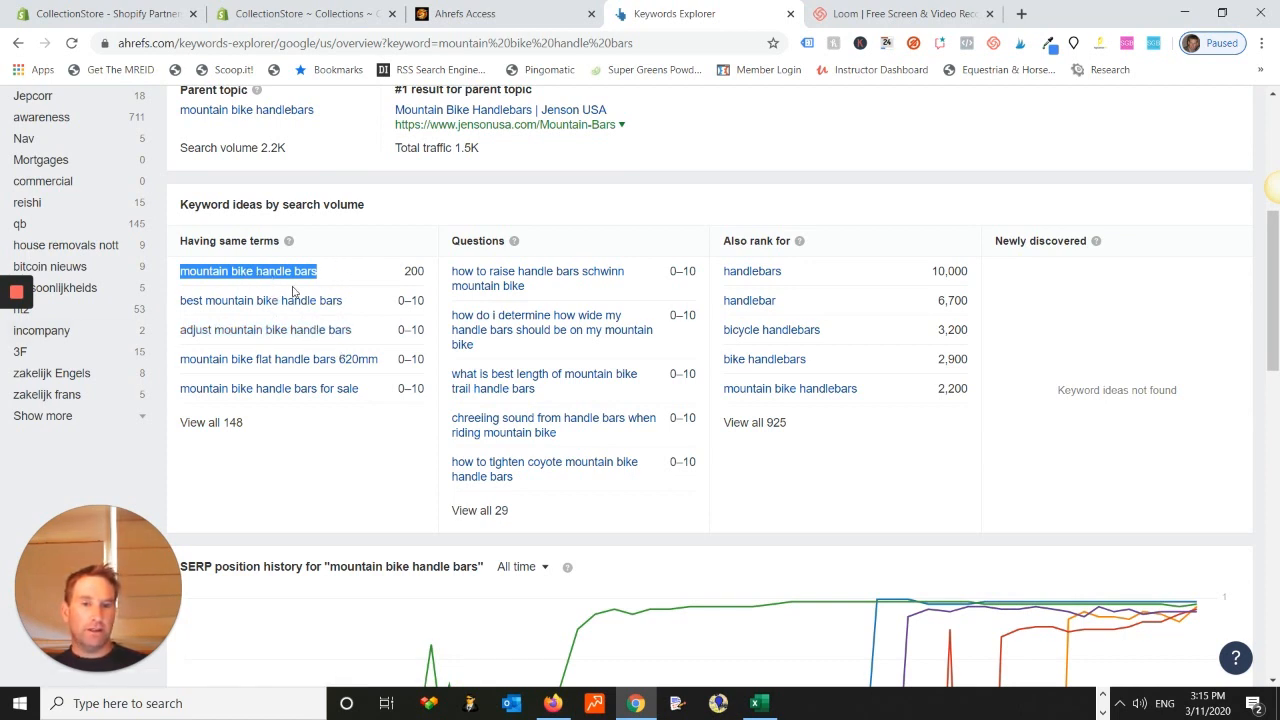
mouse_move(360, 186)
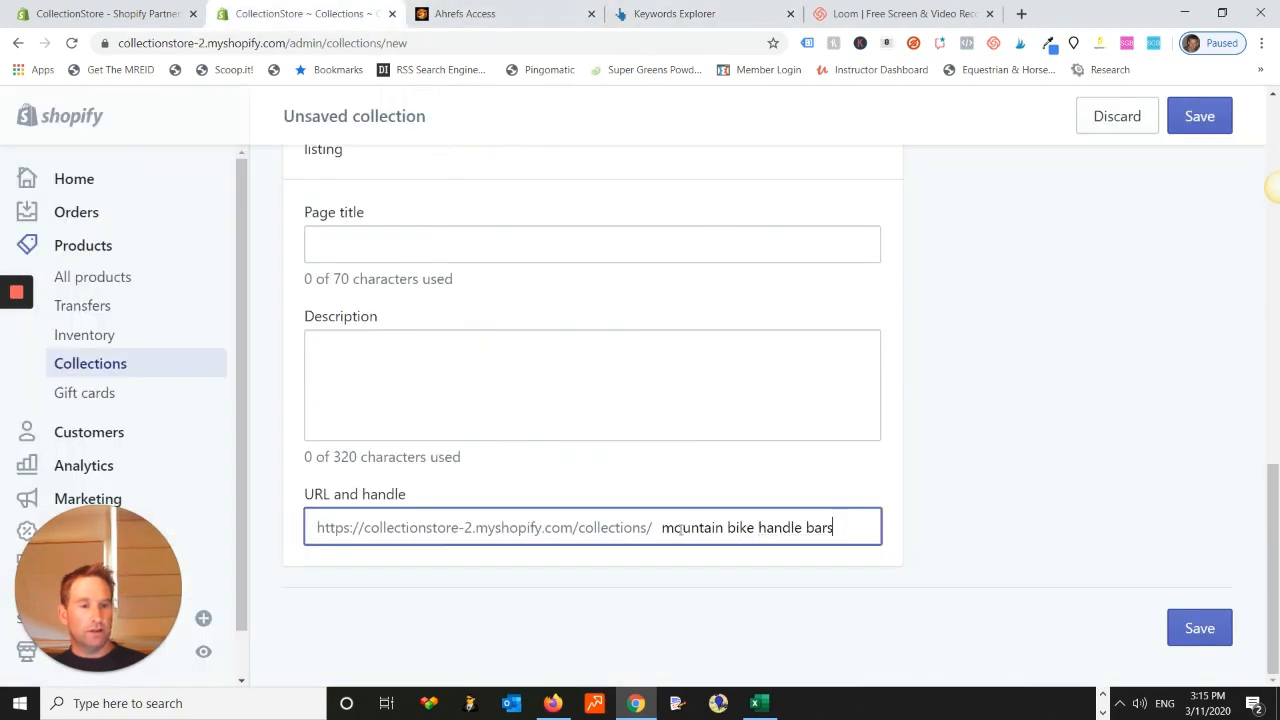
Step: View the Ahrefs parent topic 'mountain bike handlebars': difficulty 3, US search volume 2.2K
double_click(744, 528)
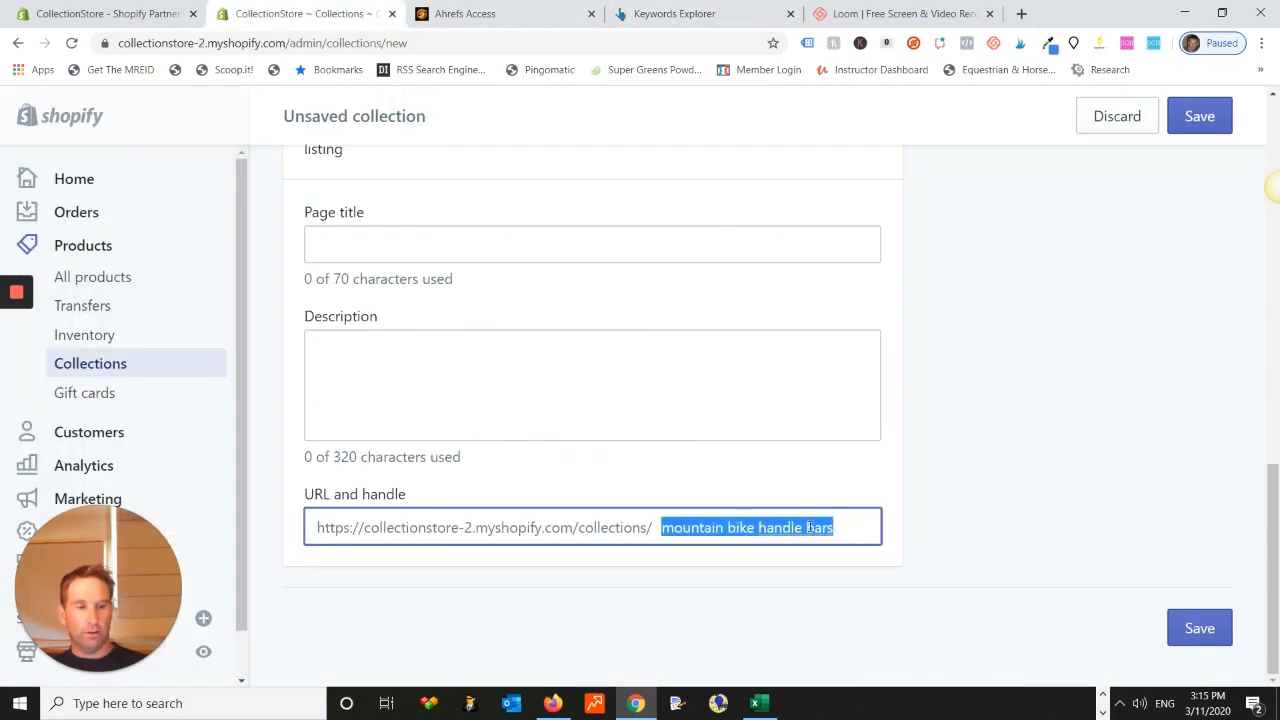
click(704, 12)
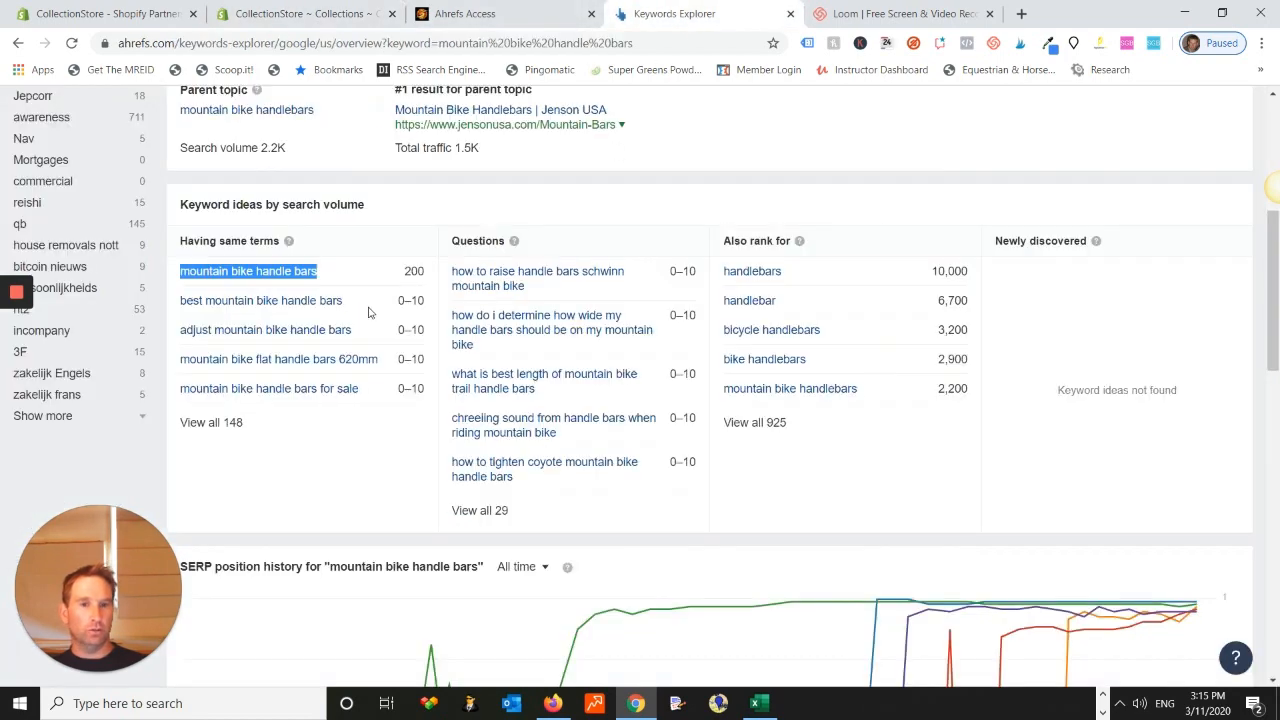
scroll(up, 3)
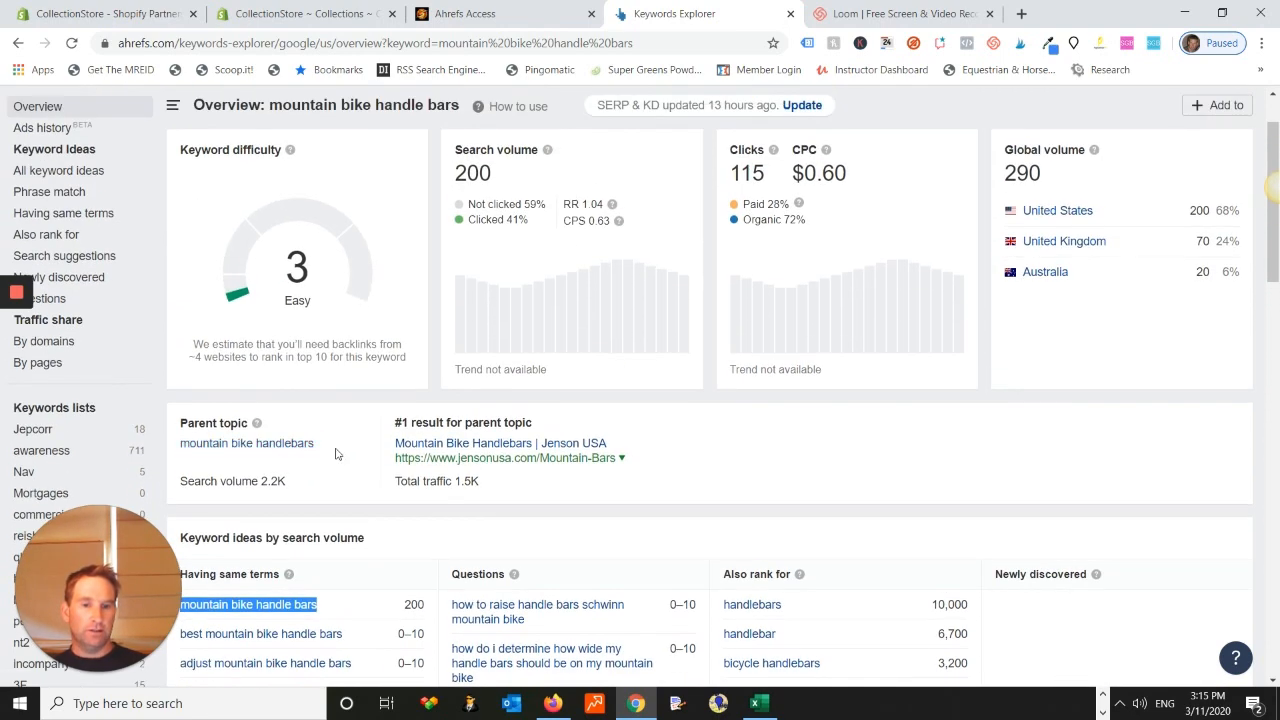
scroll(down, 3)
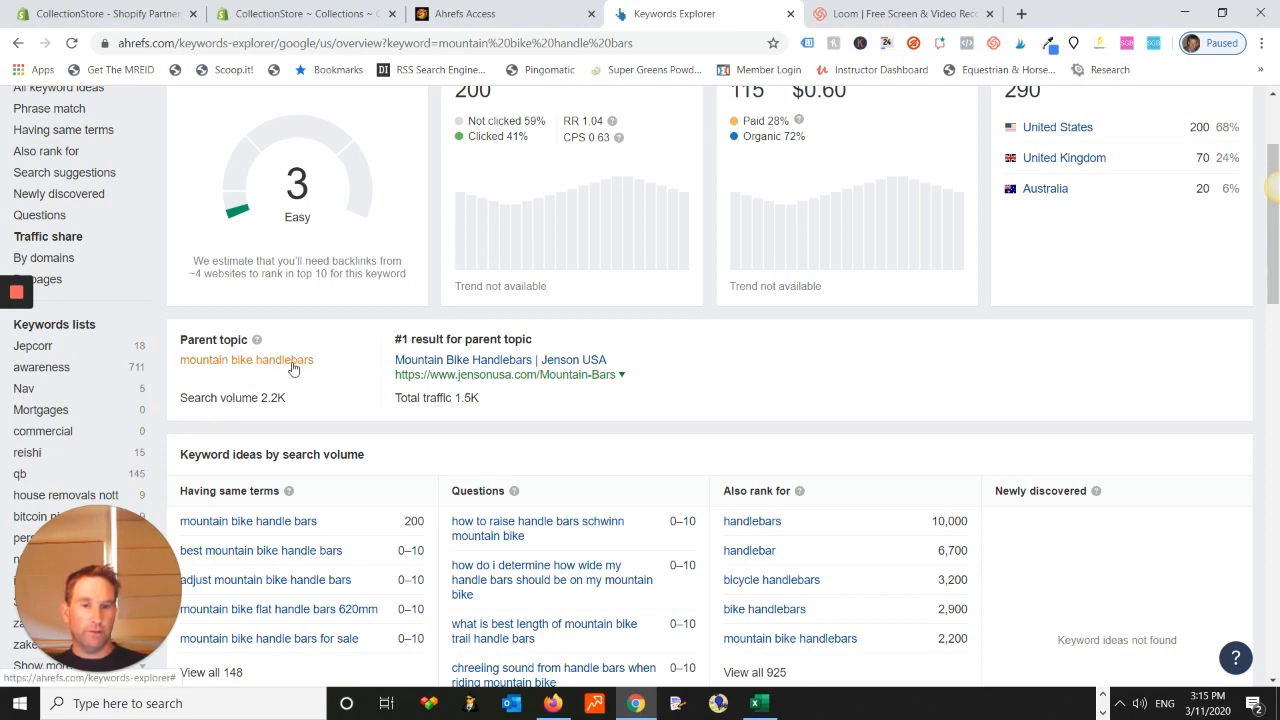
click(246, 360)
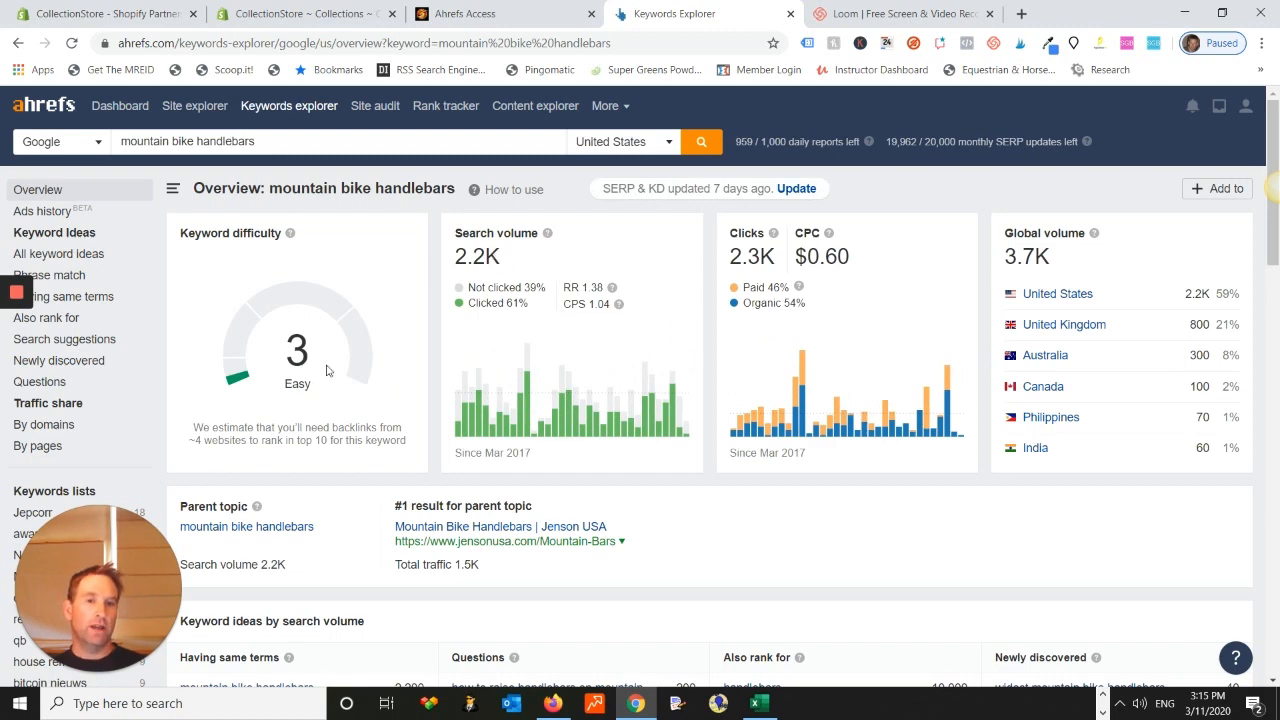
scroll(down, 3)
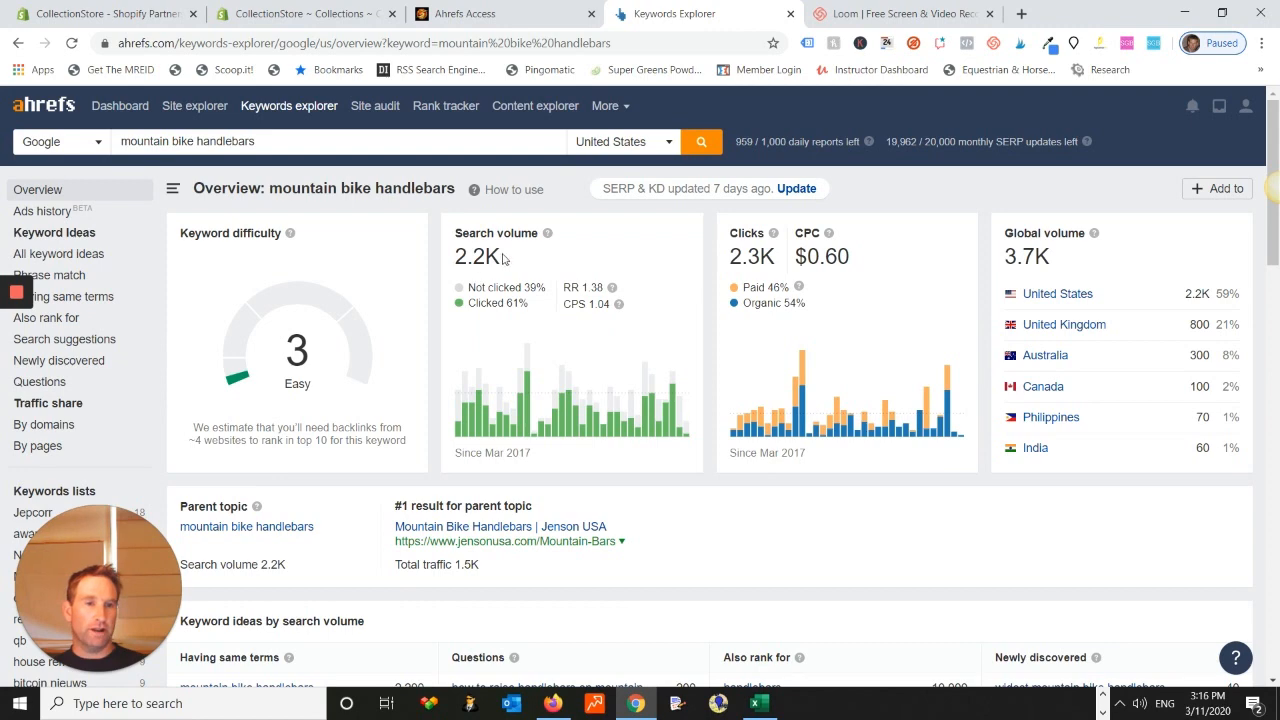
mouse_move(564, 244)
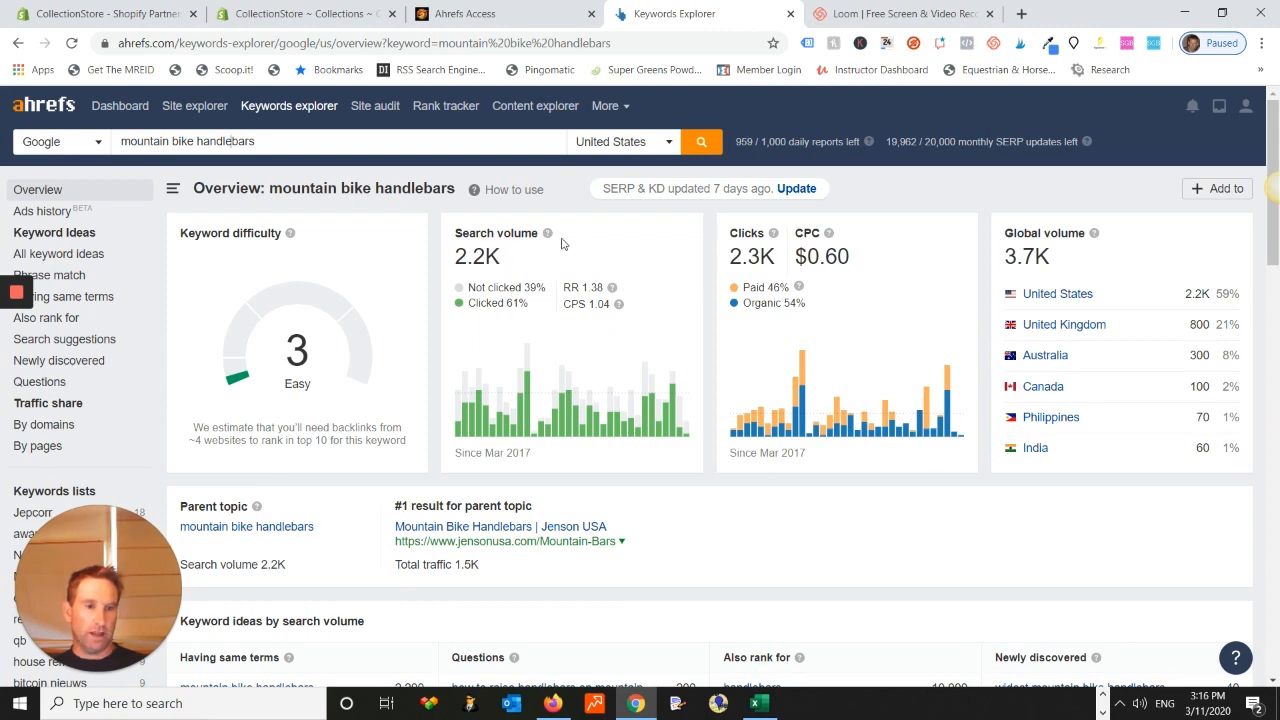
scroll(down, 3)
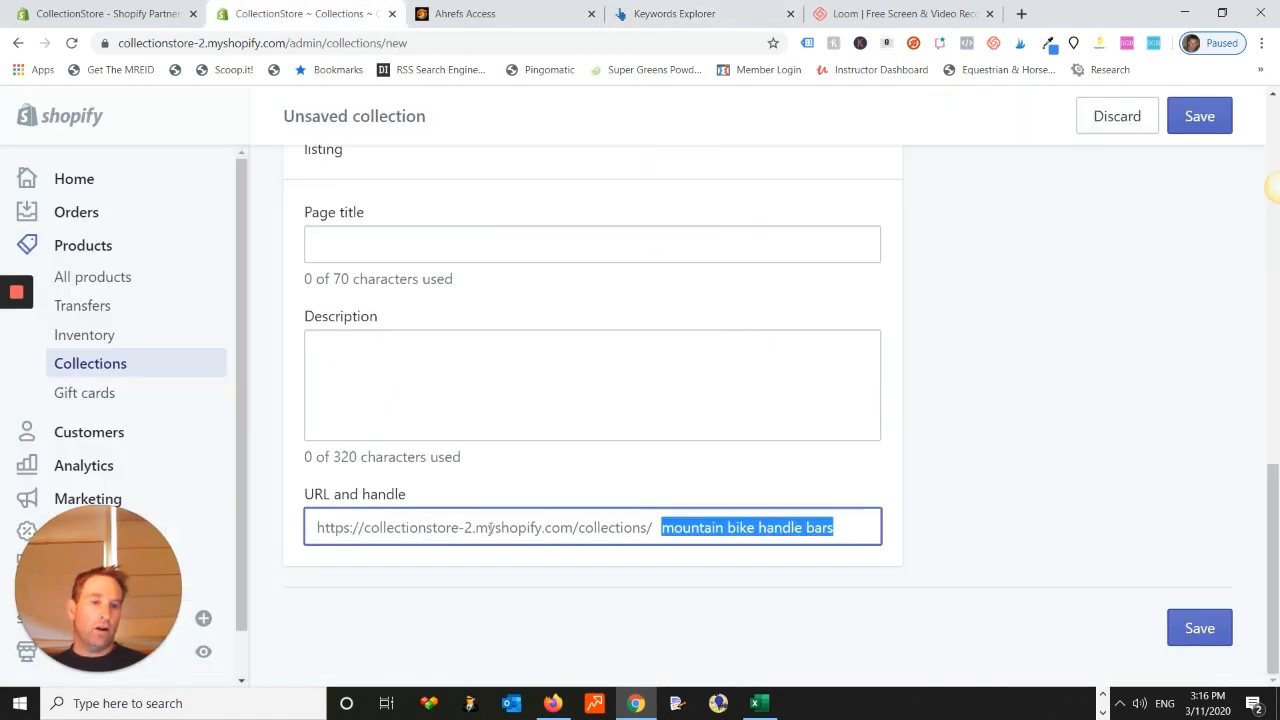
click(764, 528)
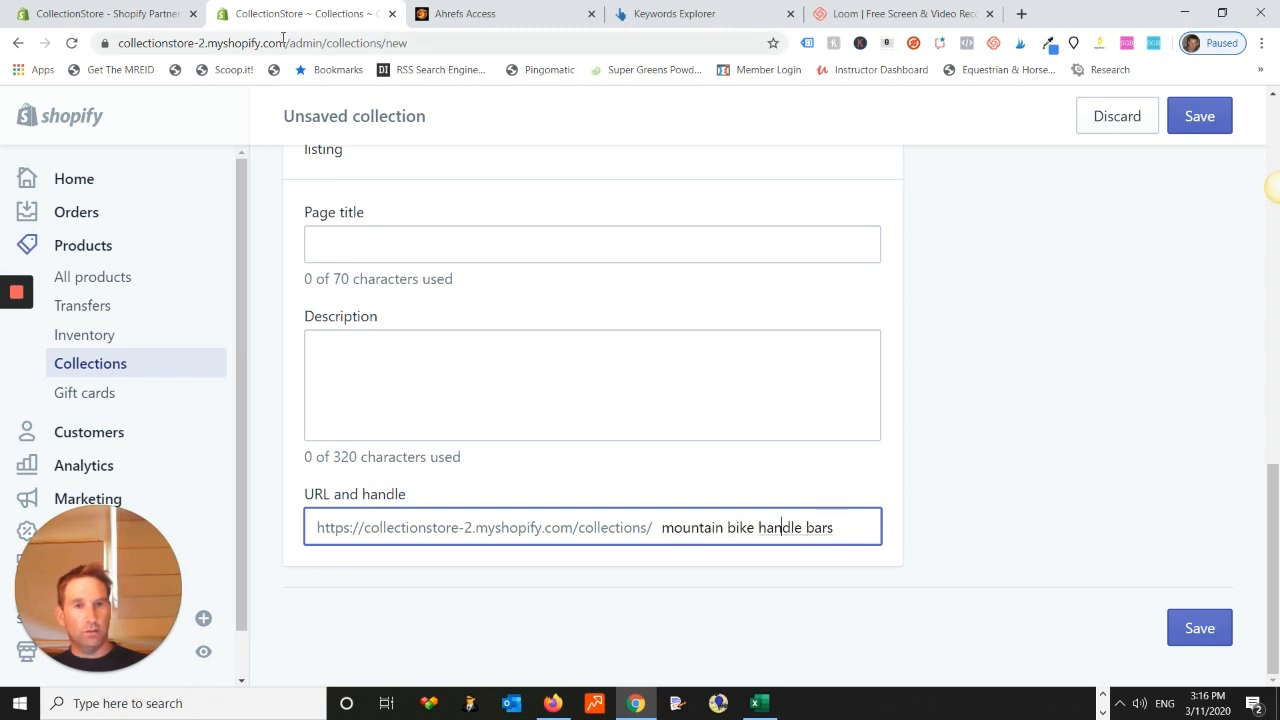
click(700, 12)
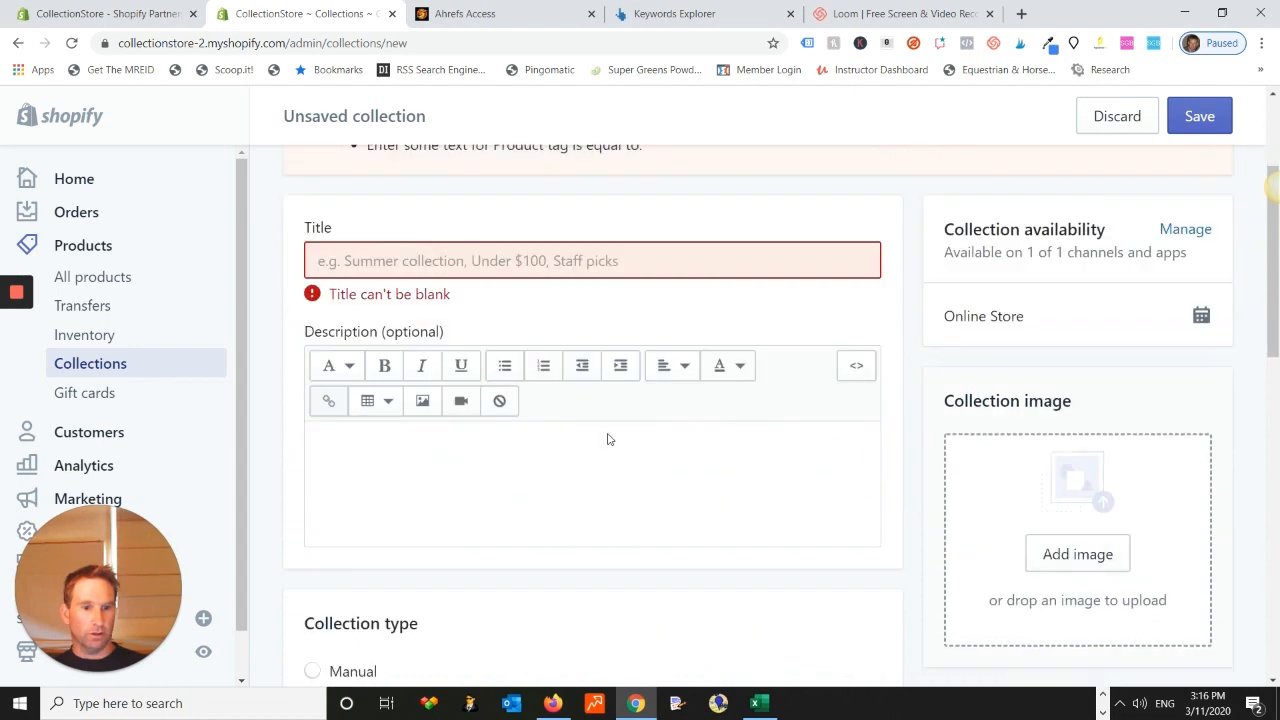
Step: Title the new collection 'Handlebars', clearing the blank-title error
click(592, 384)
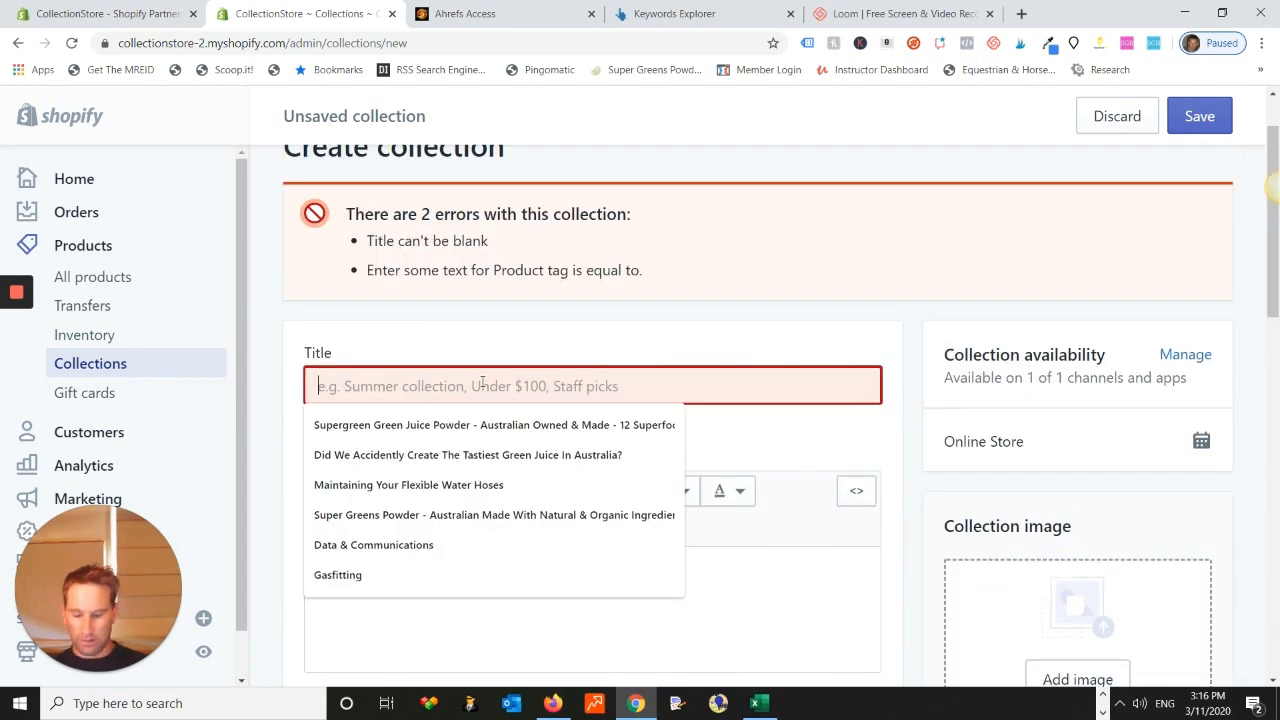
text(Handlebar)
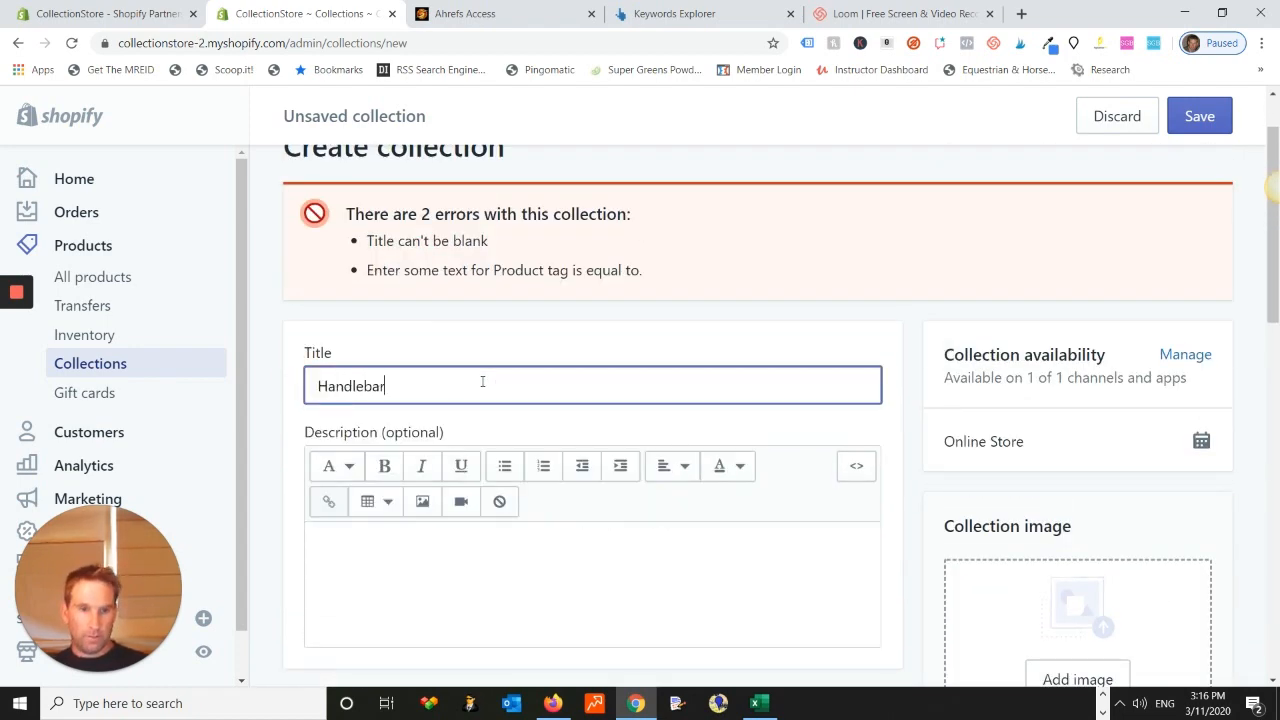
text(s)
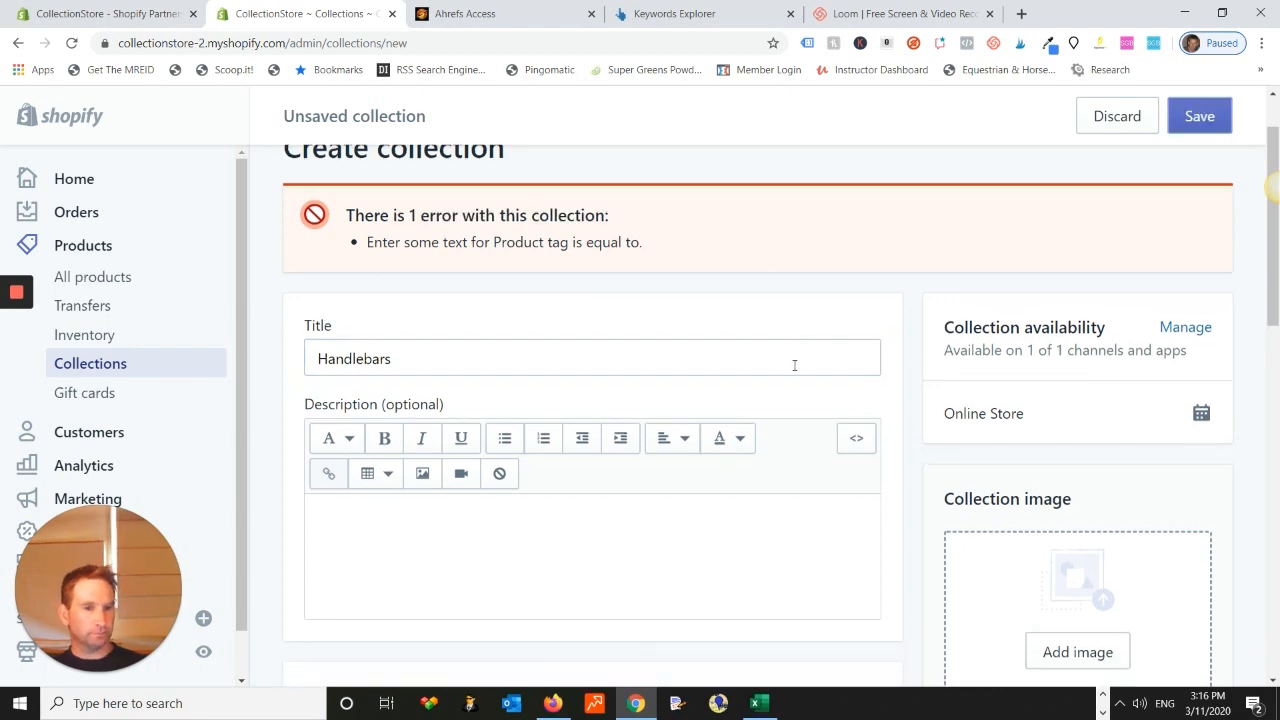
scroll(down, 3)
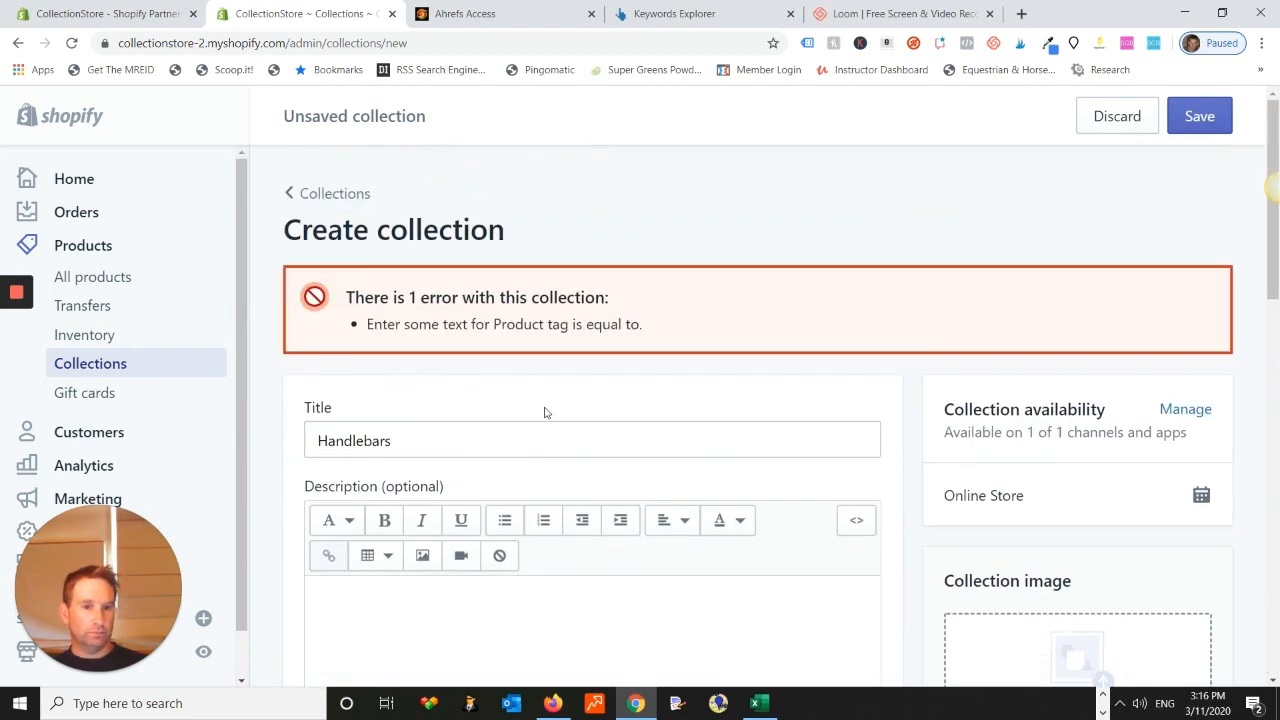
scroll(down, 3)
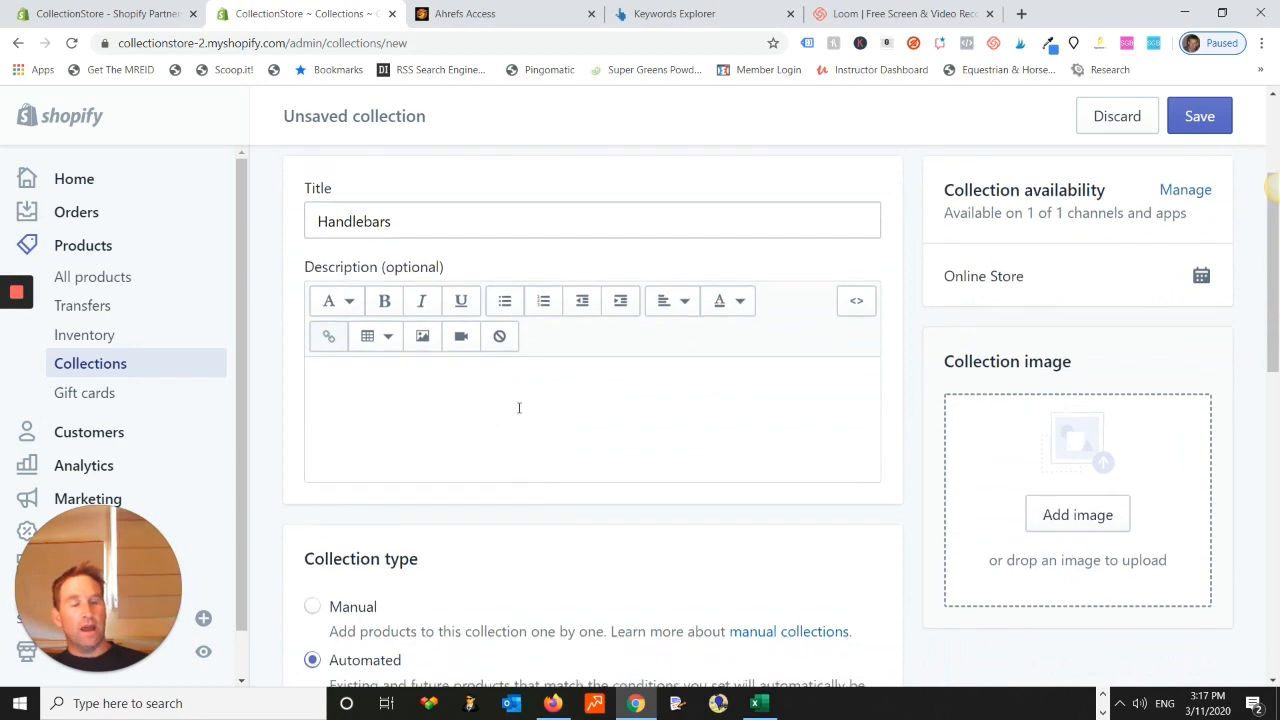
Step: Set the URL handle to 'mountain bike handlebars' (one word) in the search engine listing section
scroll(down, 3)
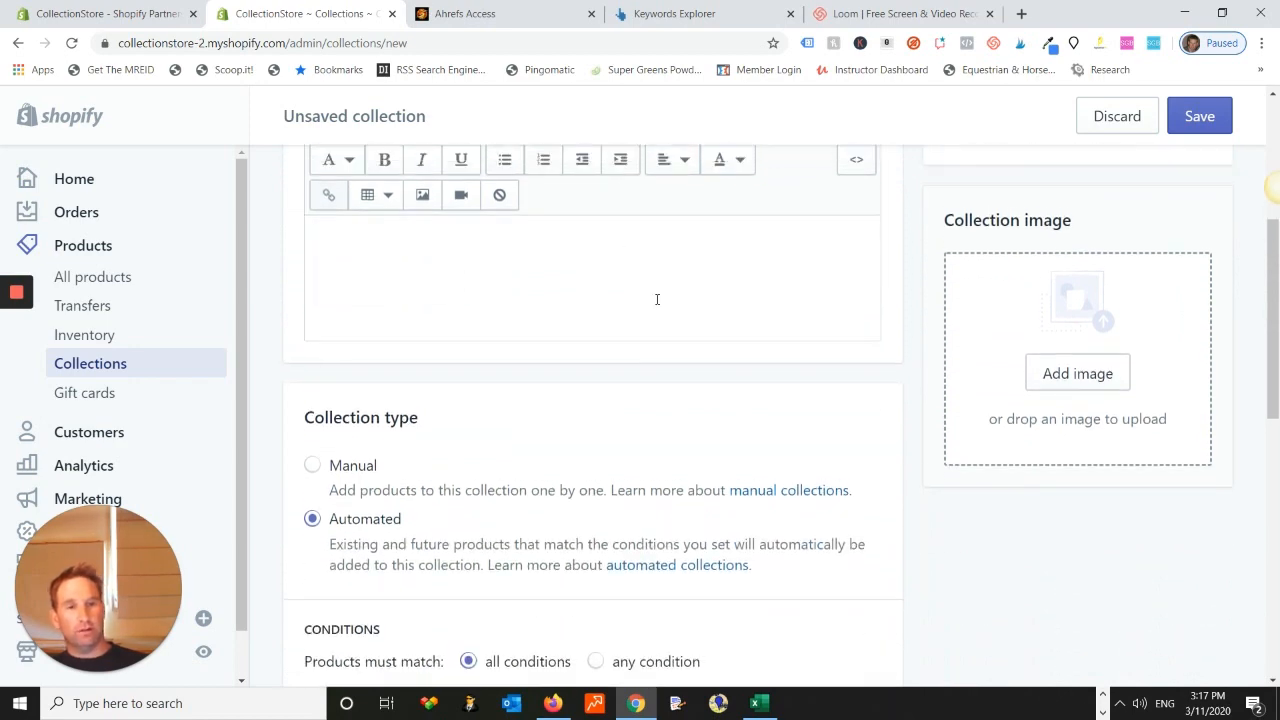
scroll(down, 3)
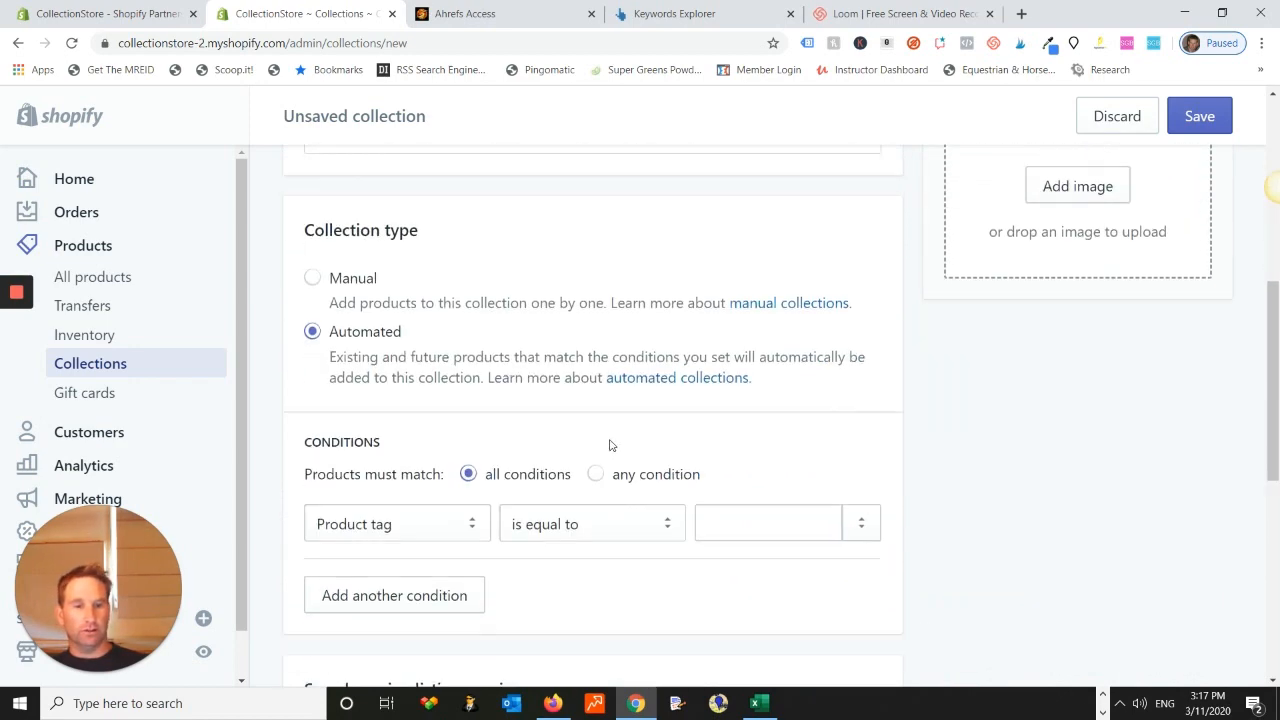
scroll(down, 3)
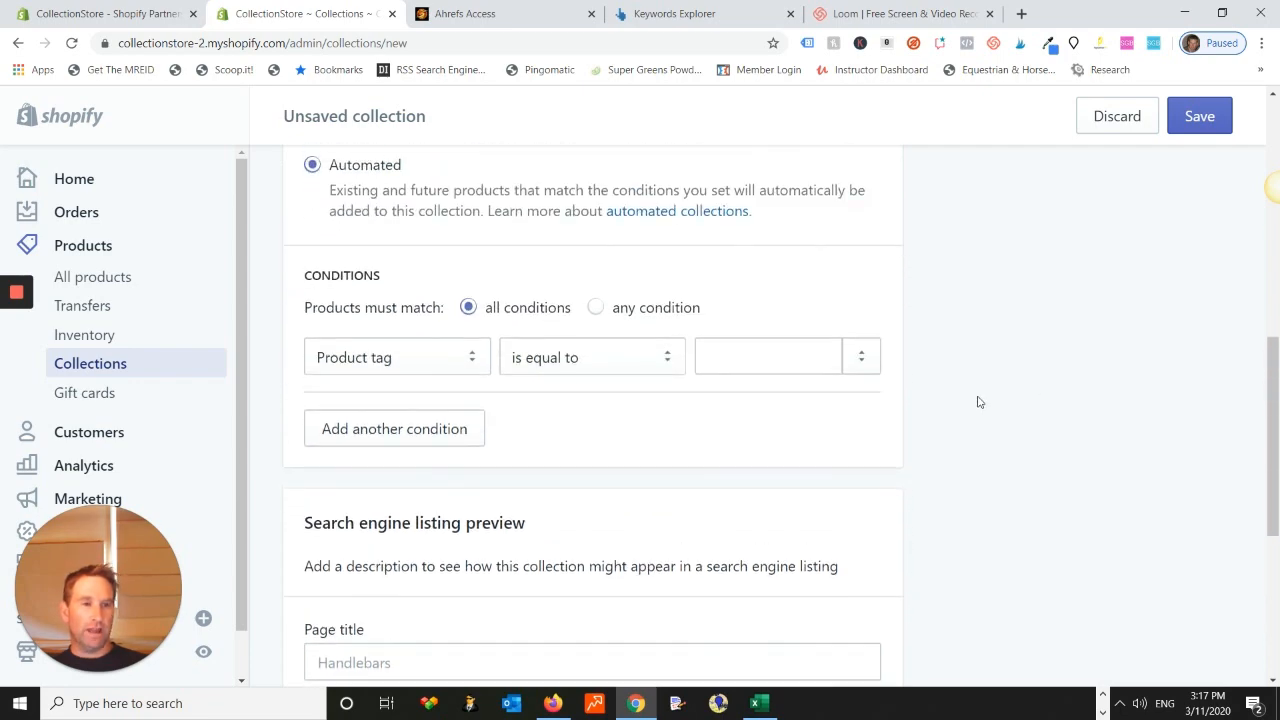
scroll(down, 3)
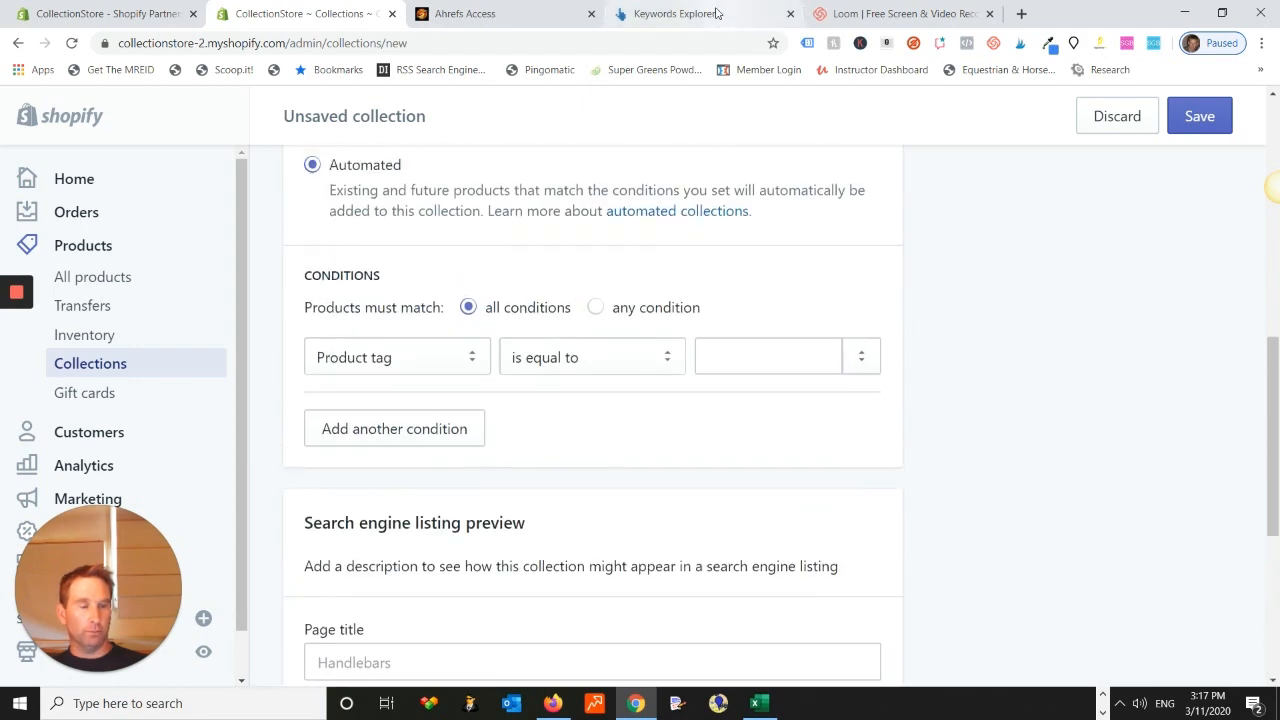
click(1200, 114)
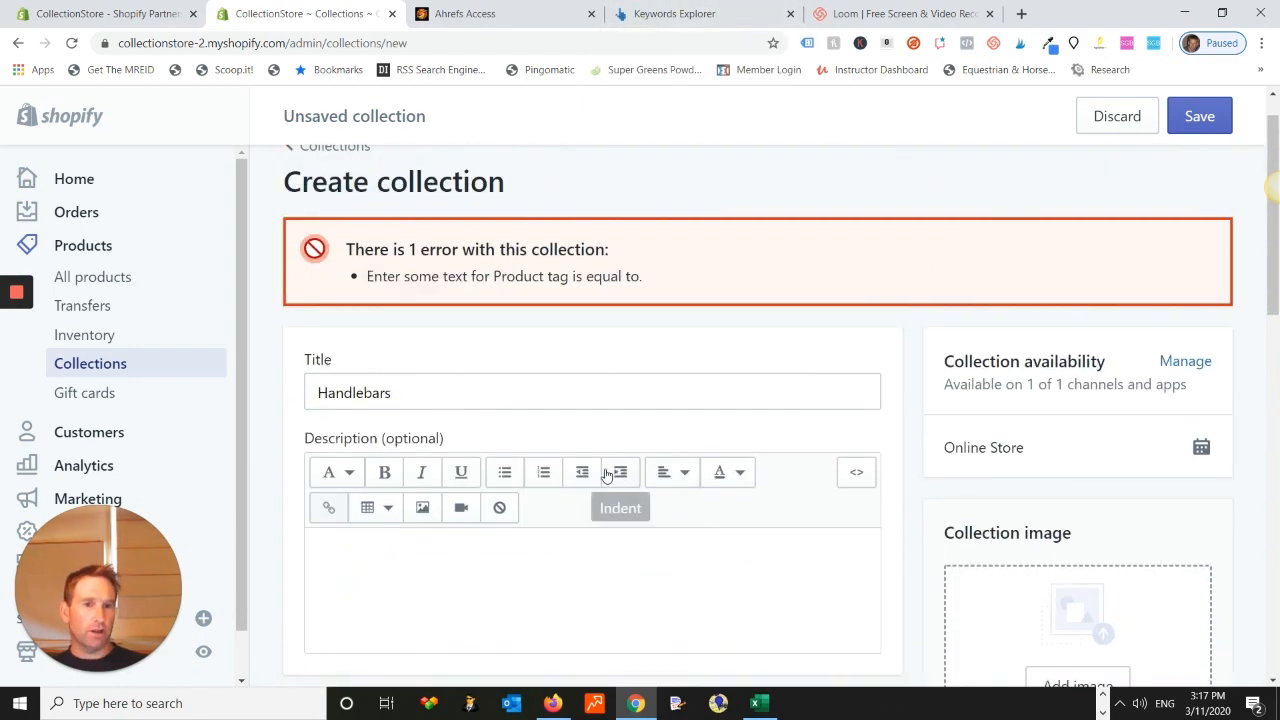
scroll(down, 3)
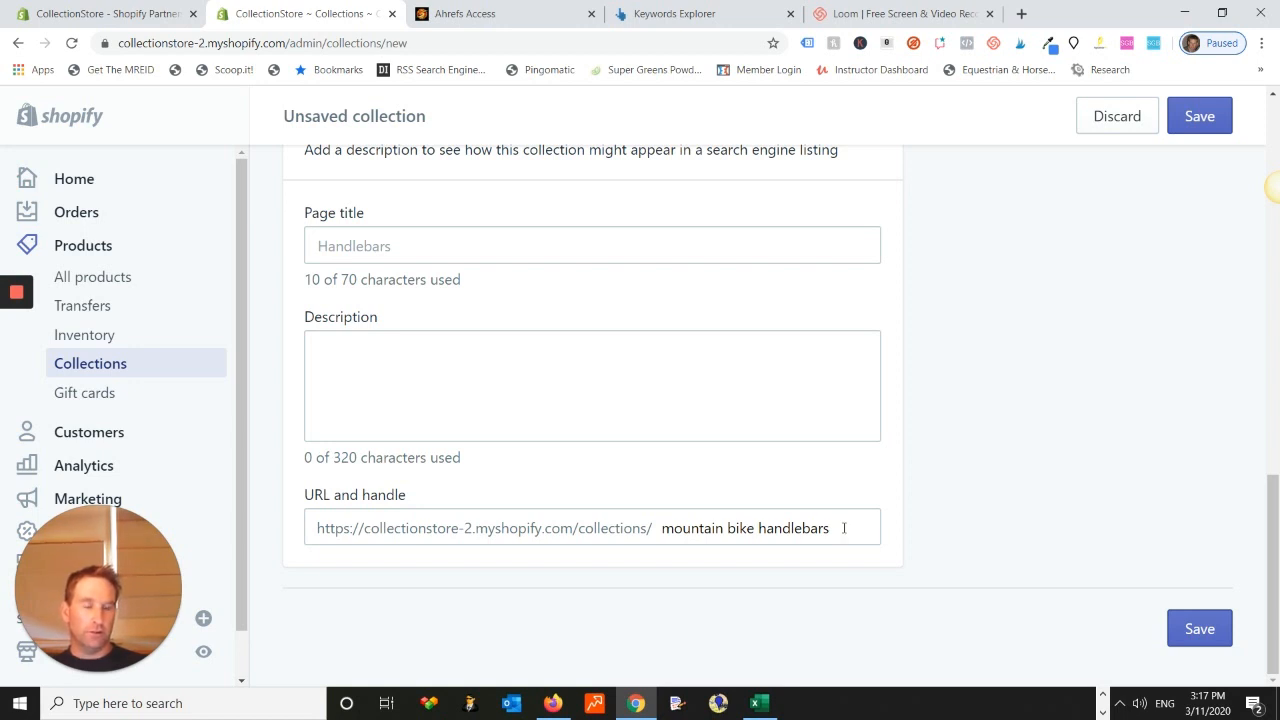
mouse_move(600, 390)
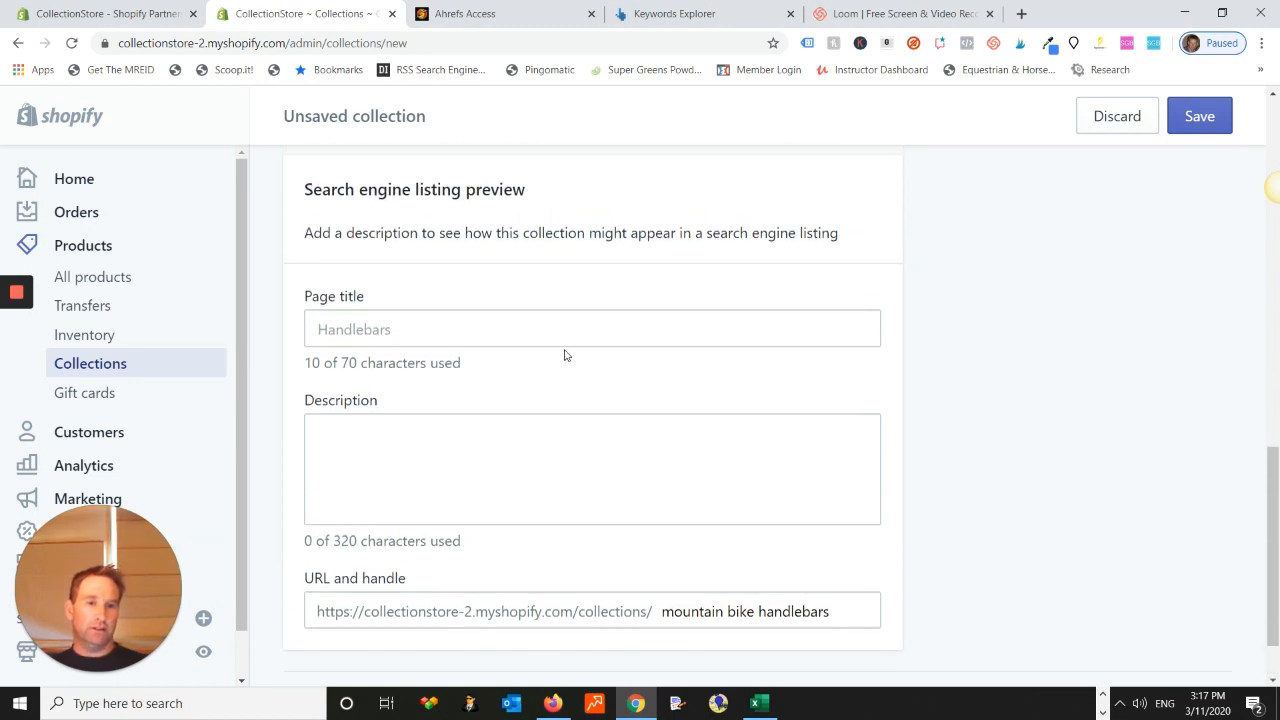
scroll(down, 3)
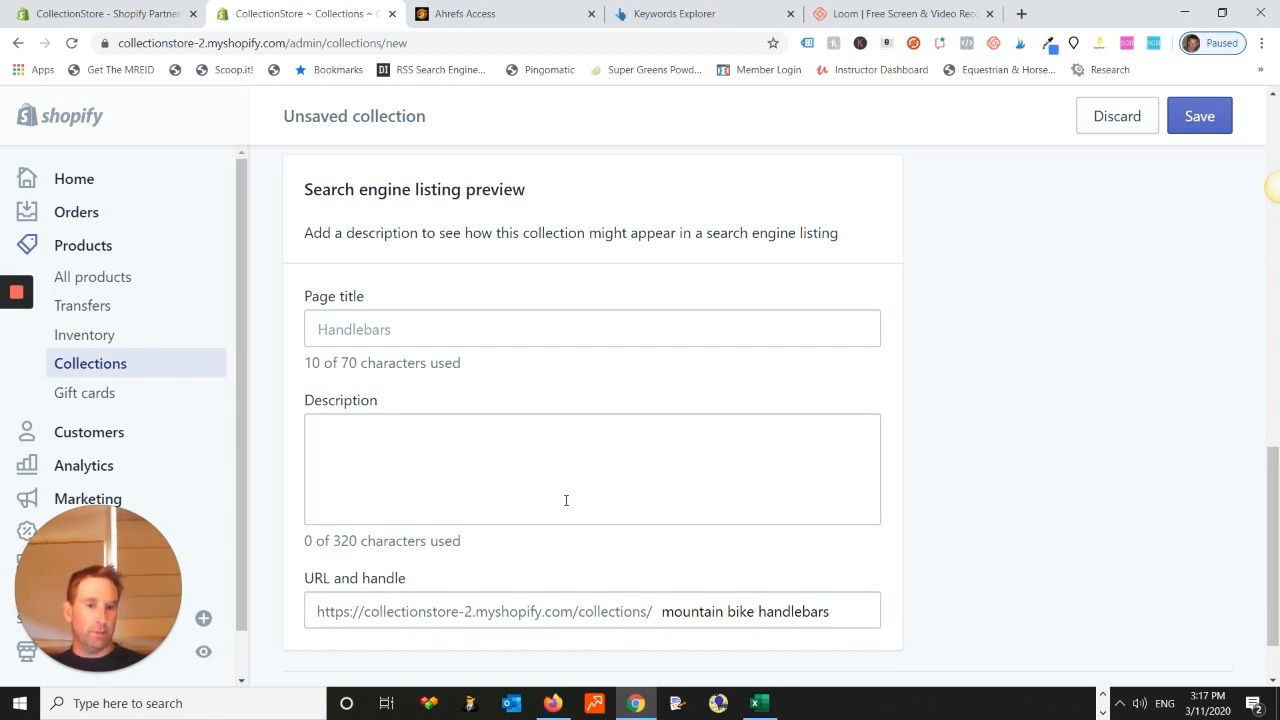
scroll(down, 3)
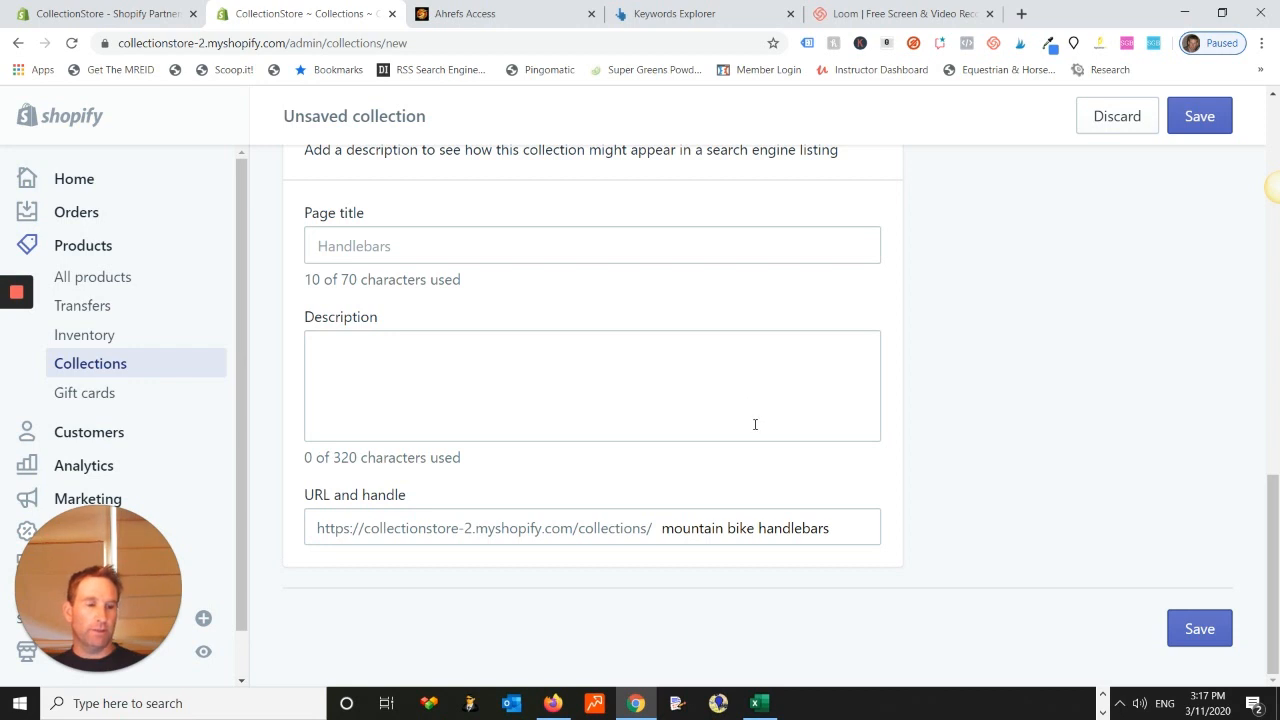
scroll(down, 3)
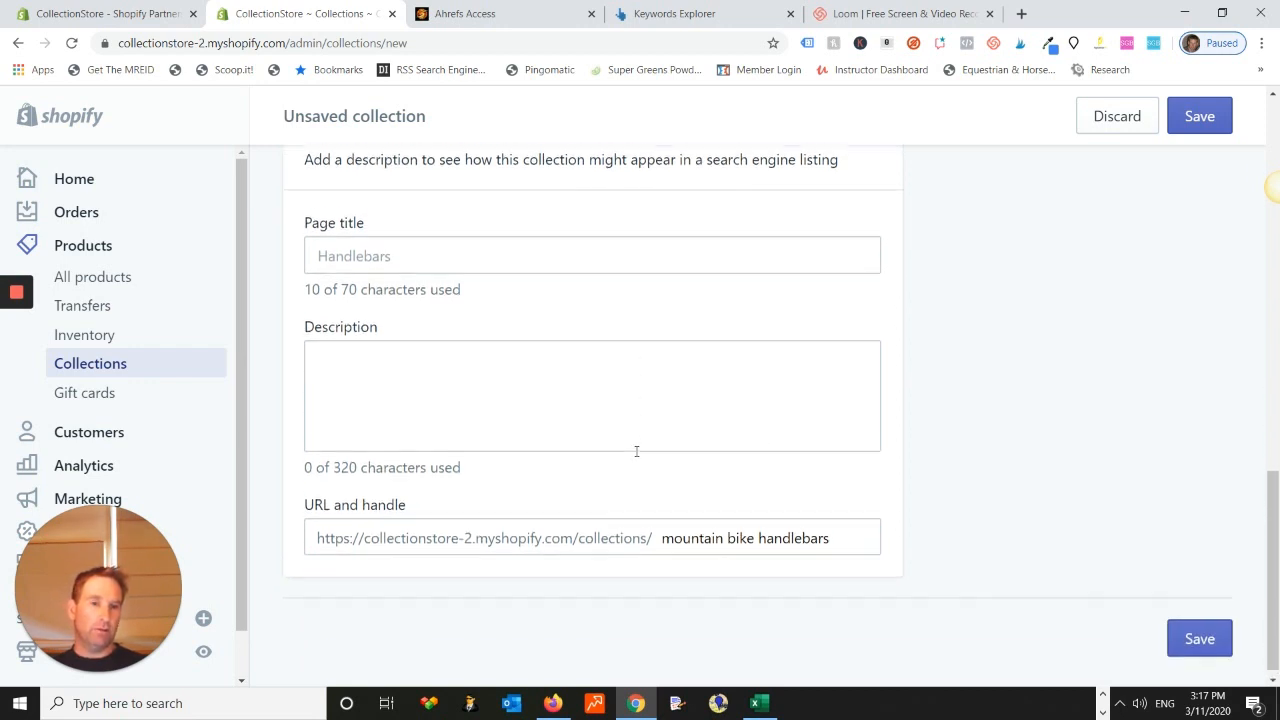
scroll(down, 3)
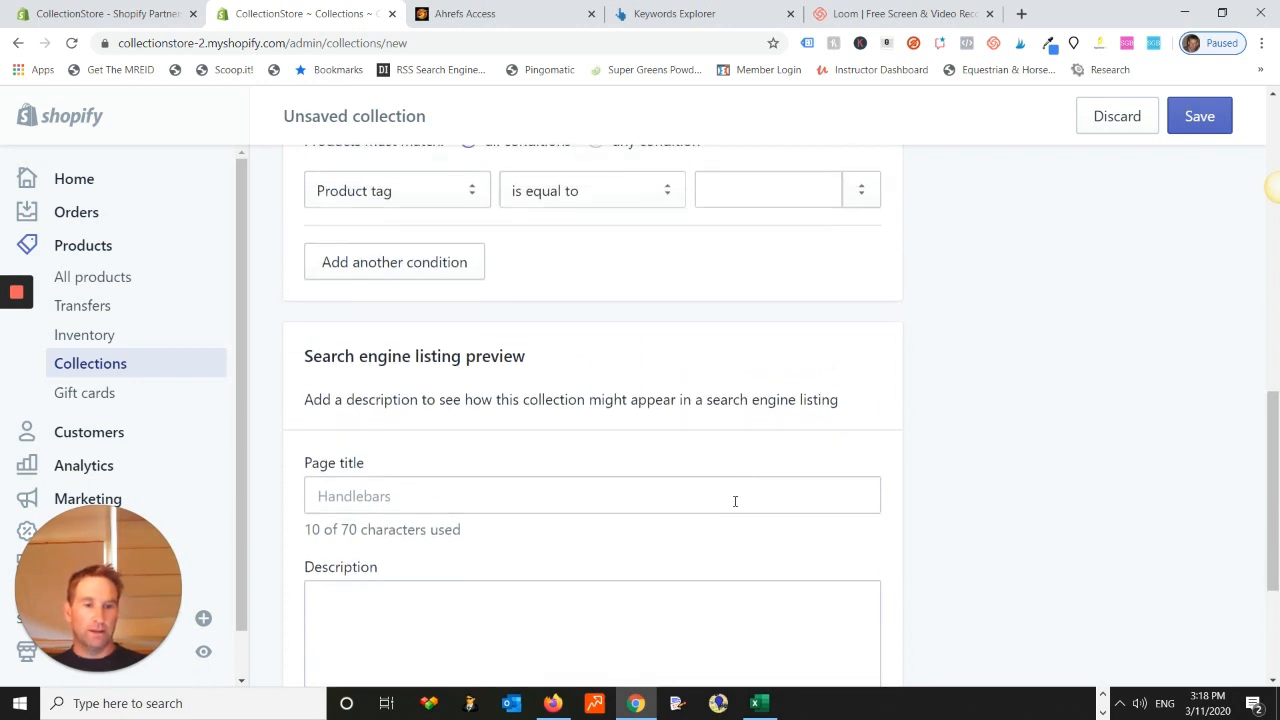
scroll(down, 3)
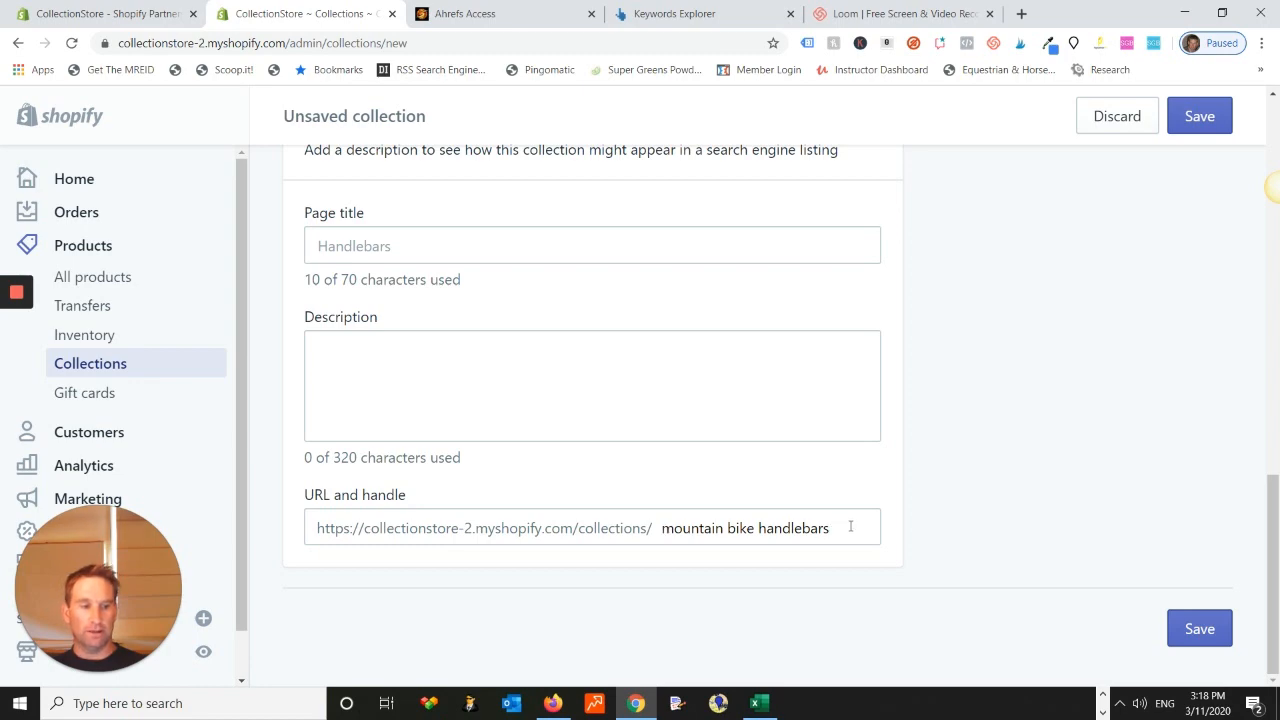
click(744, 528)
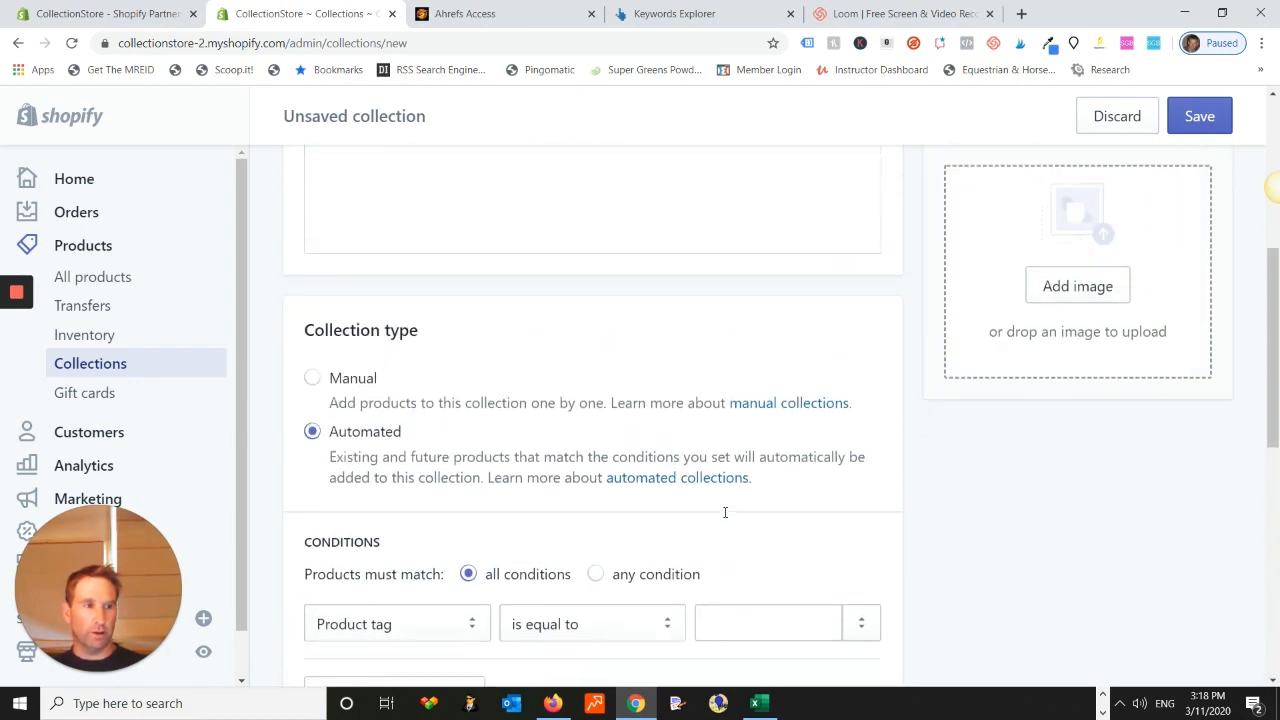
scroll(down, 3)
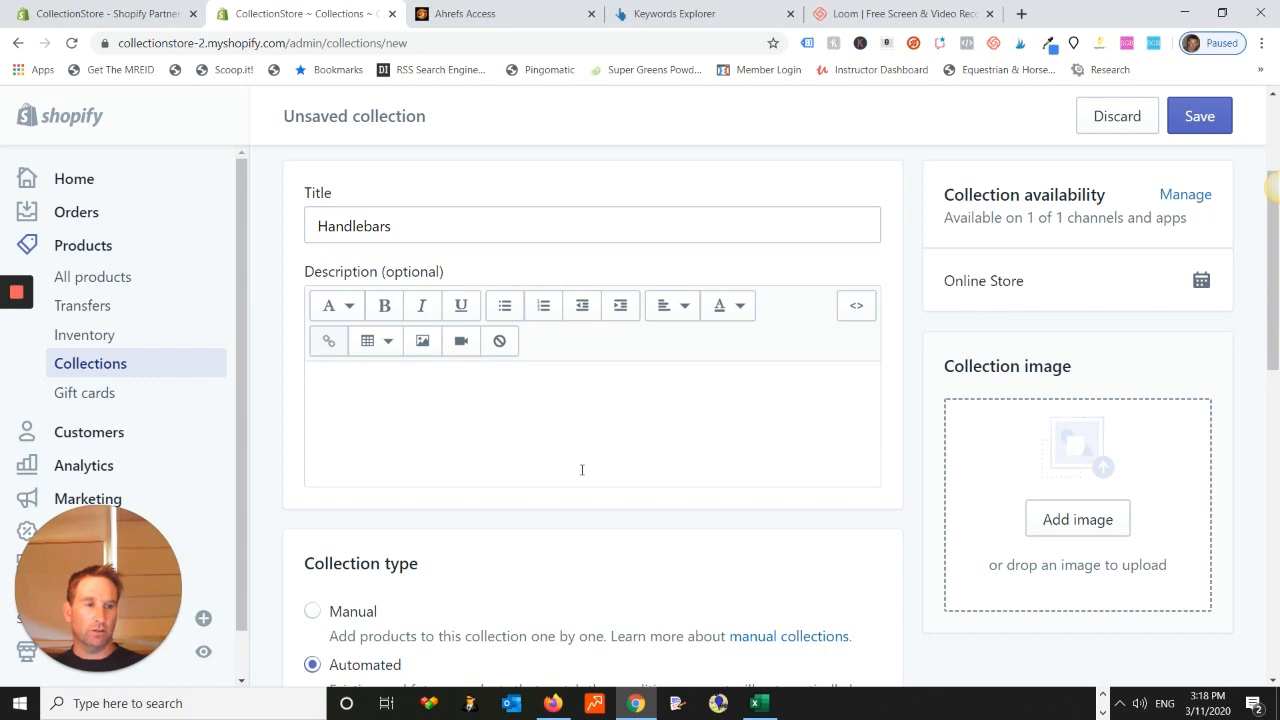
scroll(down, 3)
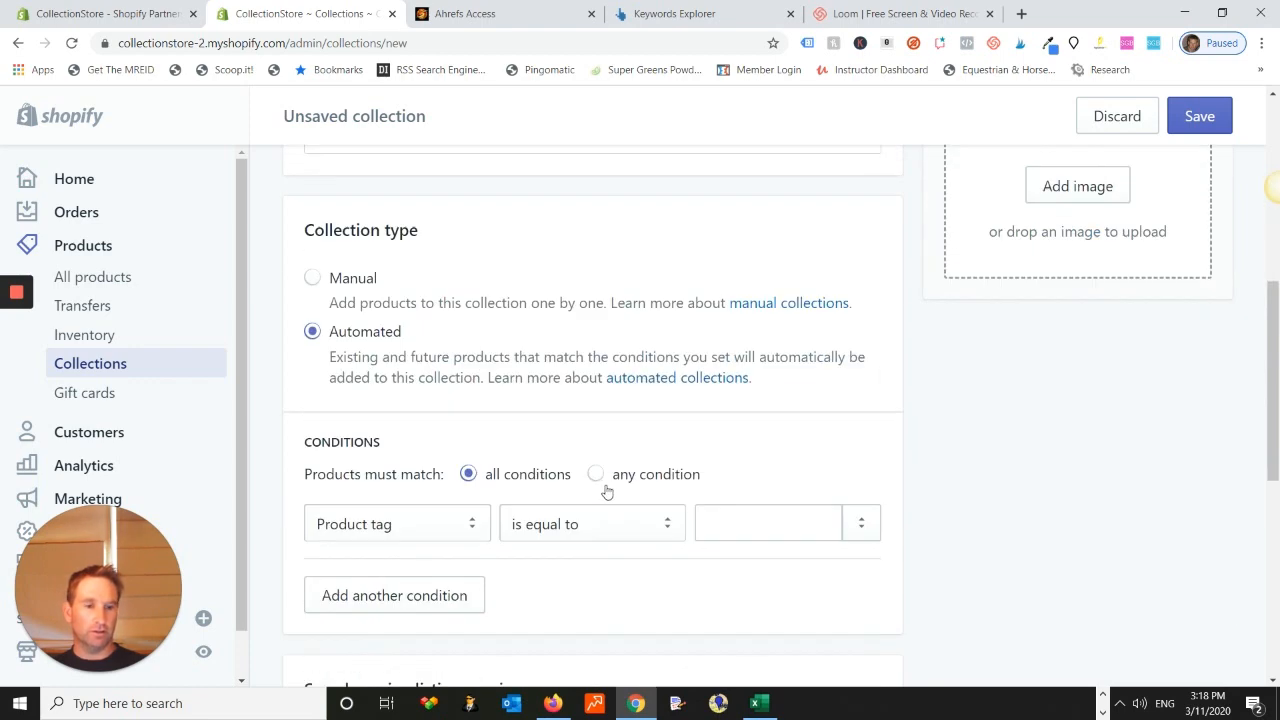
scroll(down, 3)
text(mountain bike handlebars)
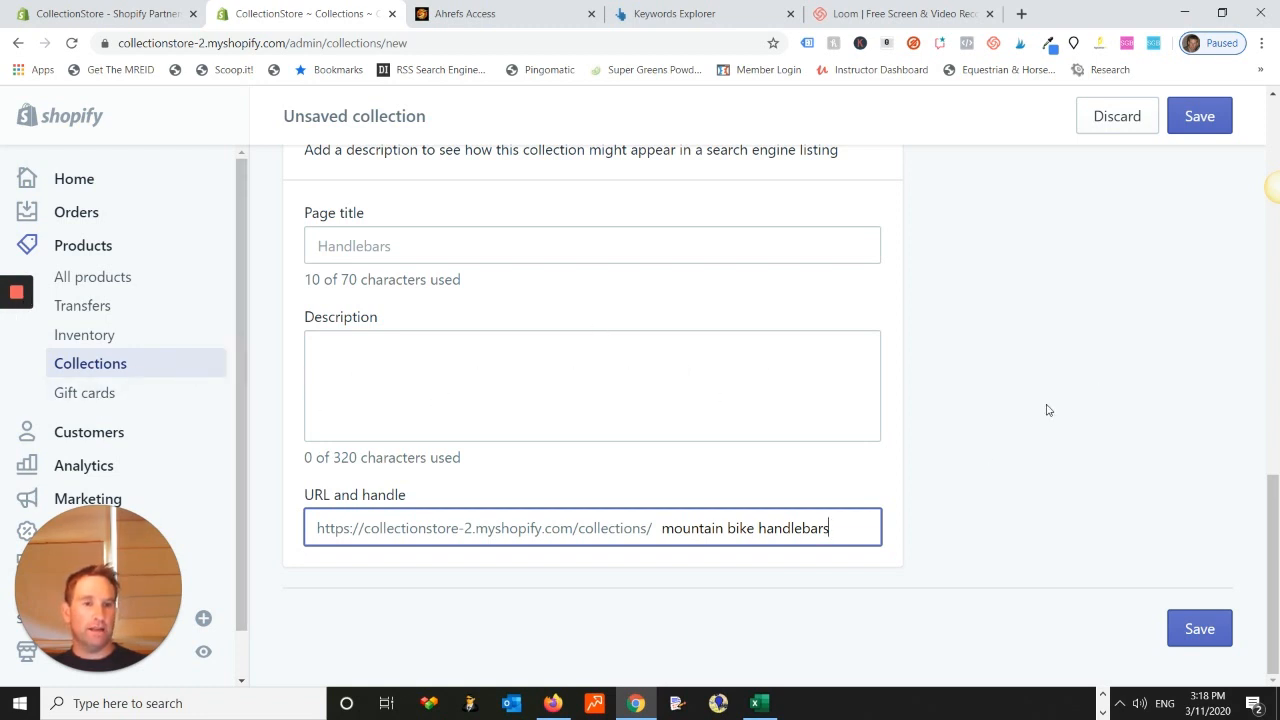
mouse_move(1028, 412)
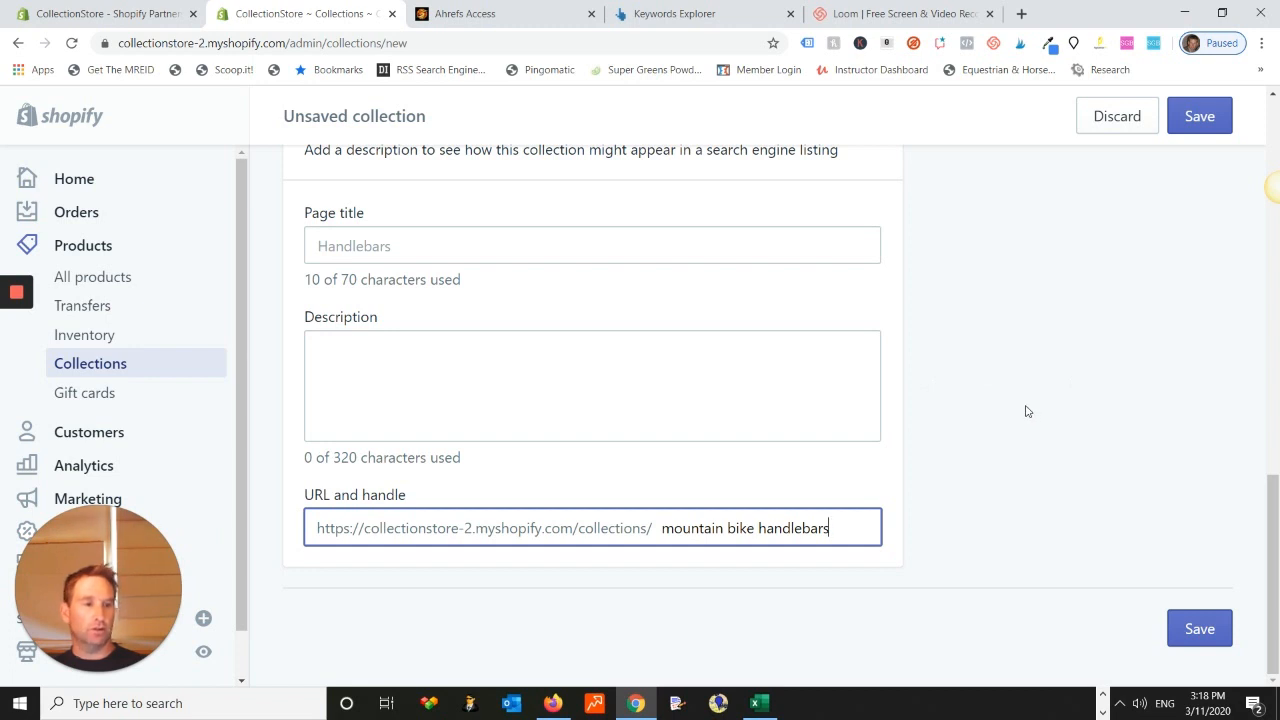
mouse_move(52, 312)
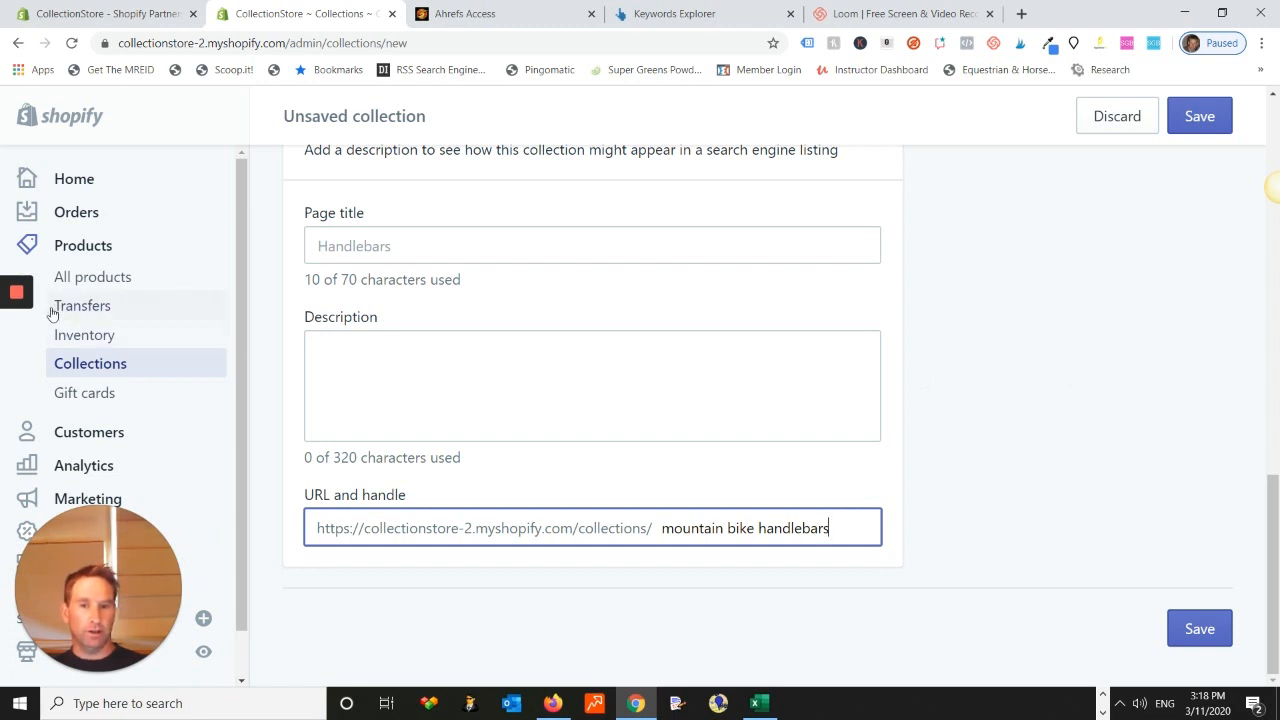